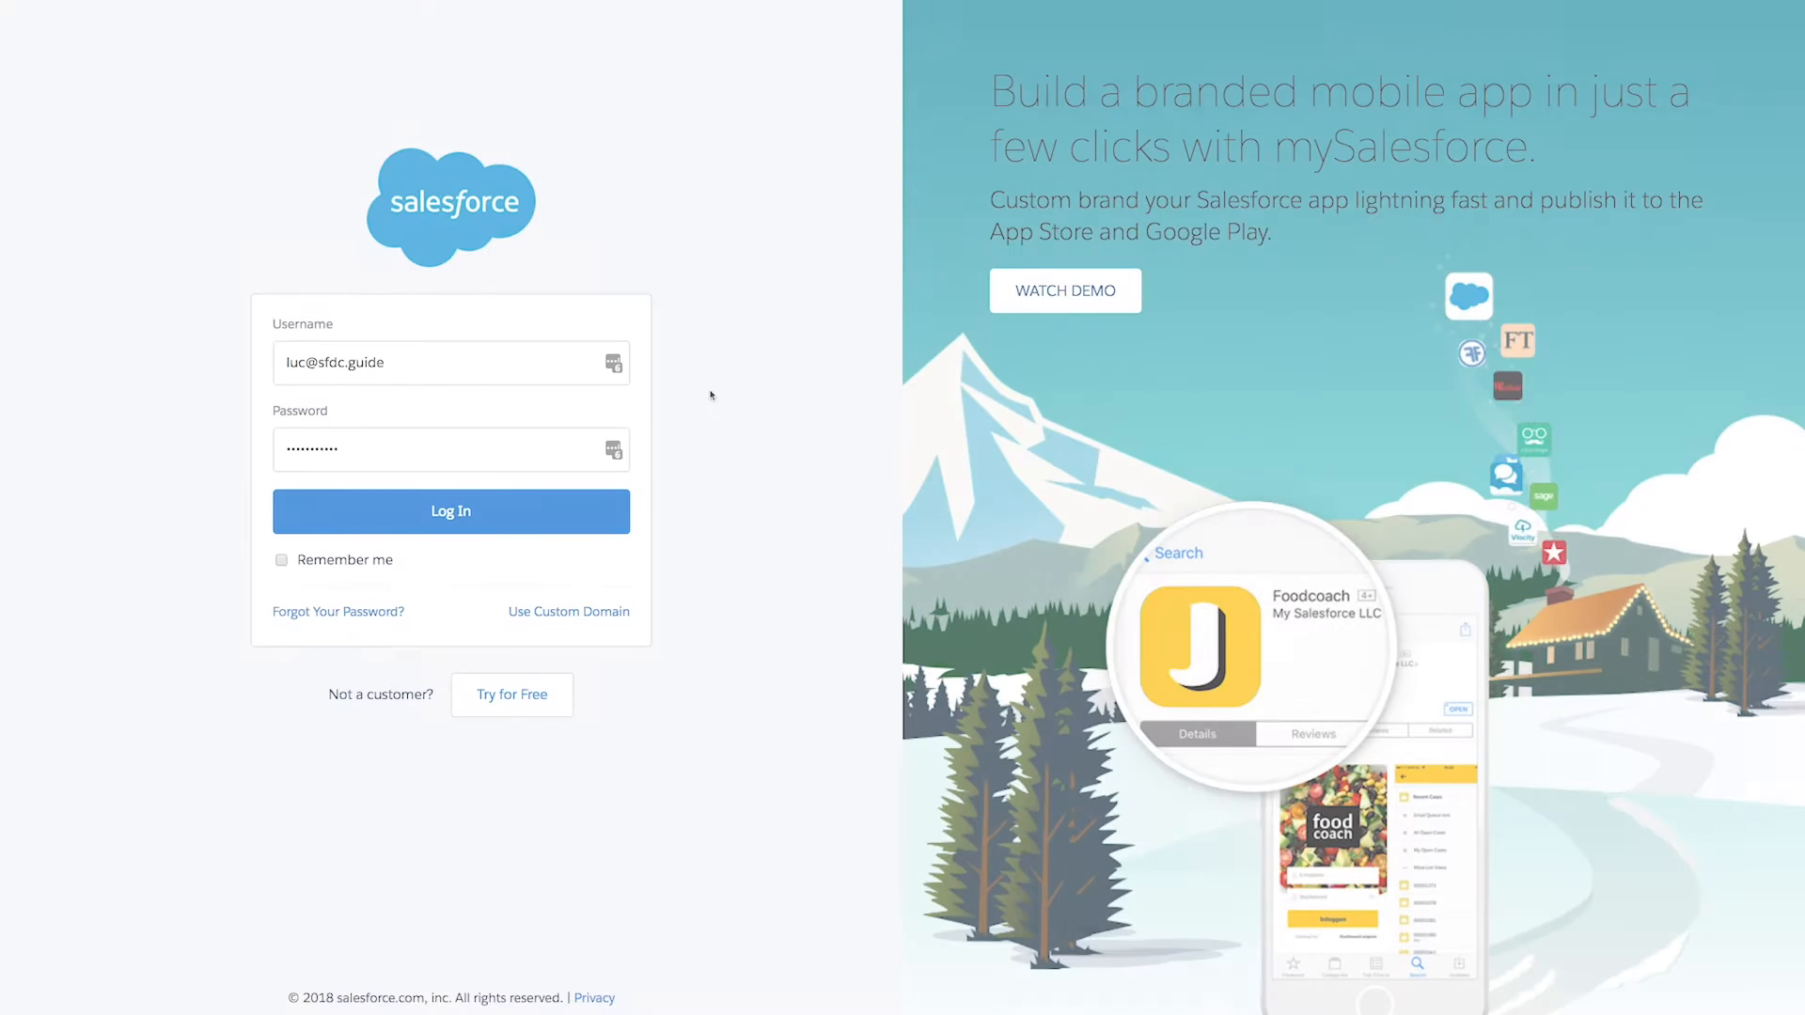
Log in to the Salesforce org with the prefilled credentials, reaching the Classic setup home.
left_click(451, 511)
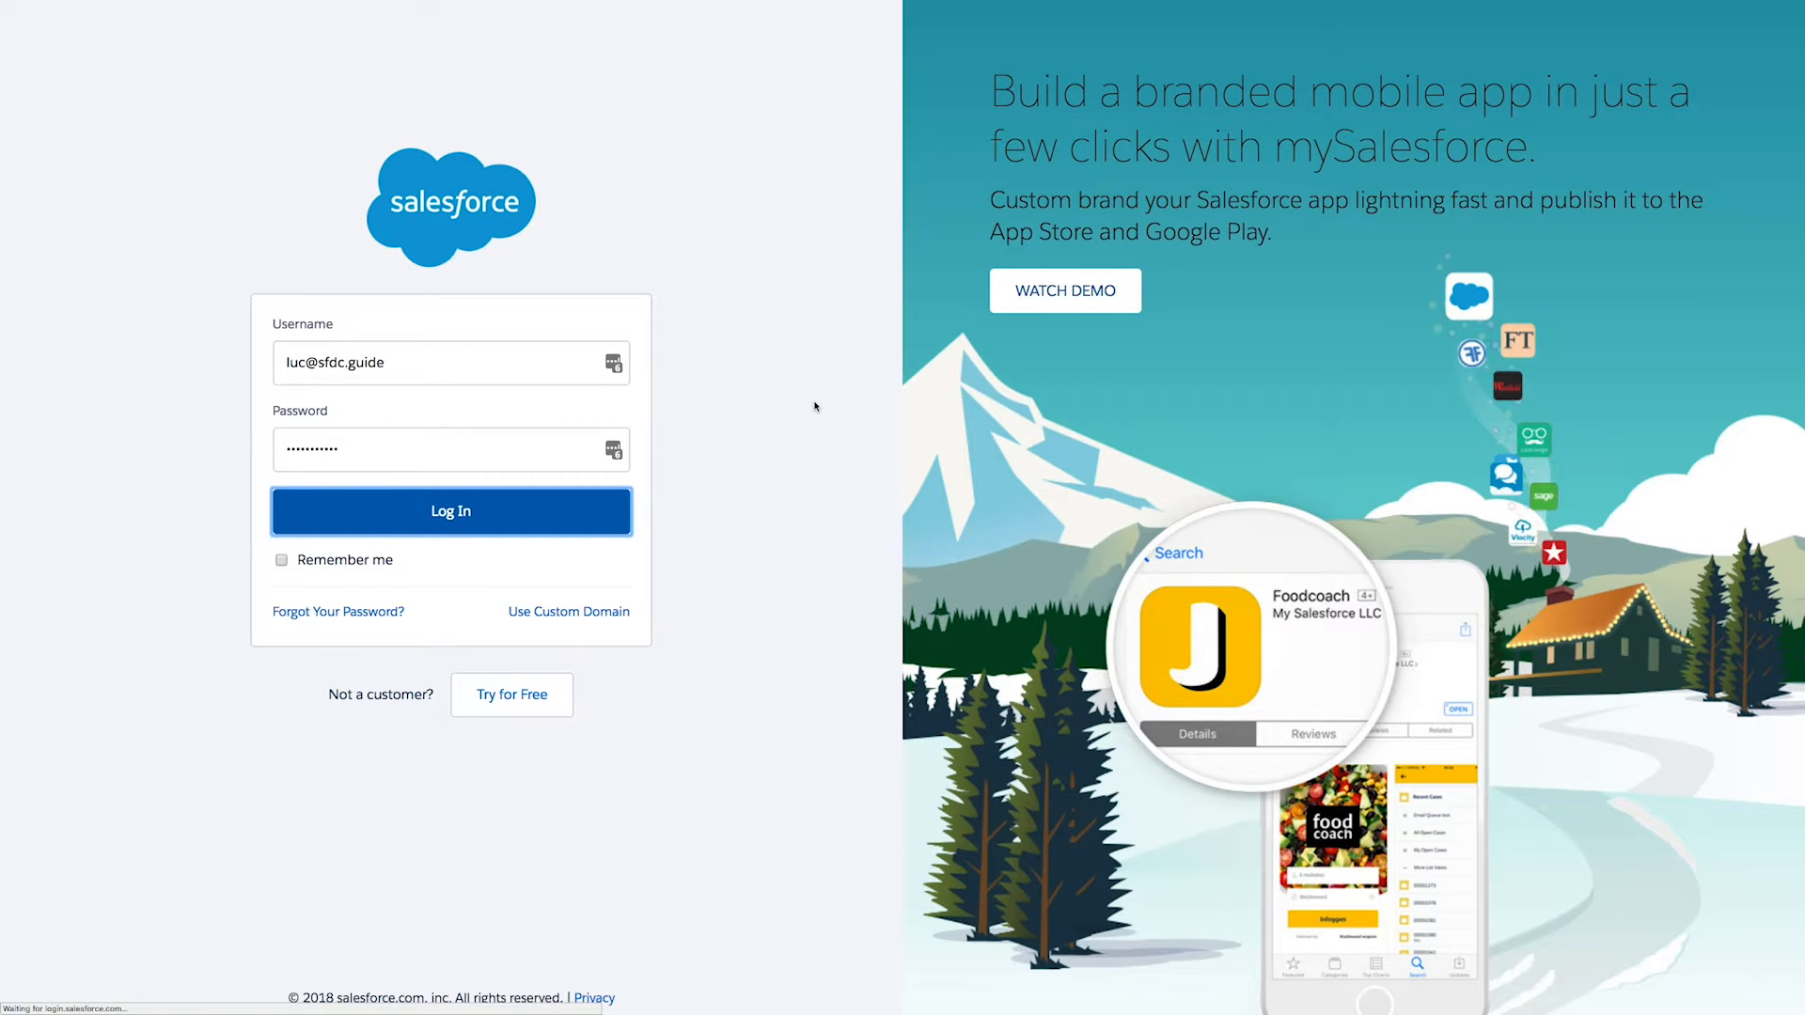
left_click(450, 509)
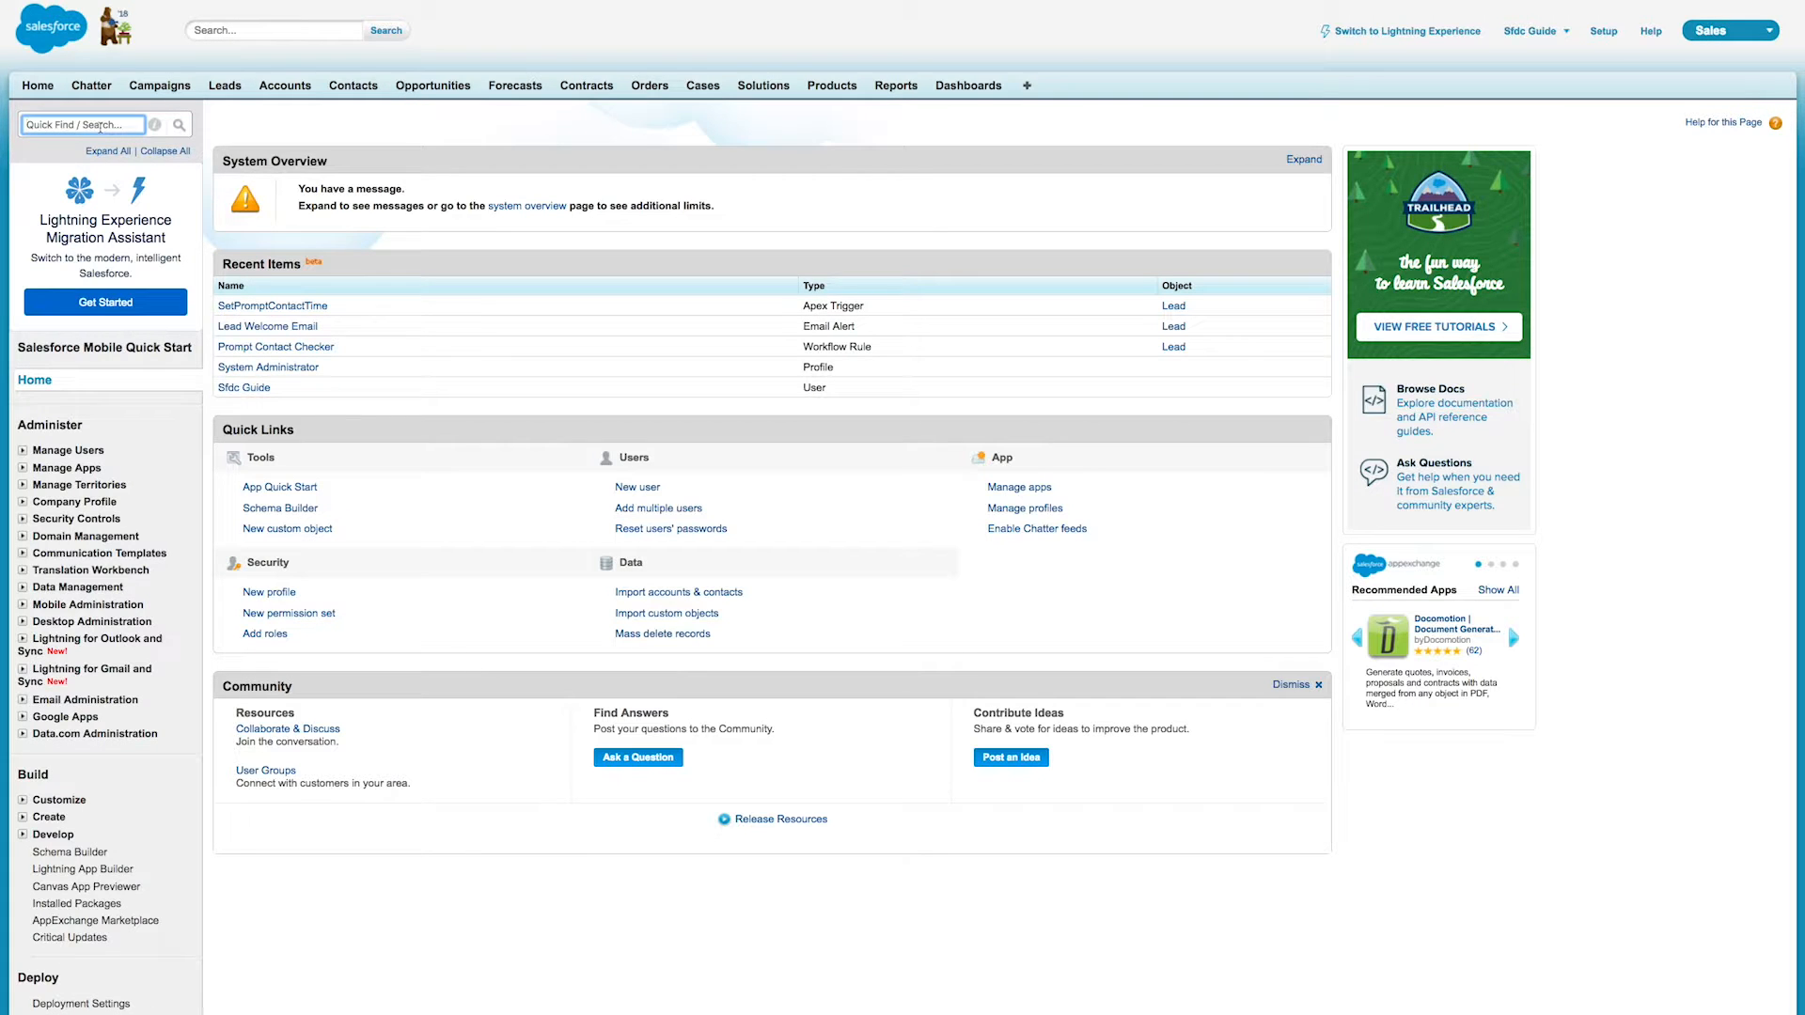
Search 'trigger' in Quick Find and open the Opportunity Triggers page.
type("trigger")
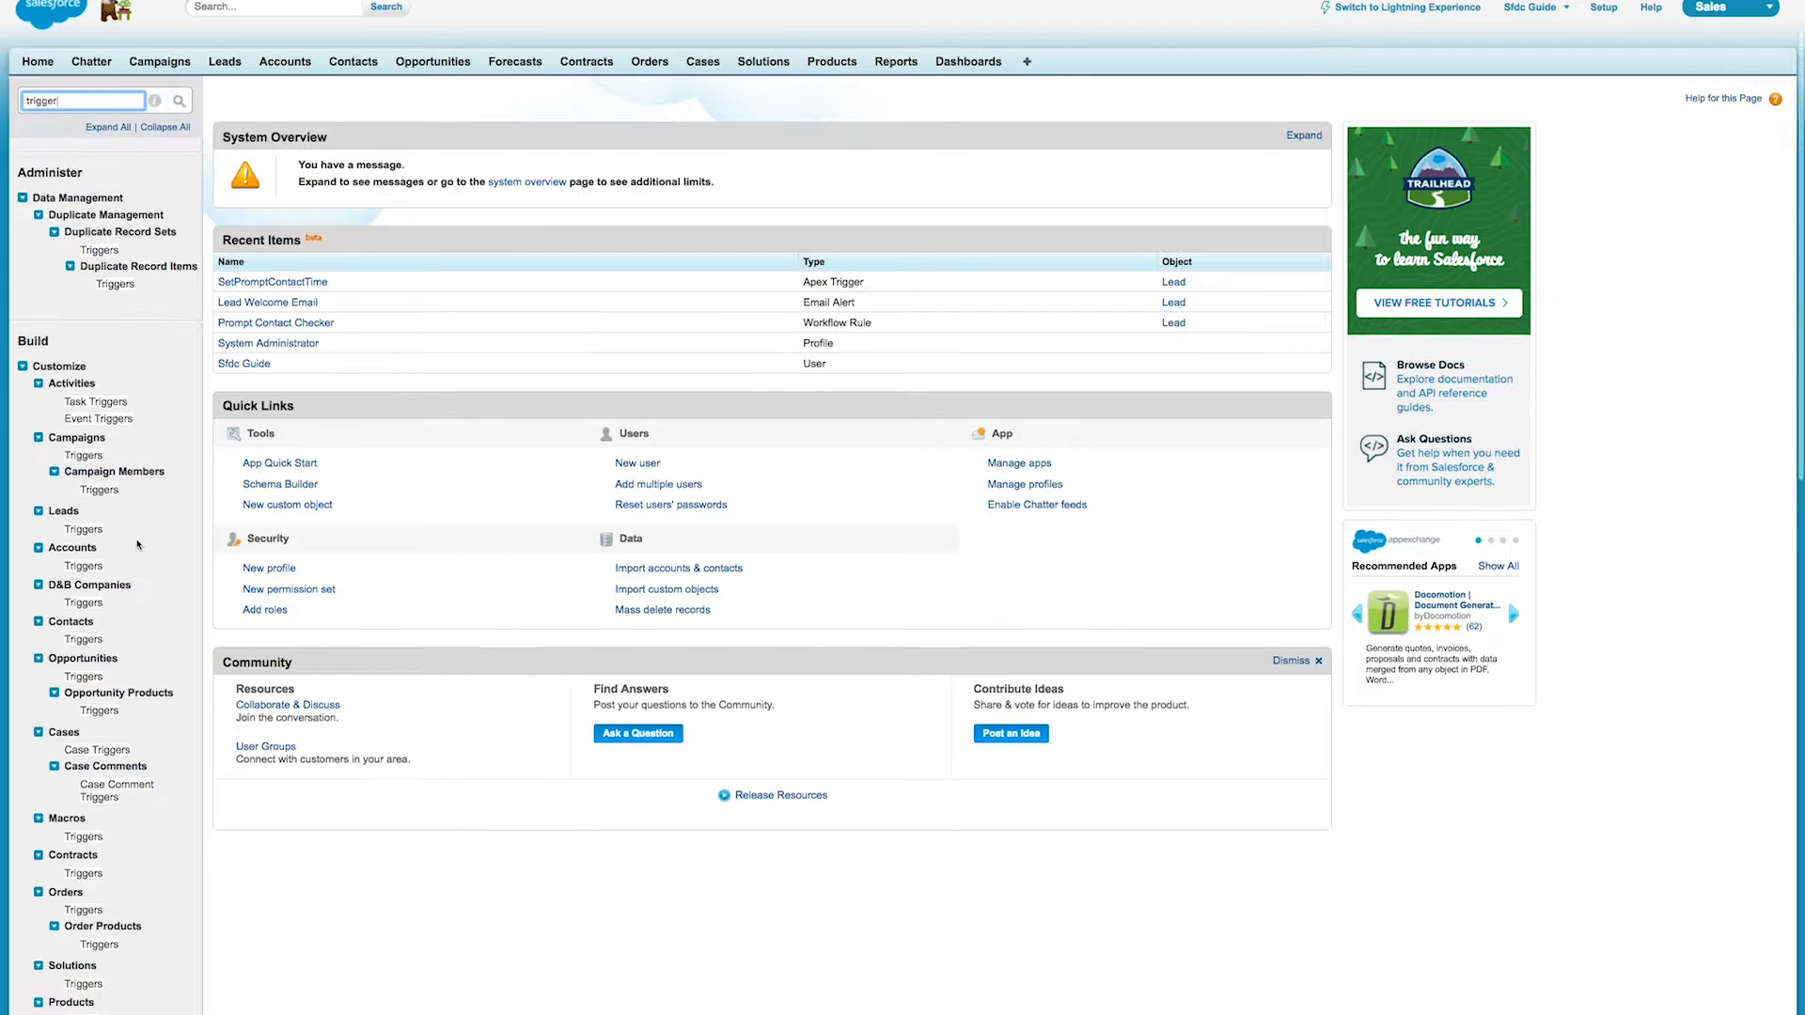
scroll("down", 3)
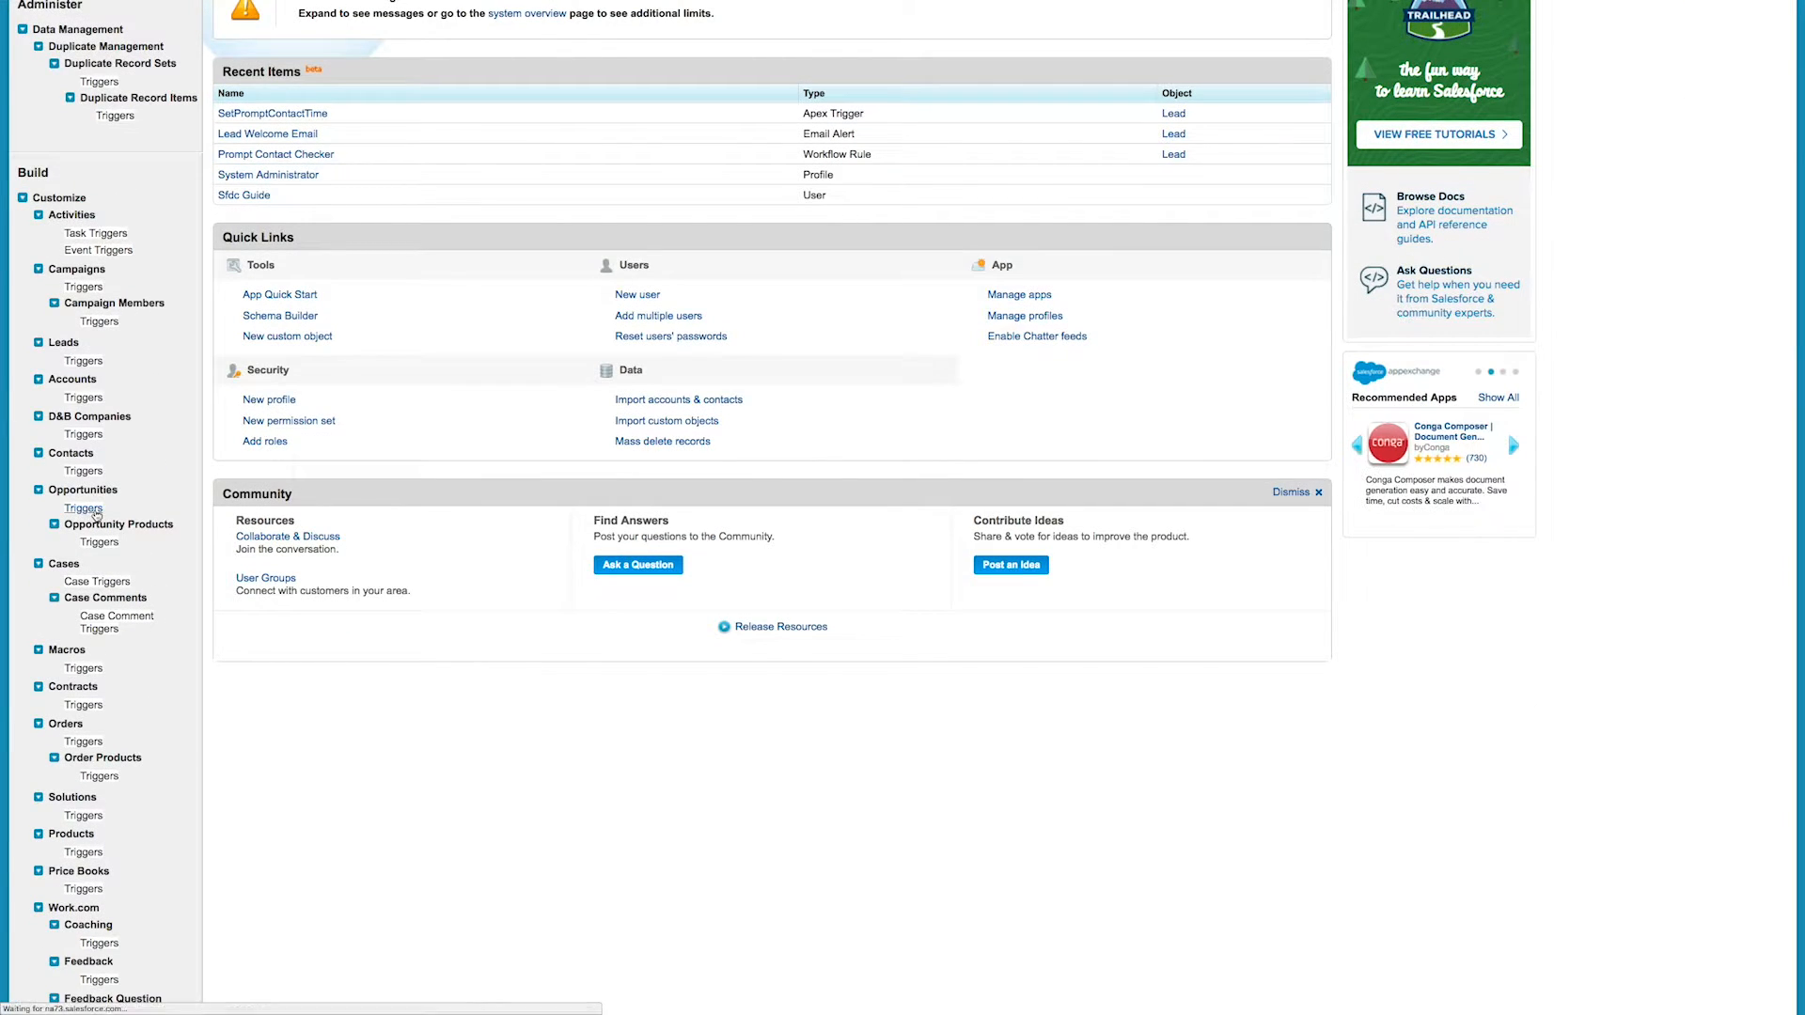
left_click(83, 508)
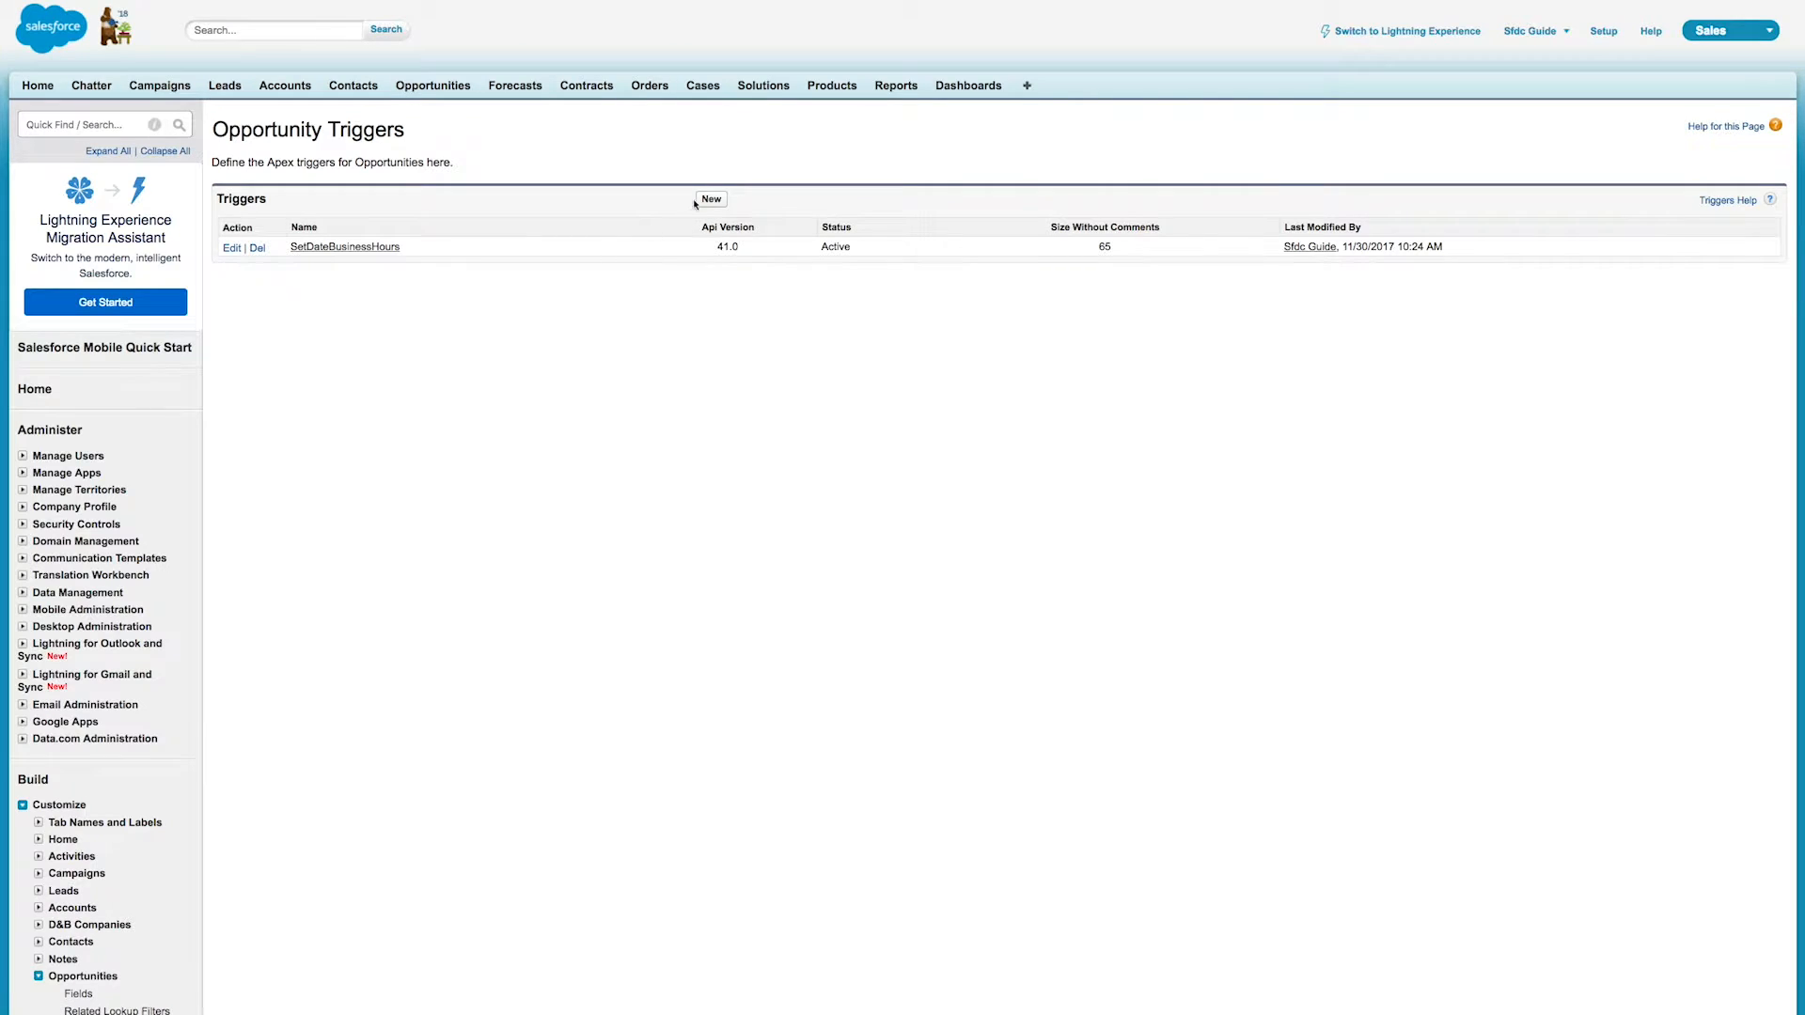
Start a new Opportunity trigger, cancel back to the list, and open the user menu.
left_click(711, 199)
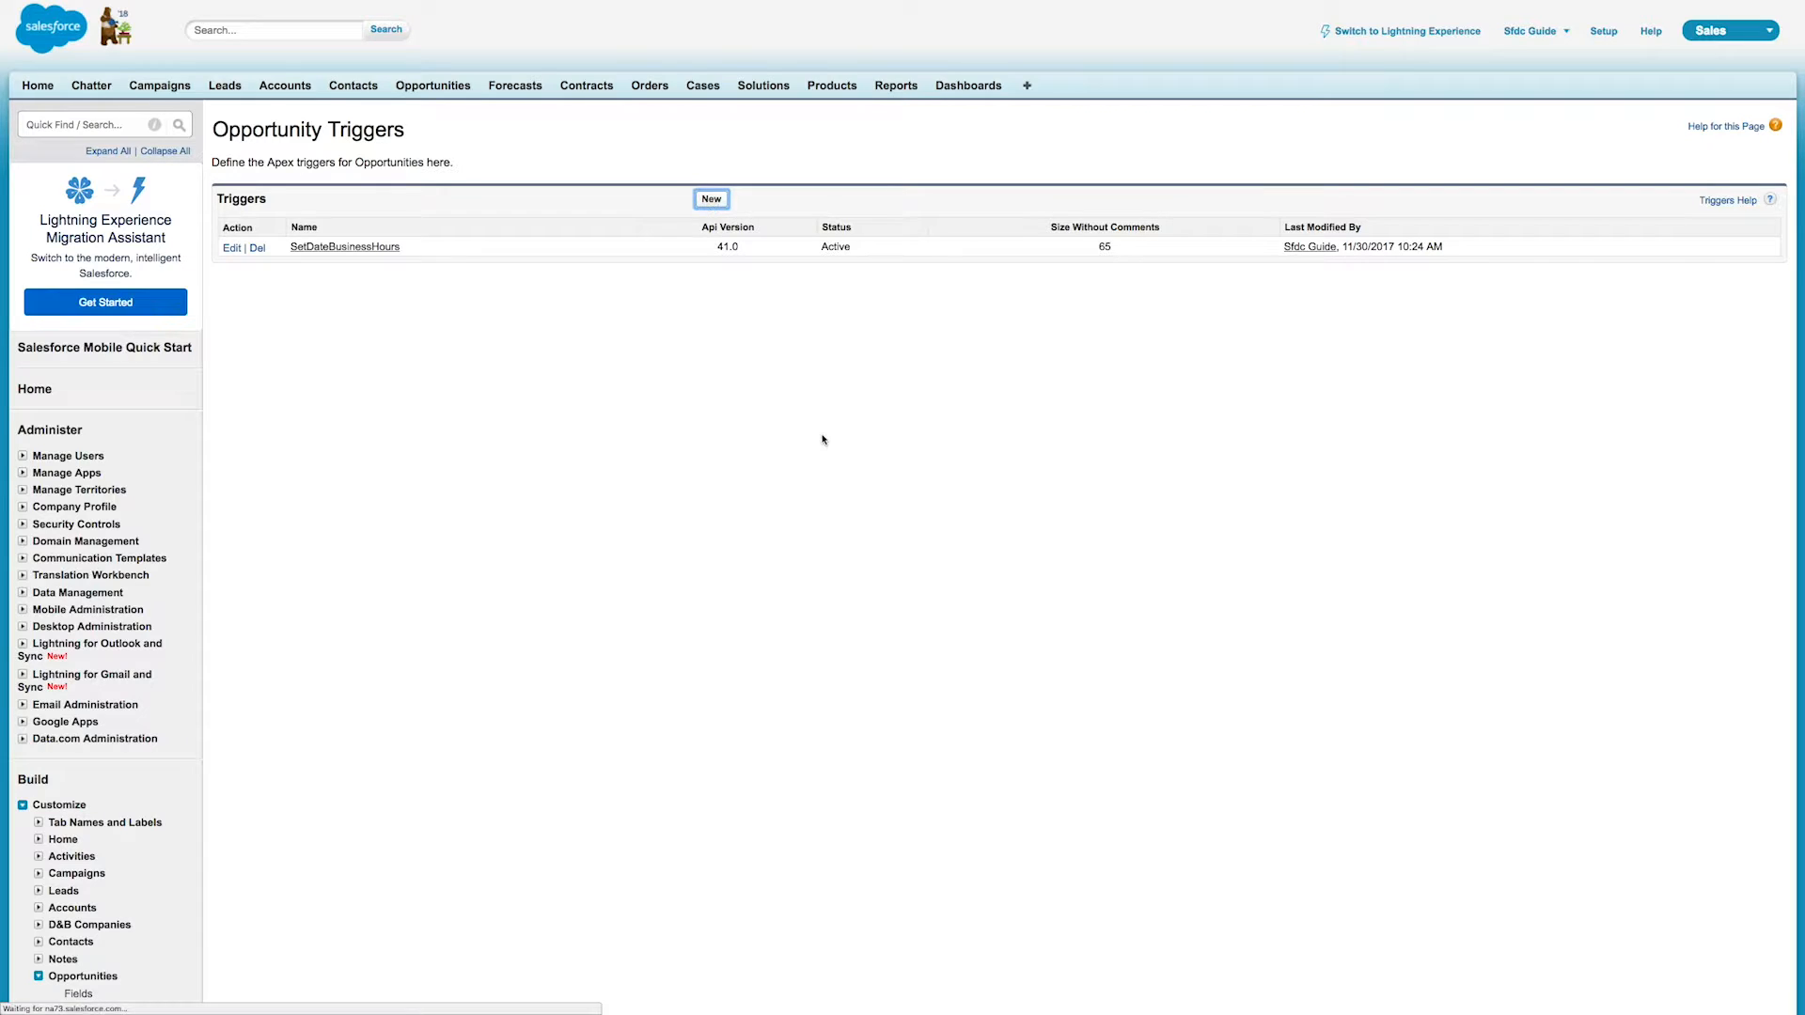
left_click(711, 198)
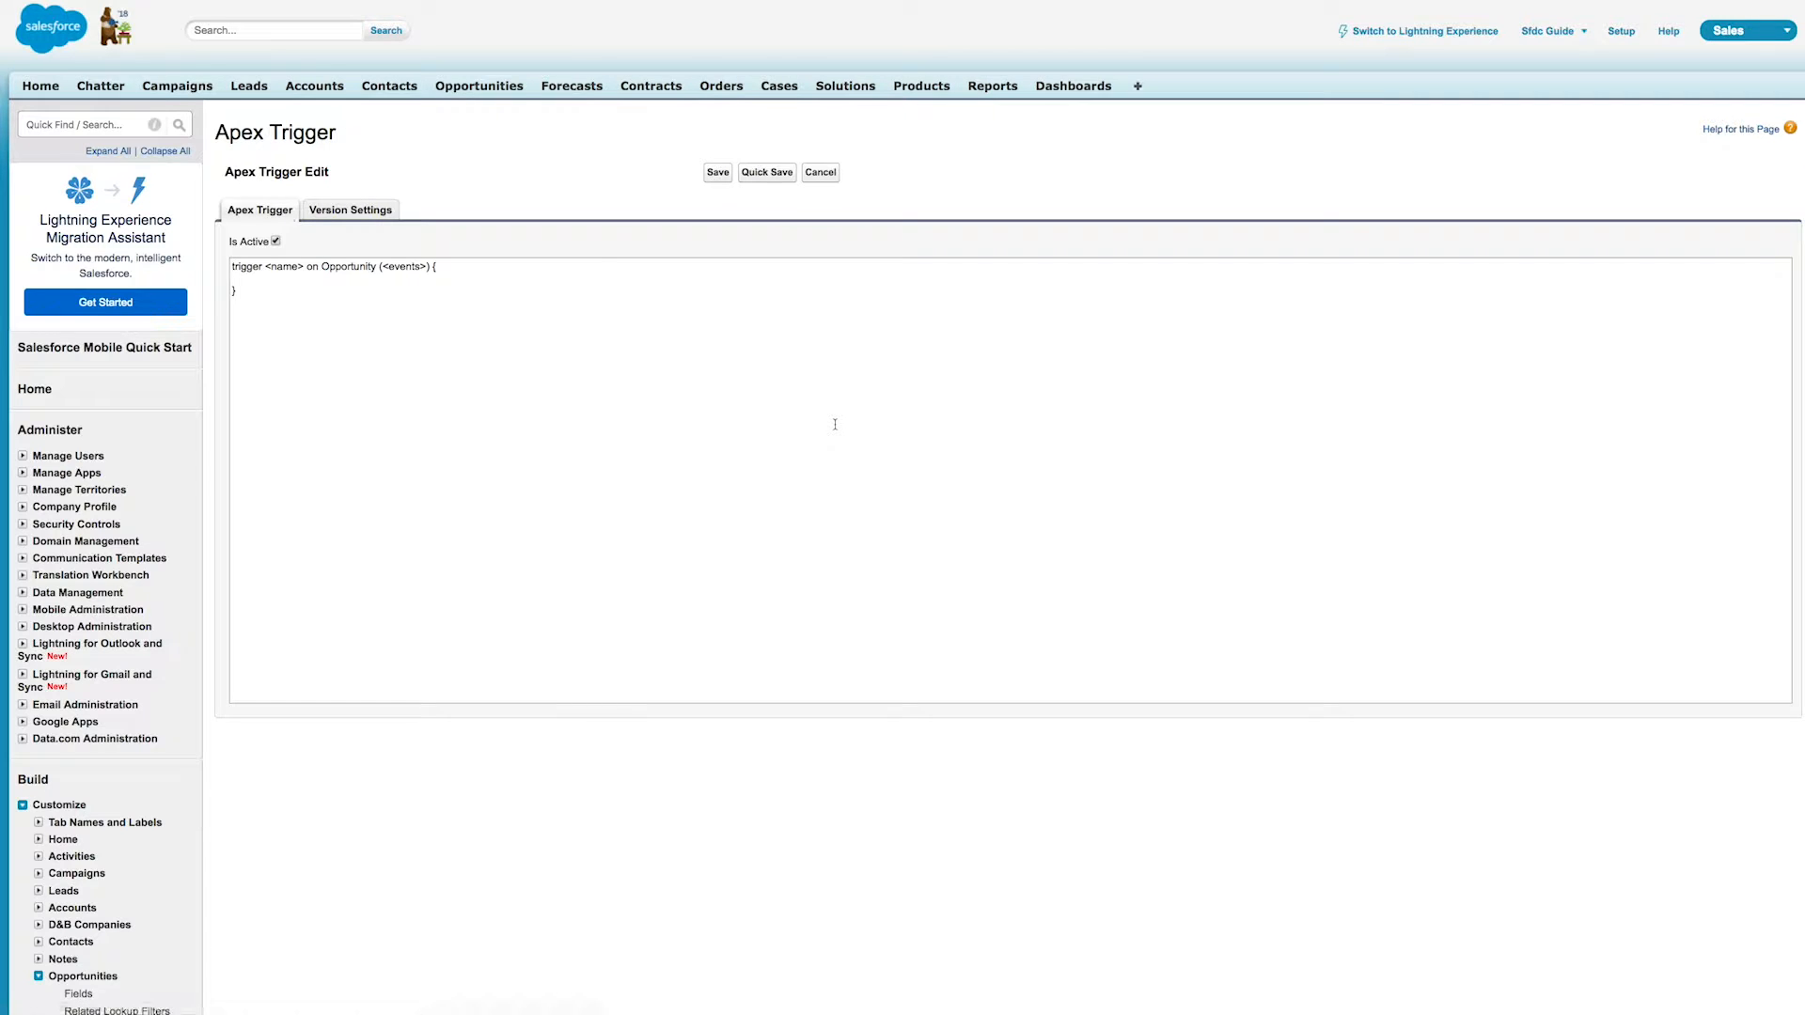
left_click(820, 171)
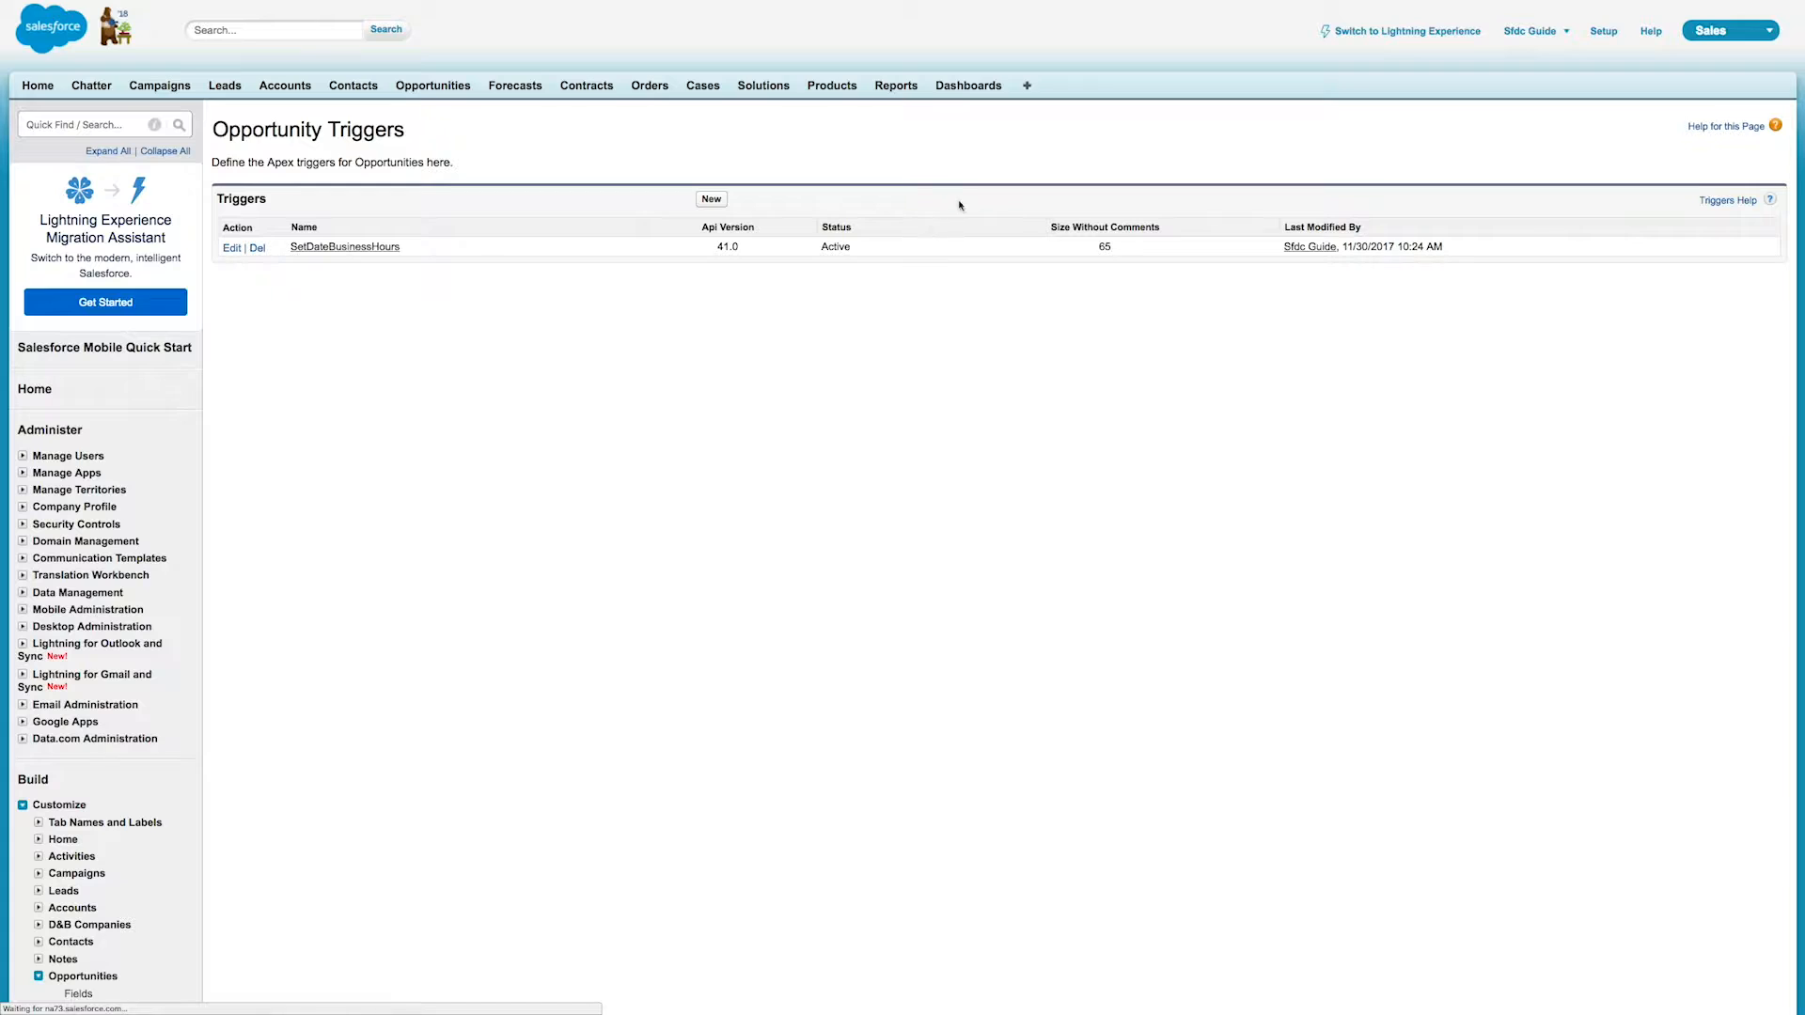
left_click(1532, 30)
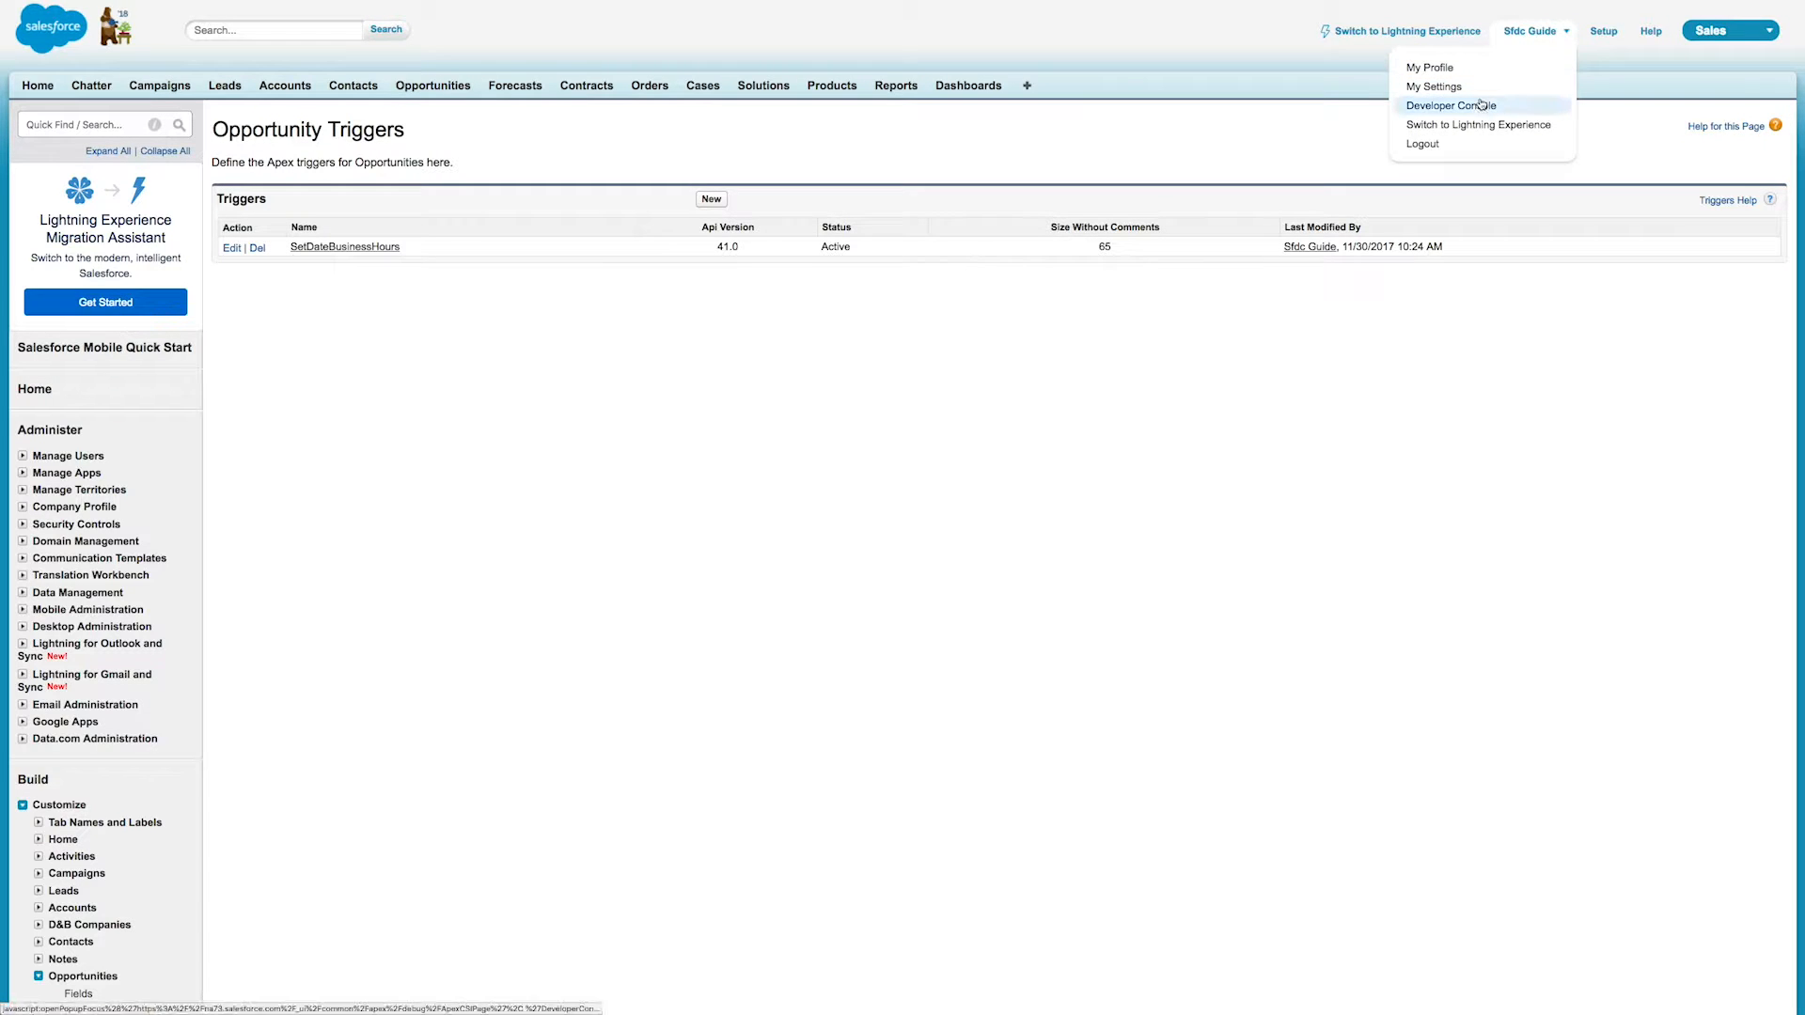
Launch Developer Console and create Apex trigger 'SetContactDeadline' on Lead.
left_click(1450, 105)
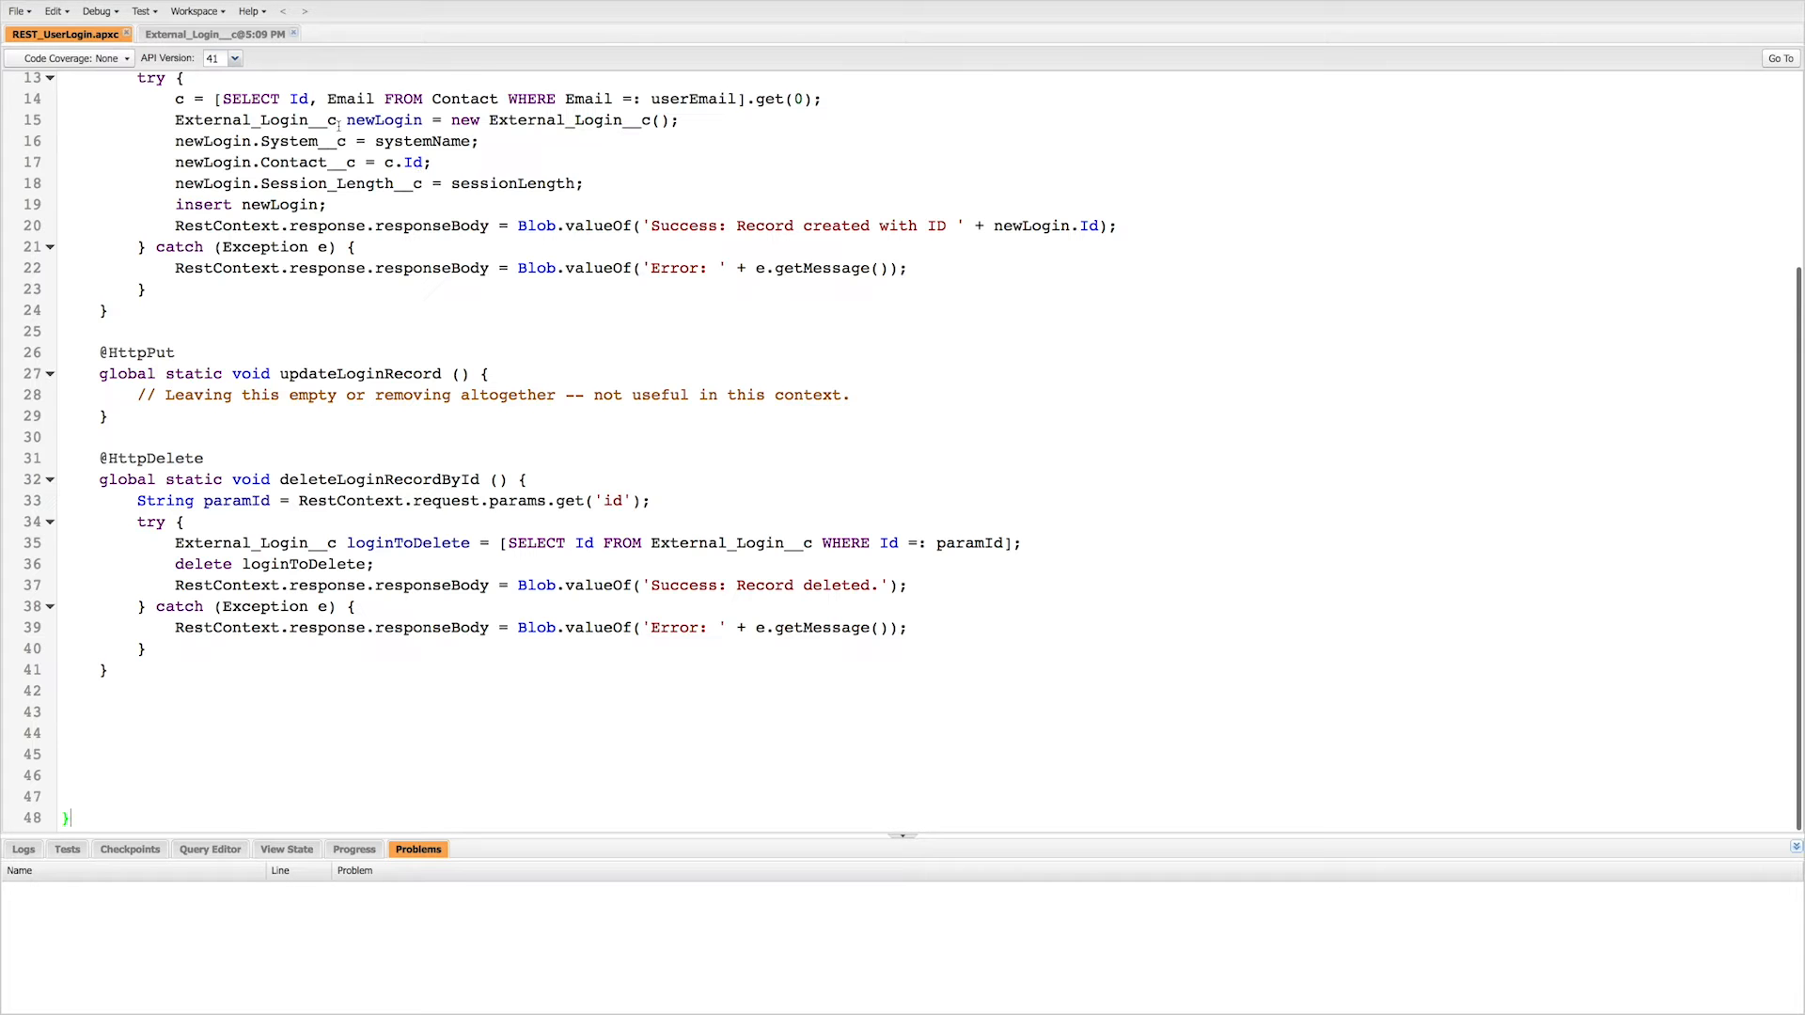
left_click(16, 10)
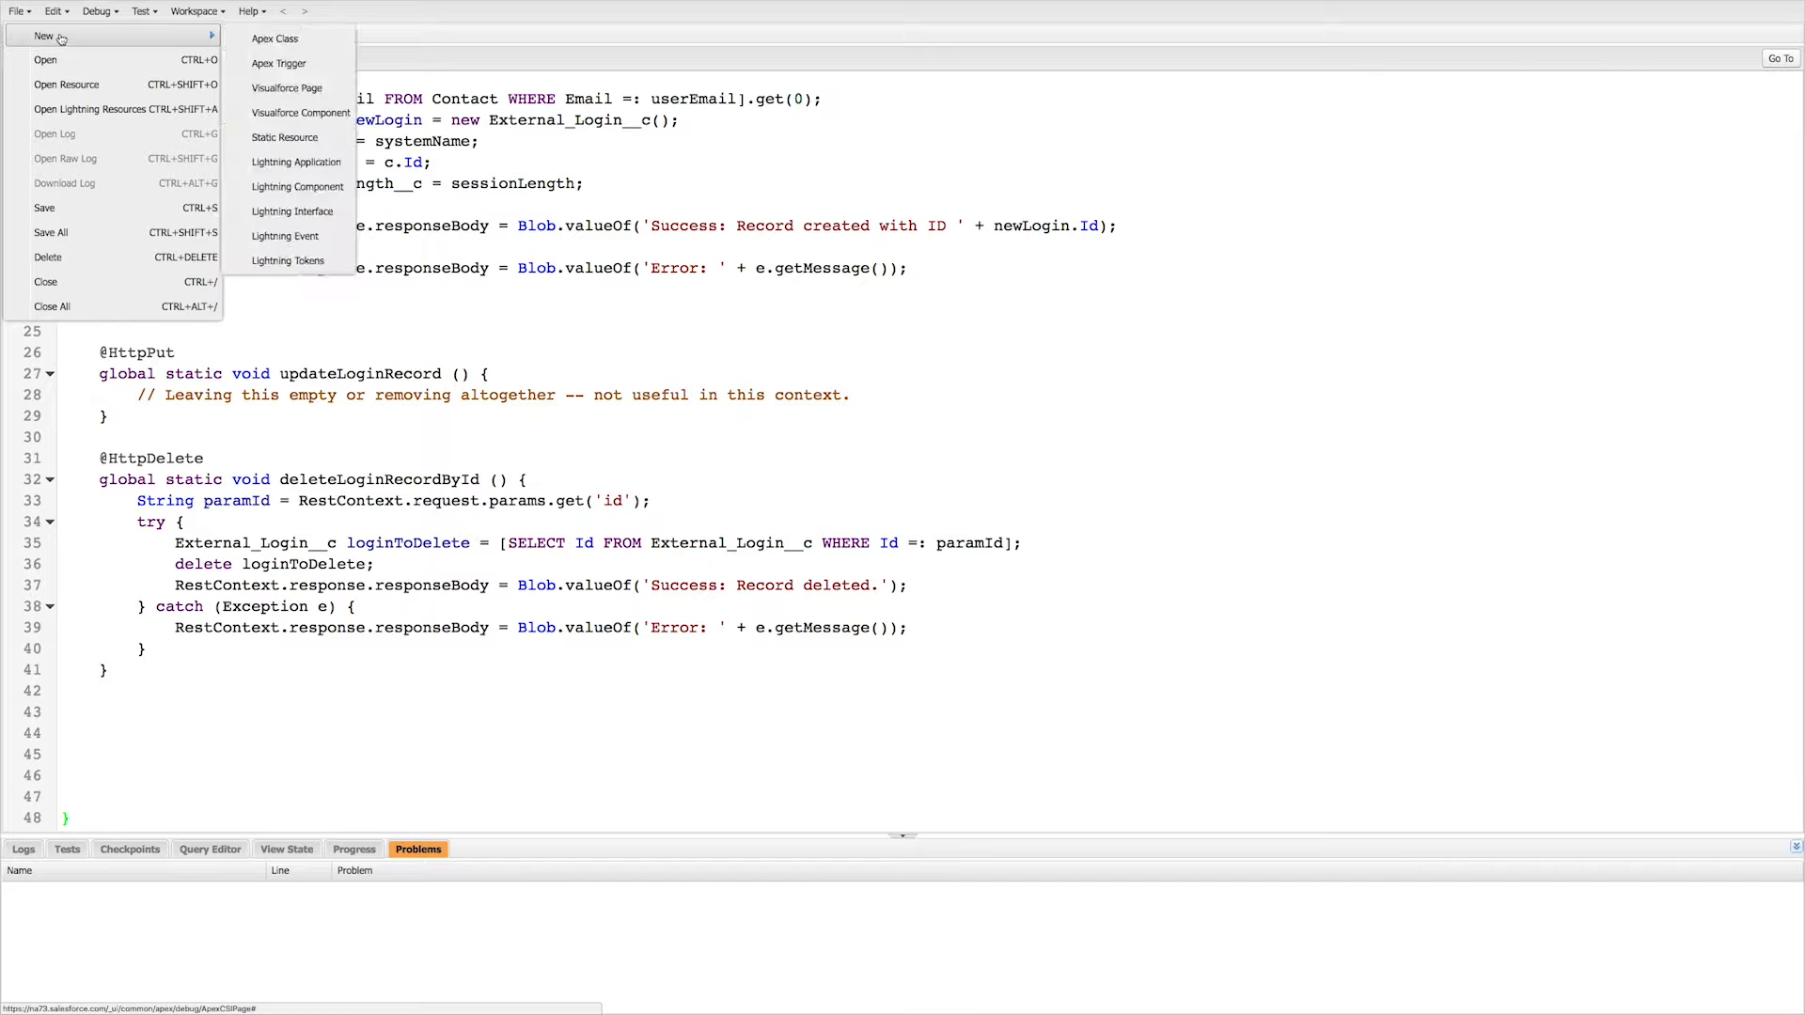
left_click(279, 62)
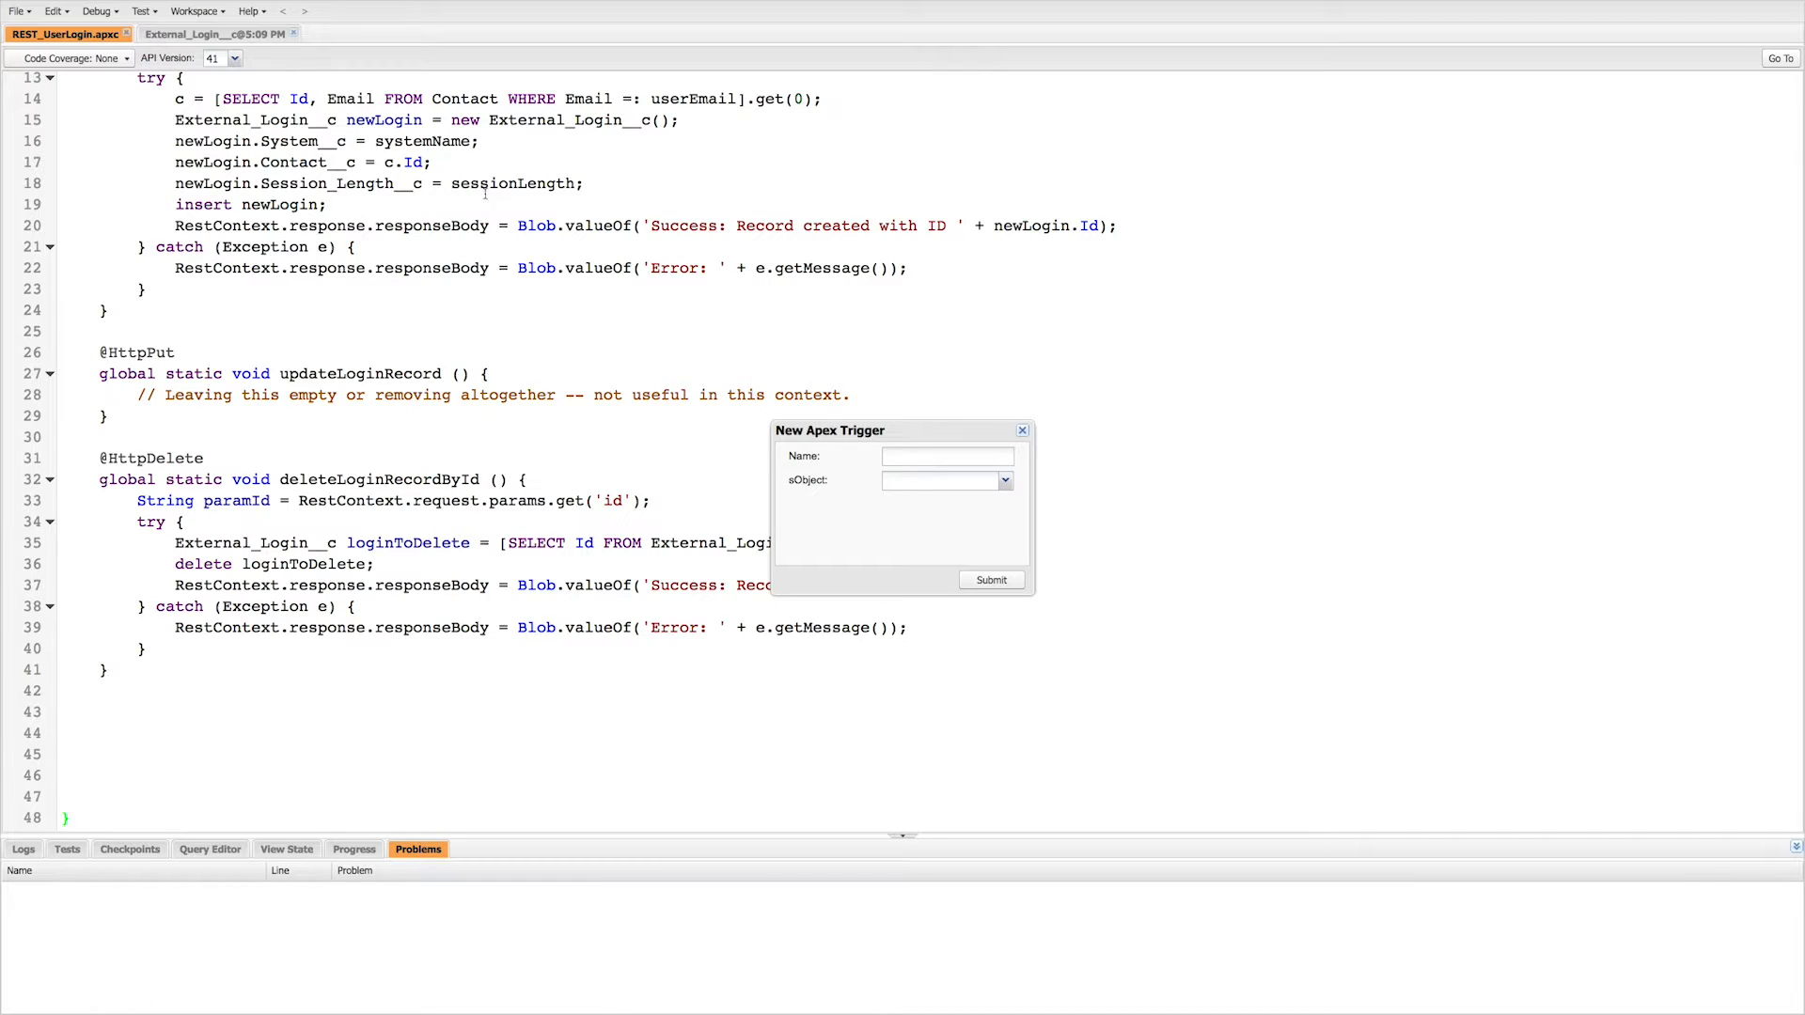
left_click(947, 456)
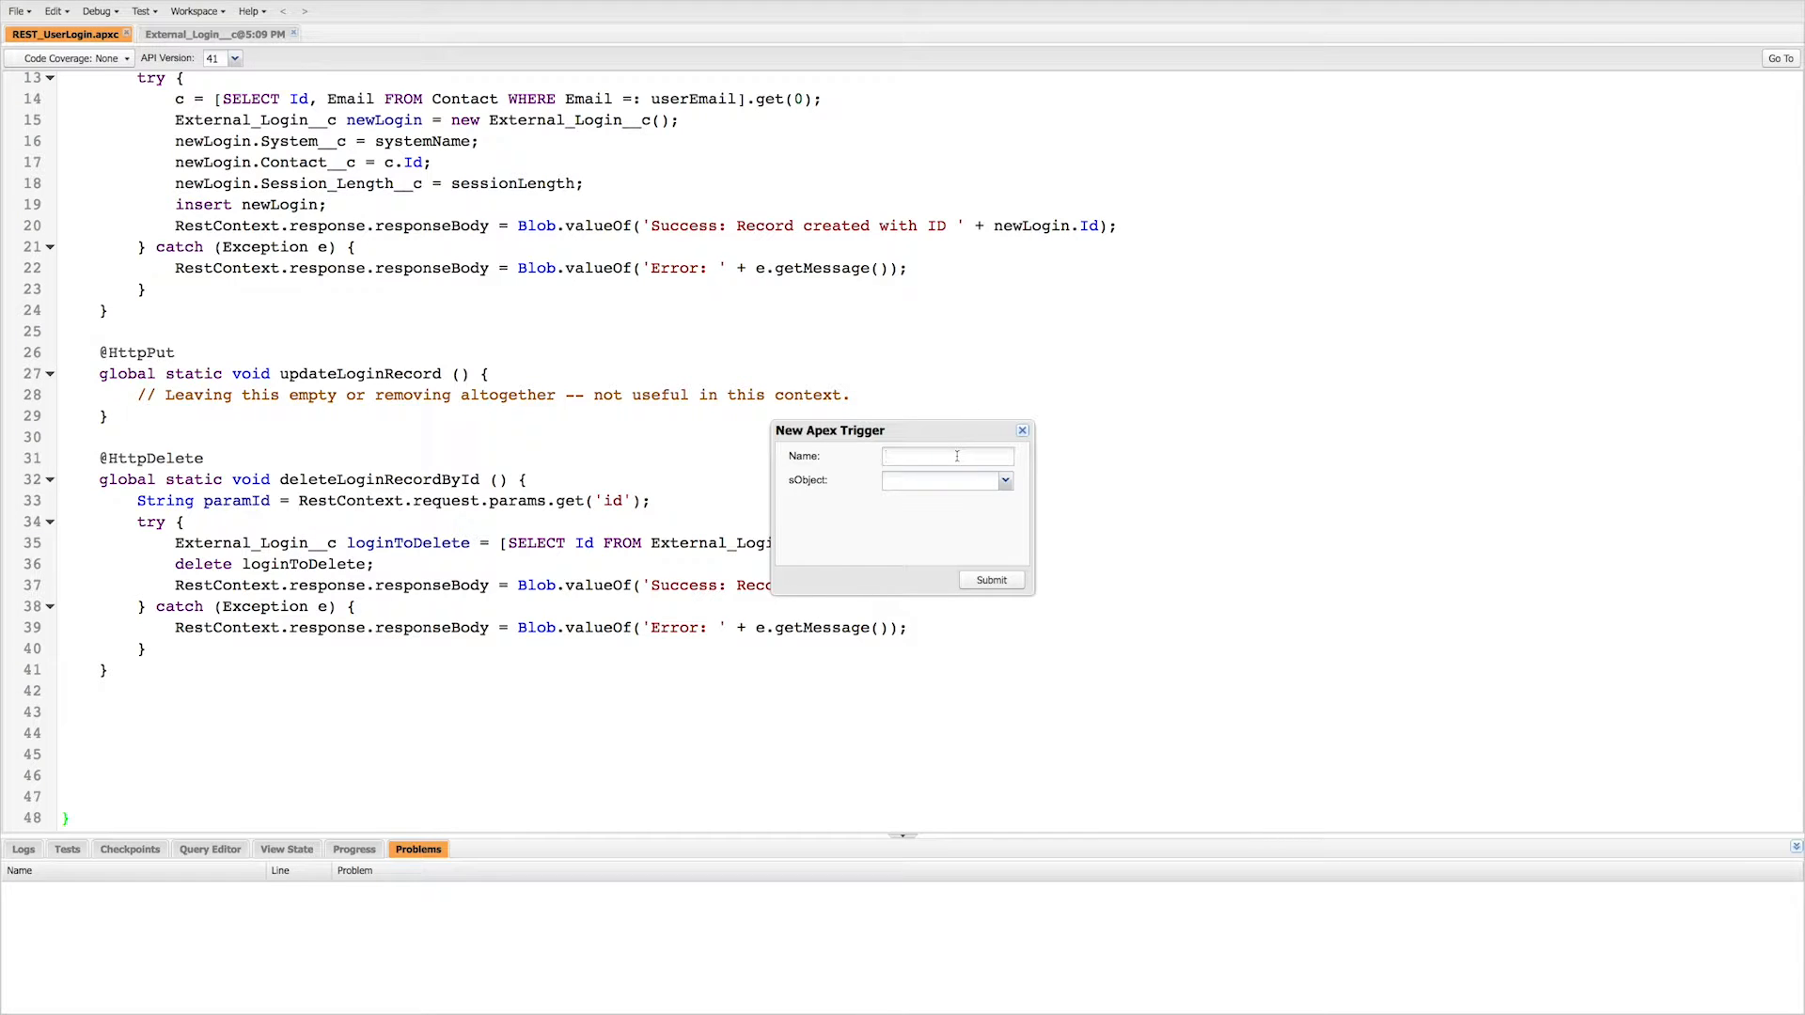
type("SetContactDeadline")
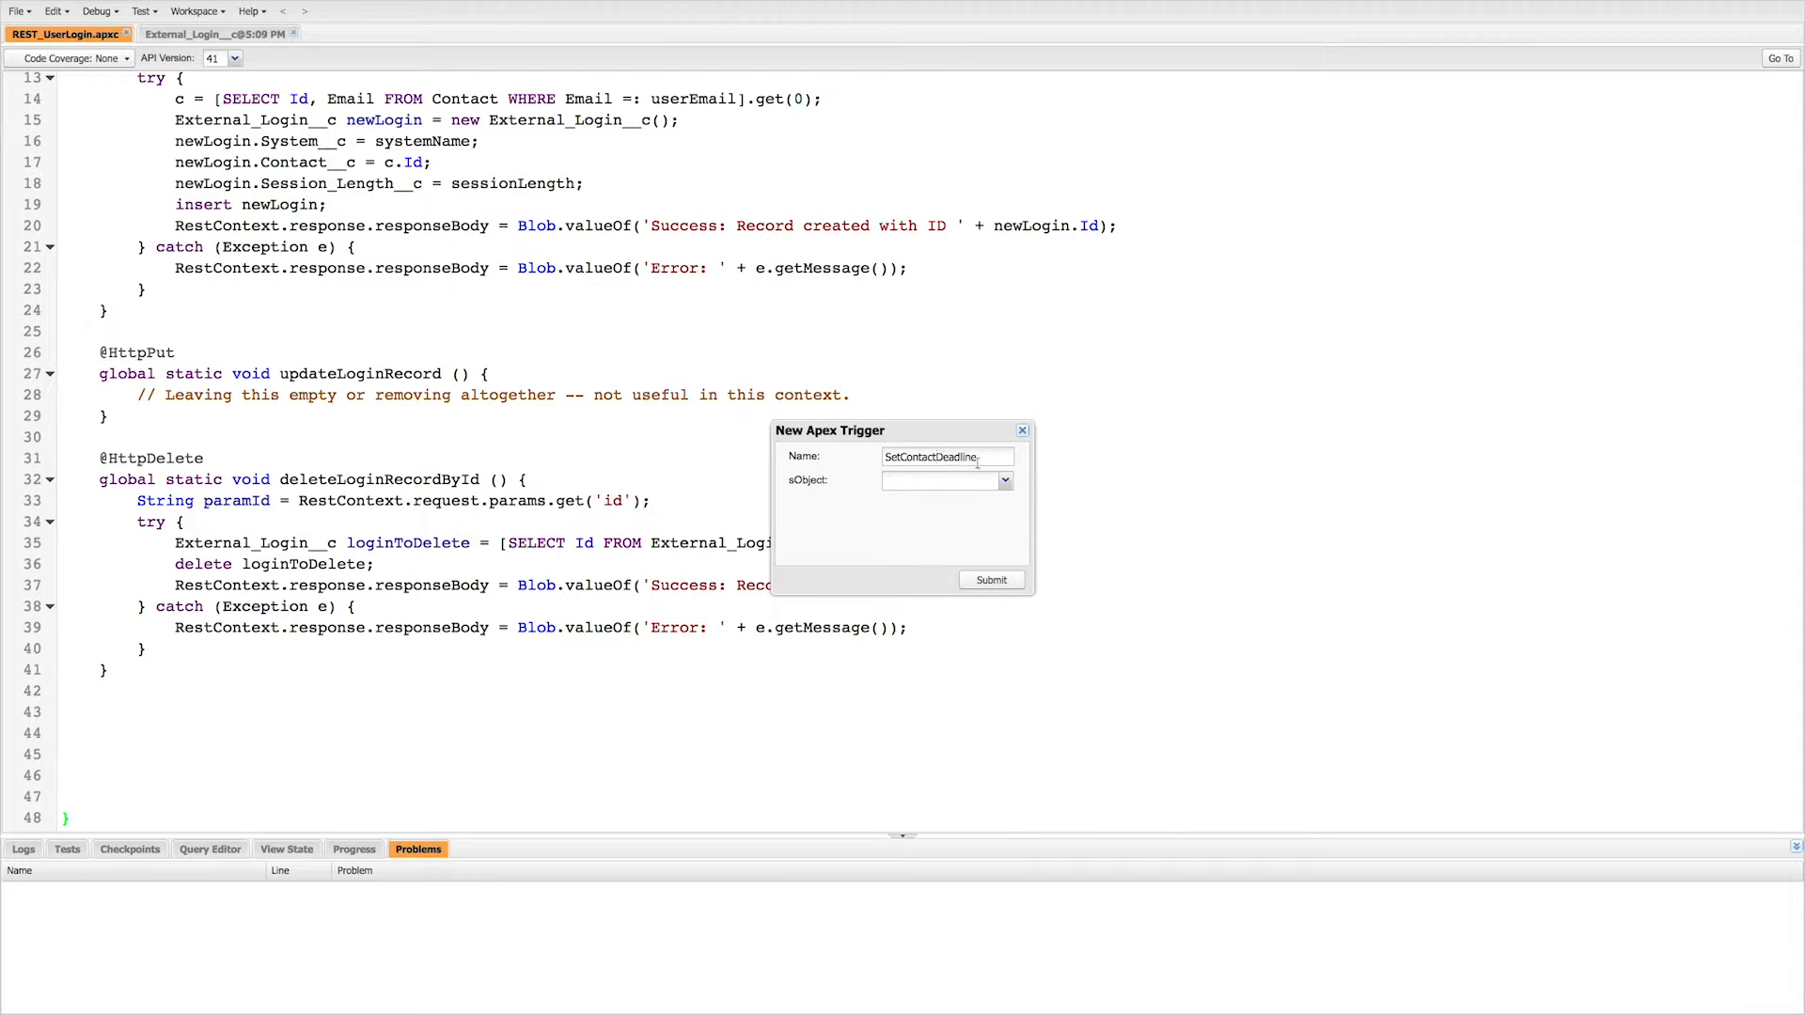
left_click(1004, 480)
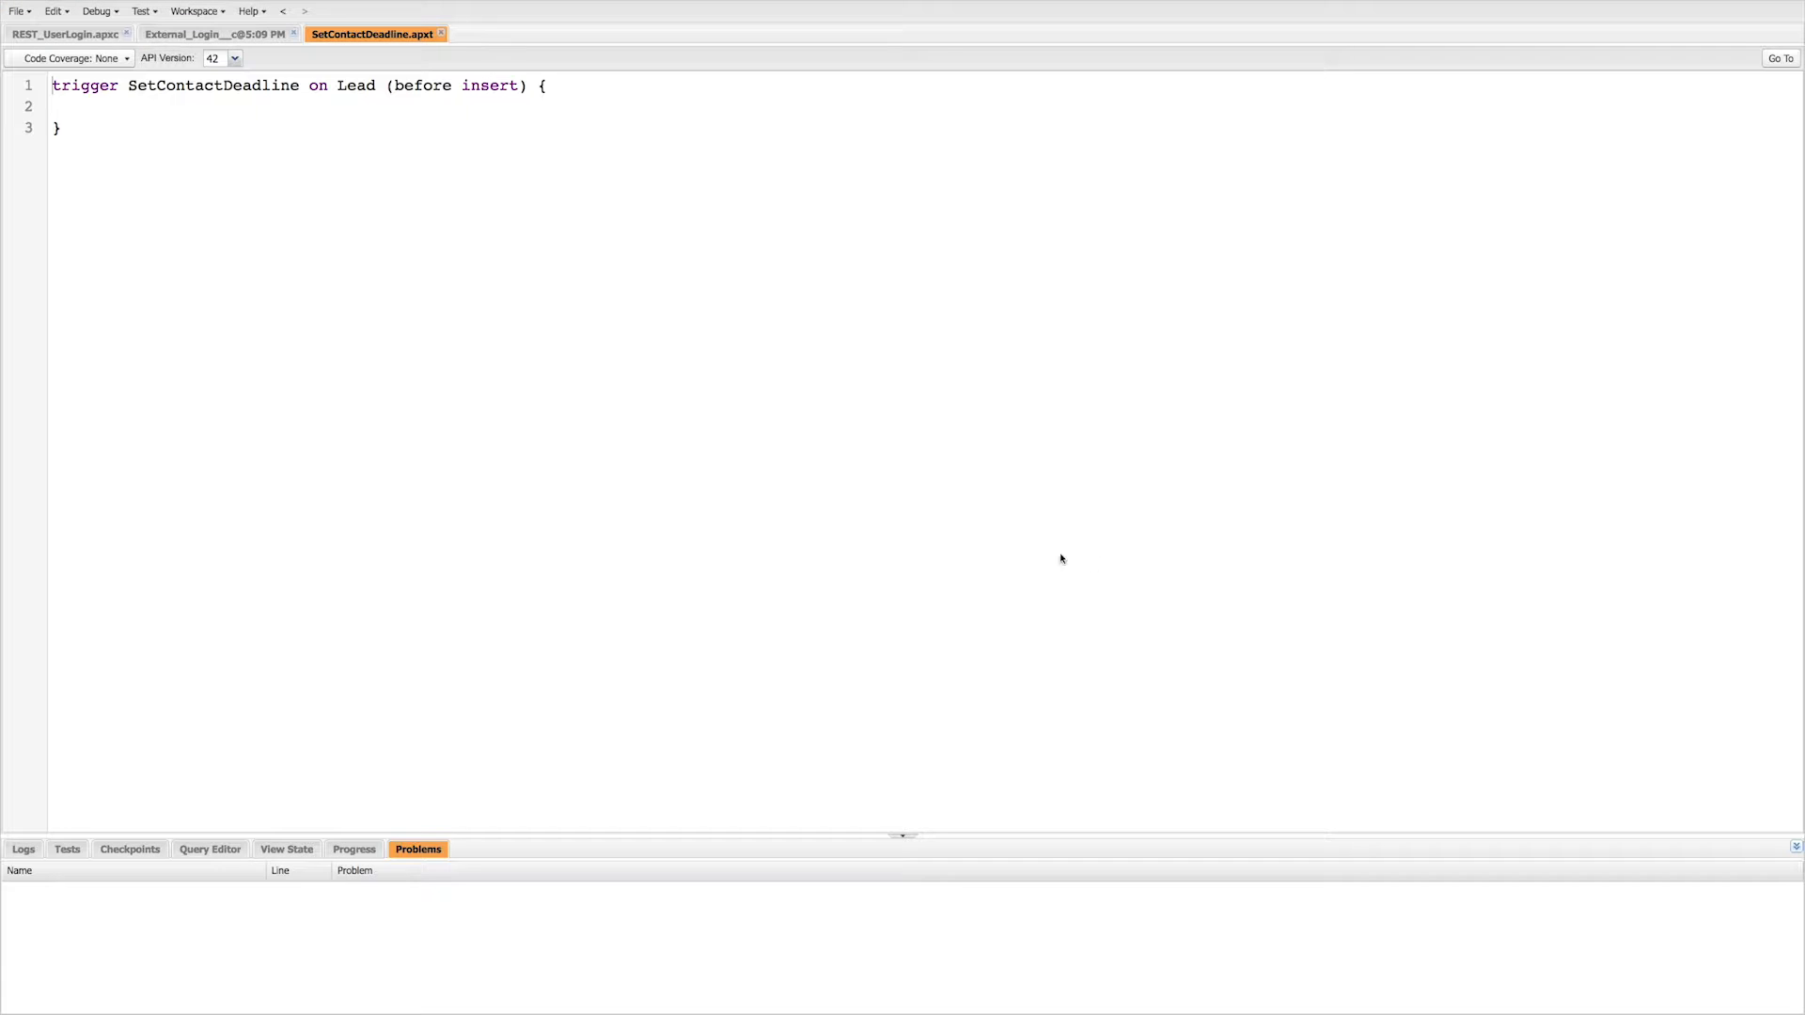
Comment that it can be before/after insert or update, and to keep queries outside the loop.
double_click(213, 86)
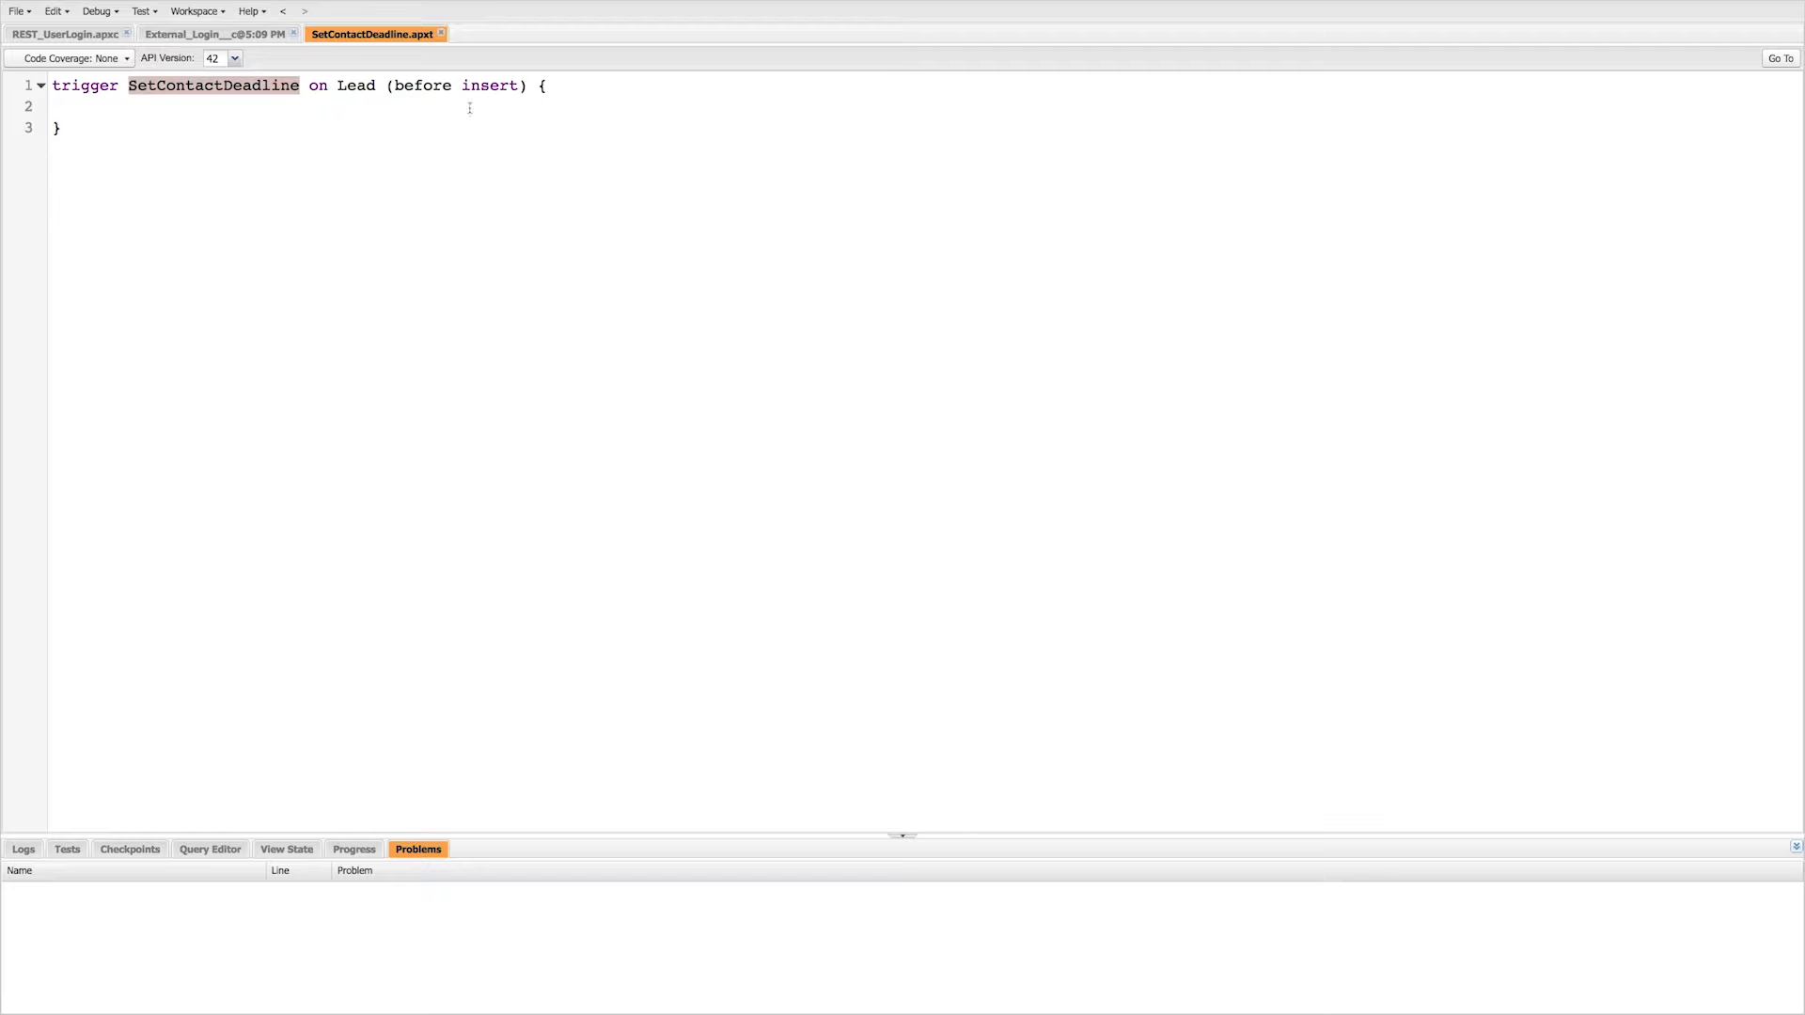
double_click(422, 85)
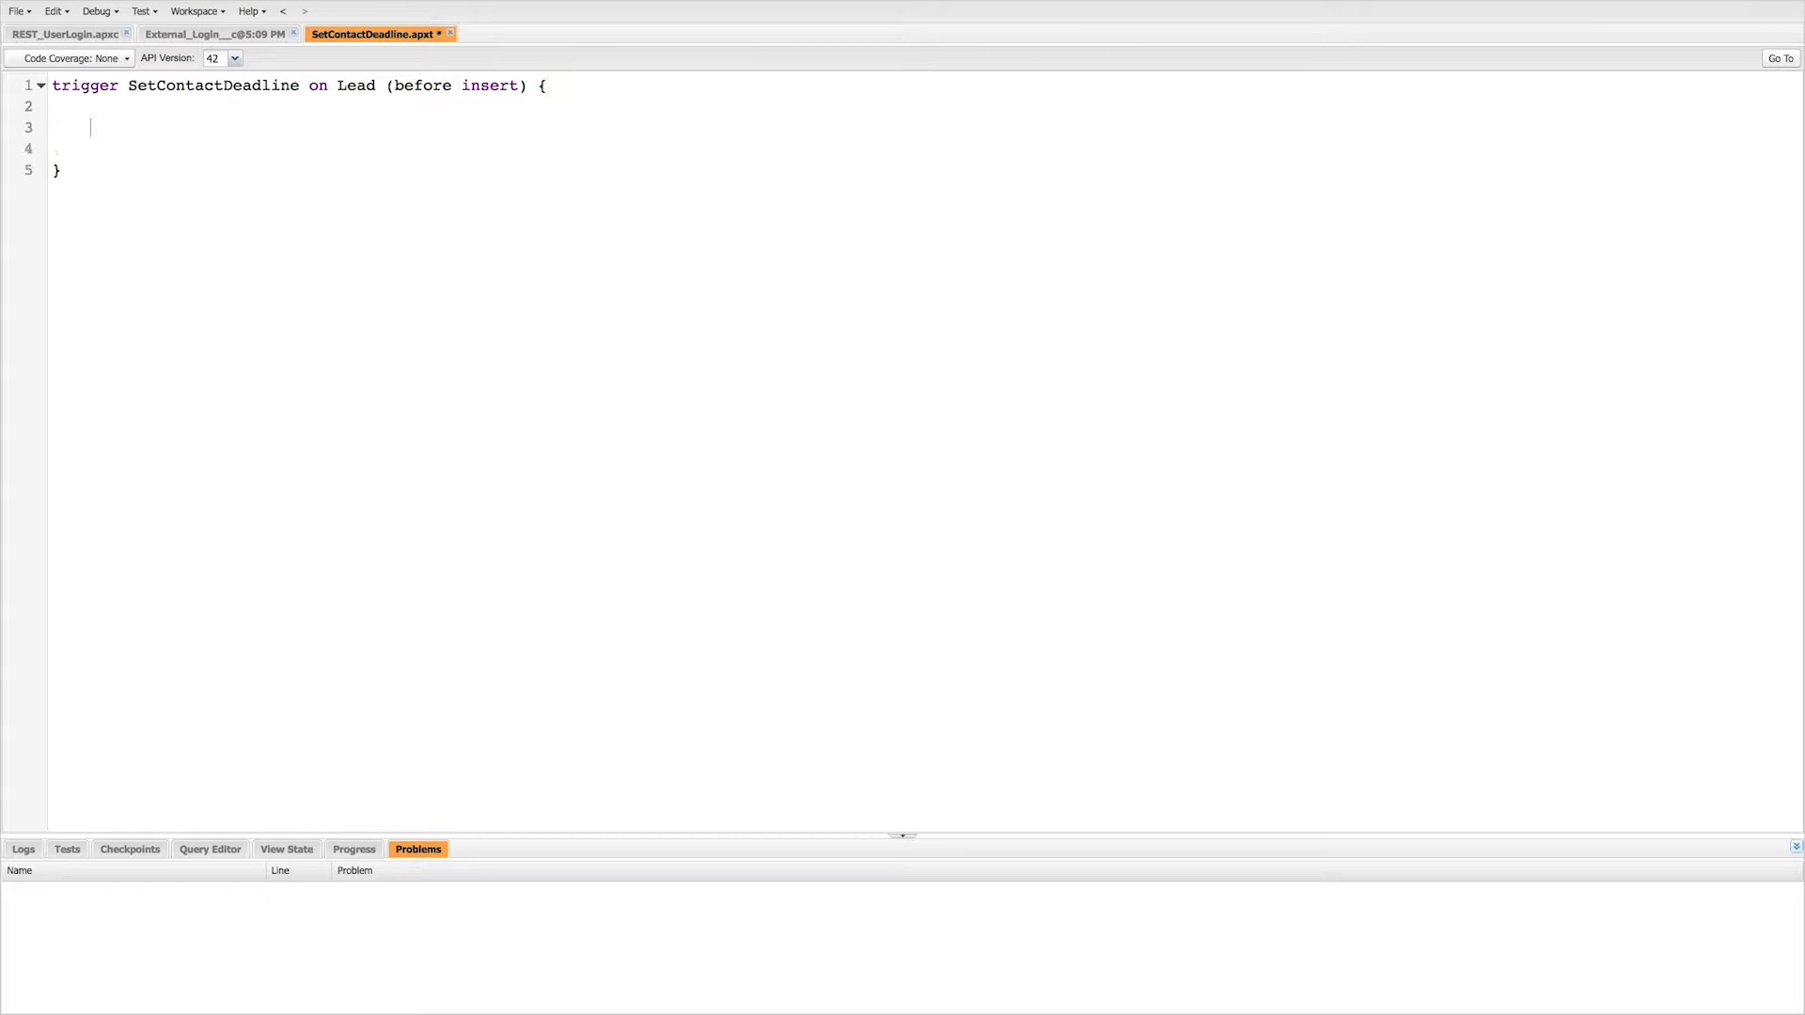
type("// can be before/")
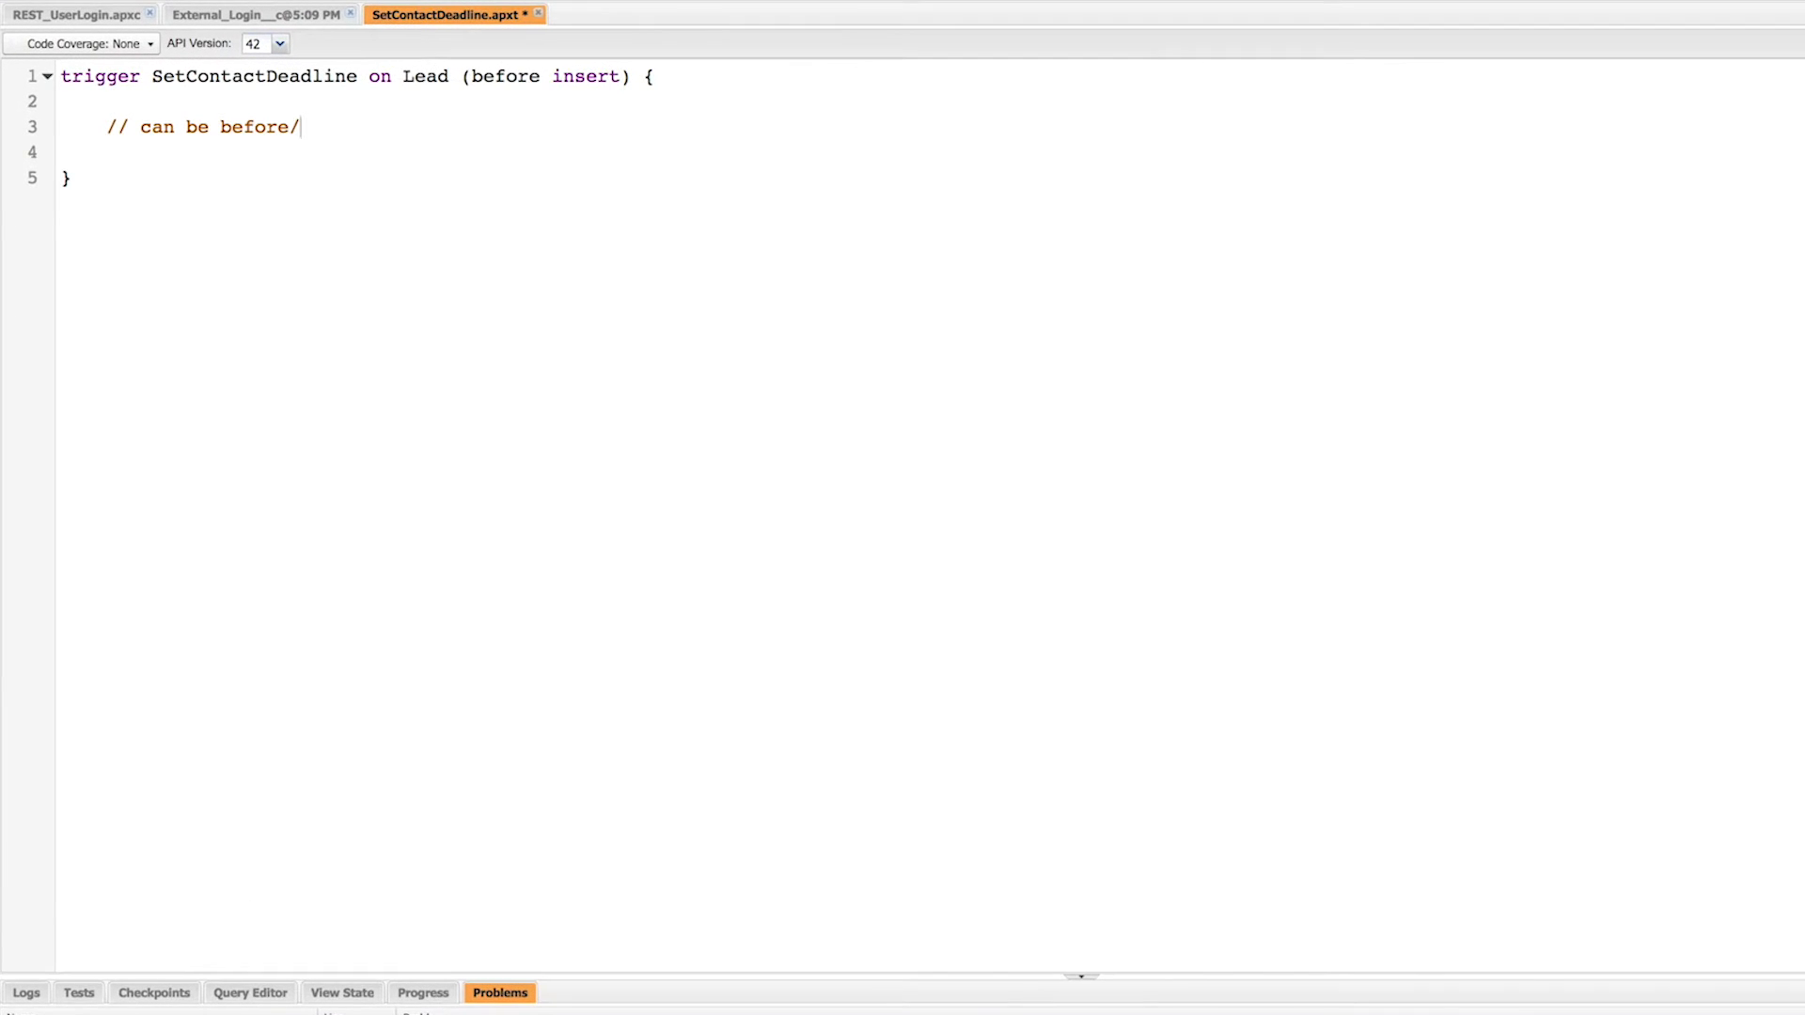
type("after insert, before/after update!")
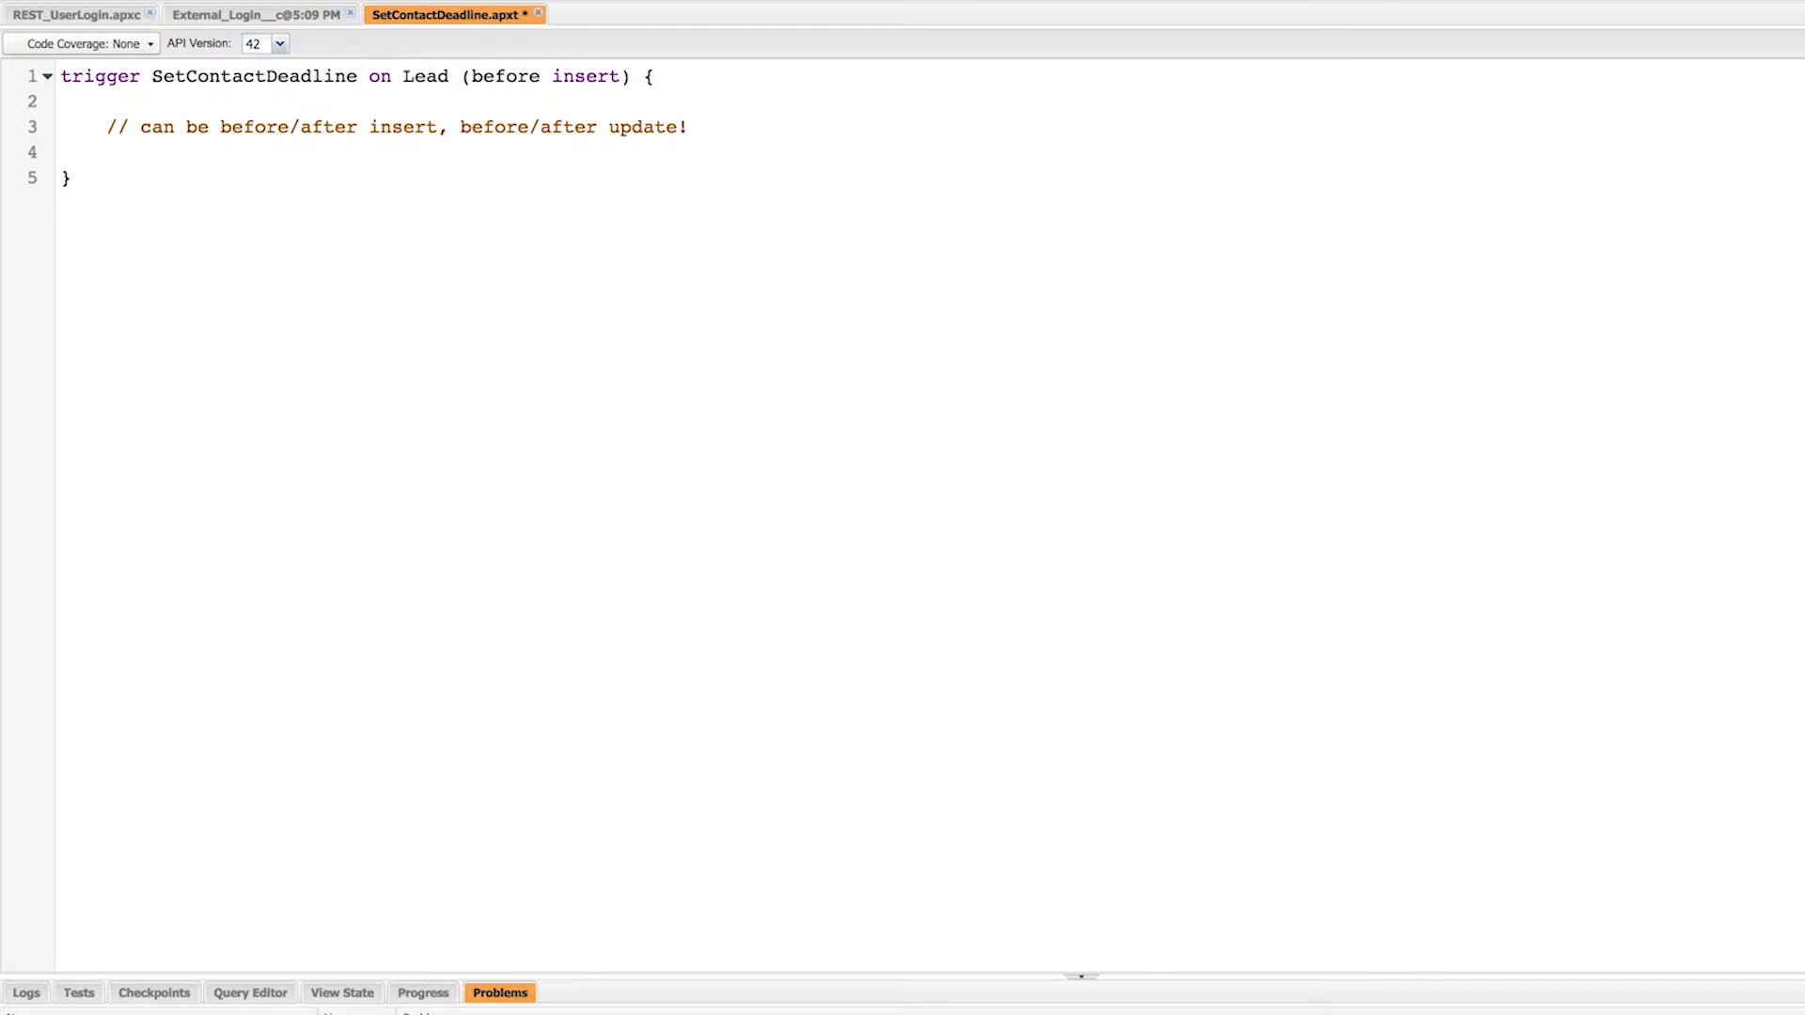
type("// these are the most common scenarios.")
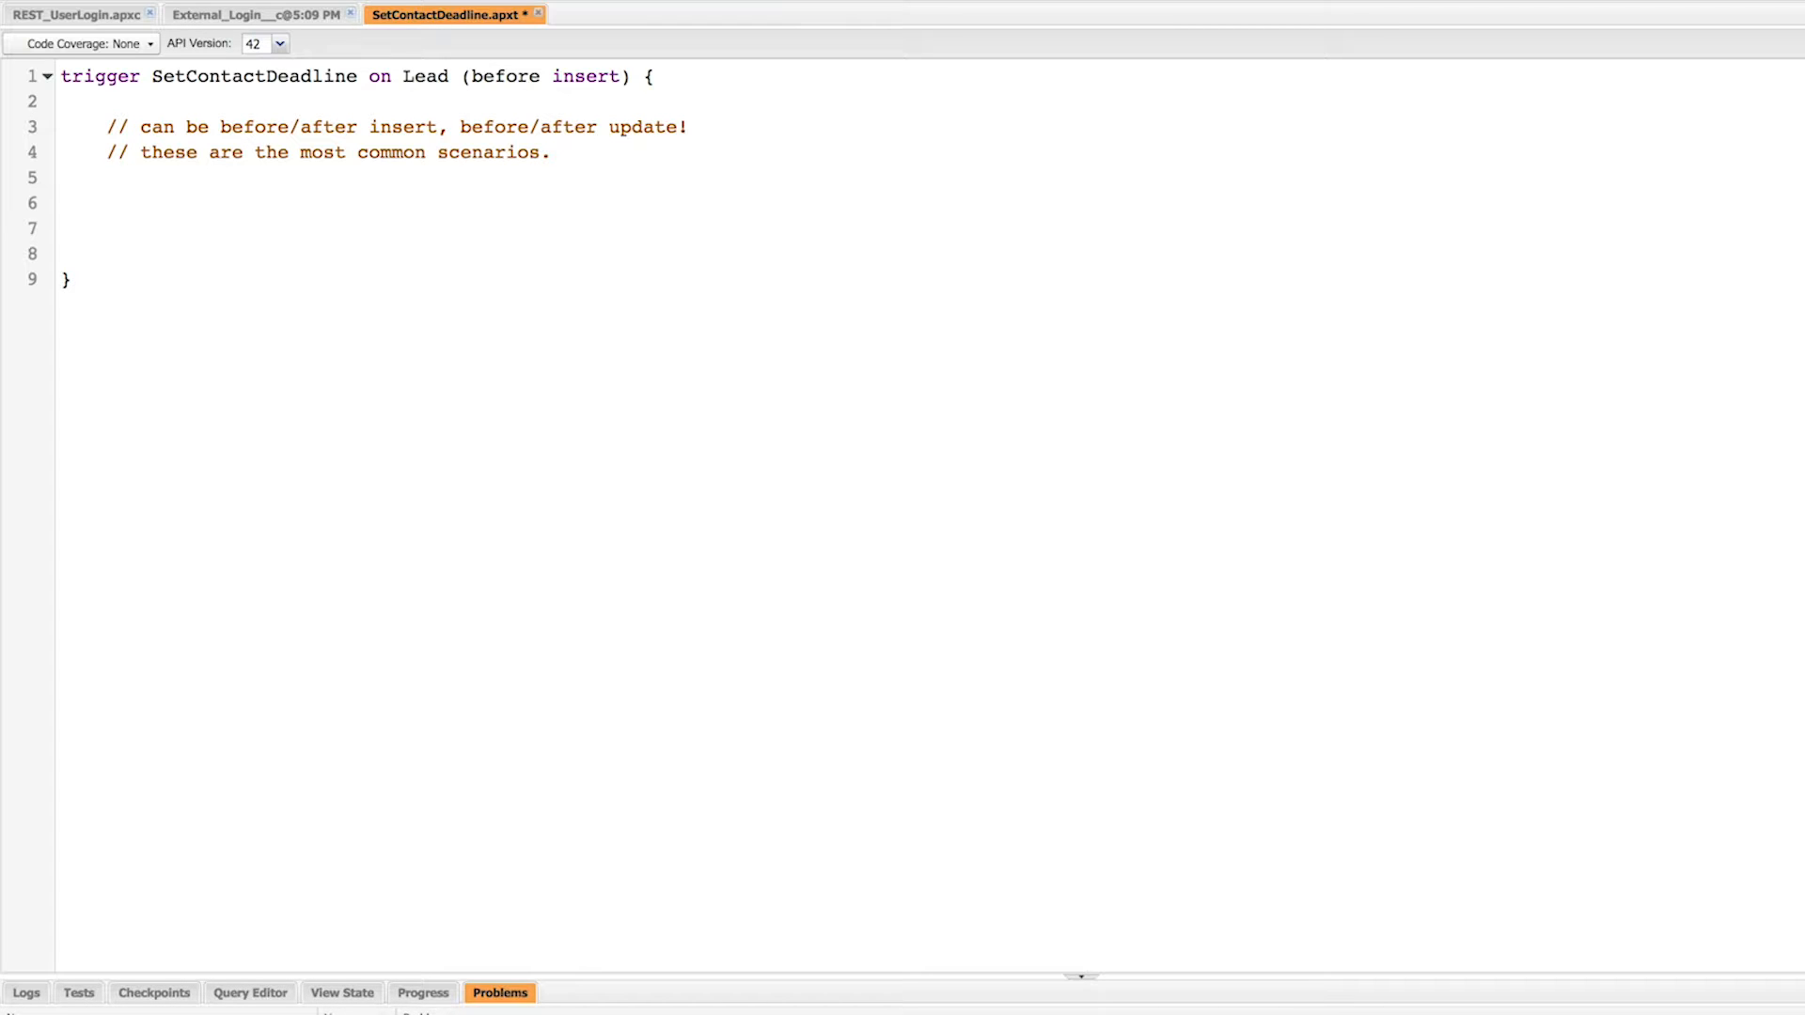
type("//")
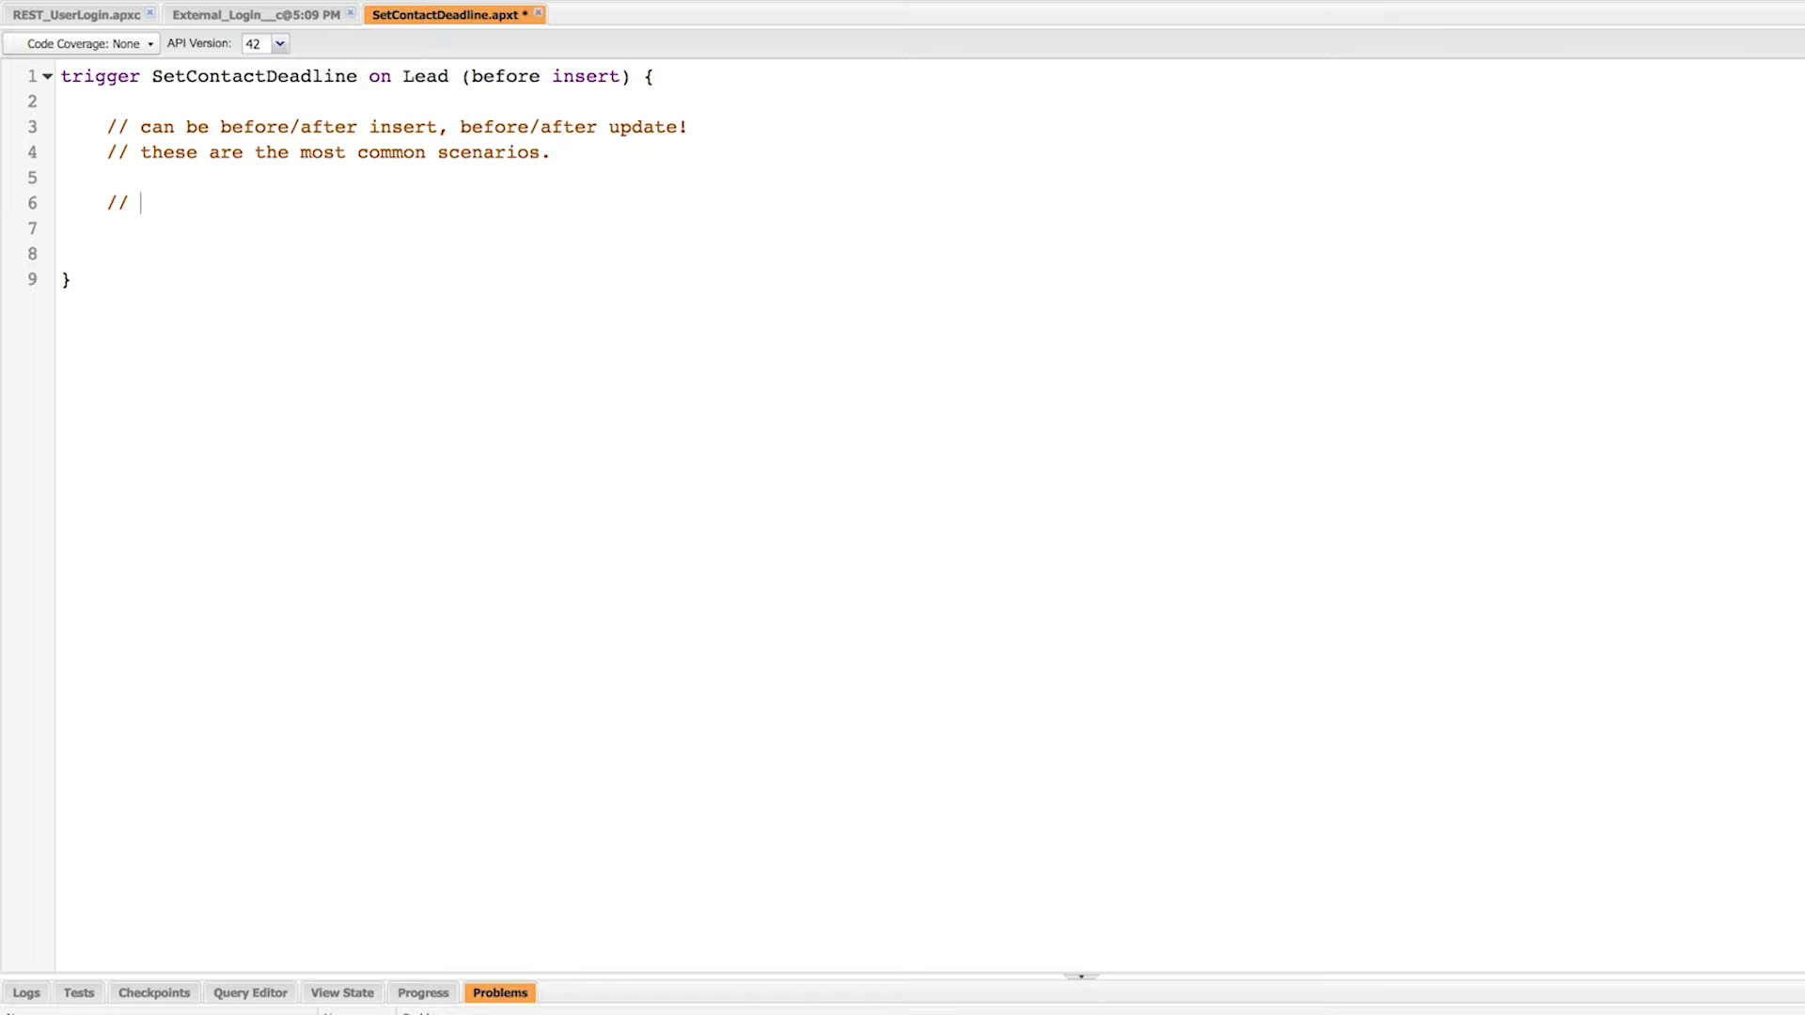
type("First, any queries - keep them outside of the loop.")
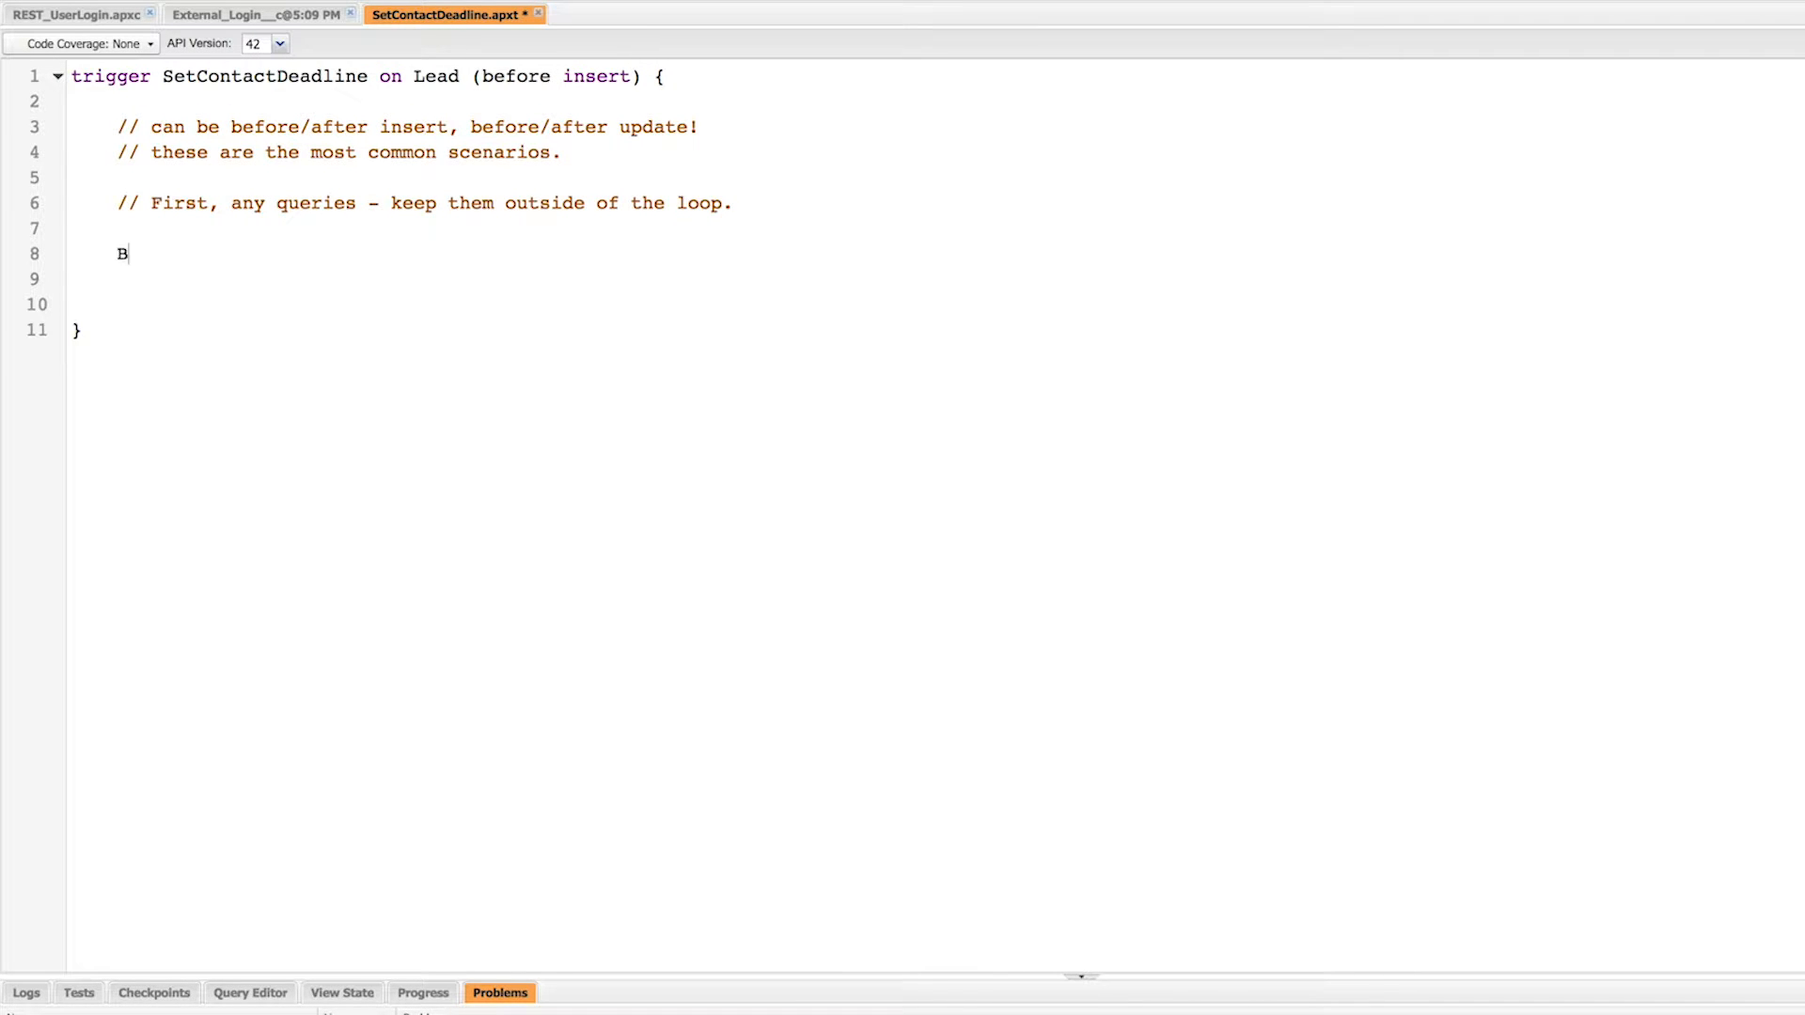
Write BusinessHours bh = [SELECT Id FROM BusinessHours WHERE Name = 'My Business Hours'] across lines.
type("usinessHours bh =")
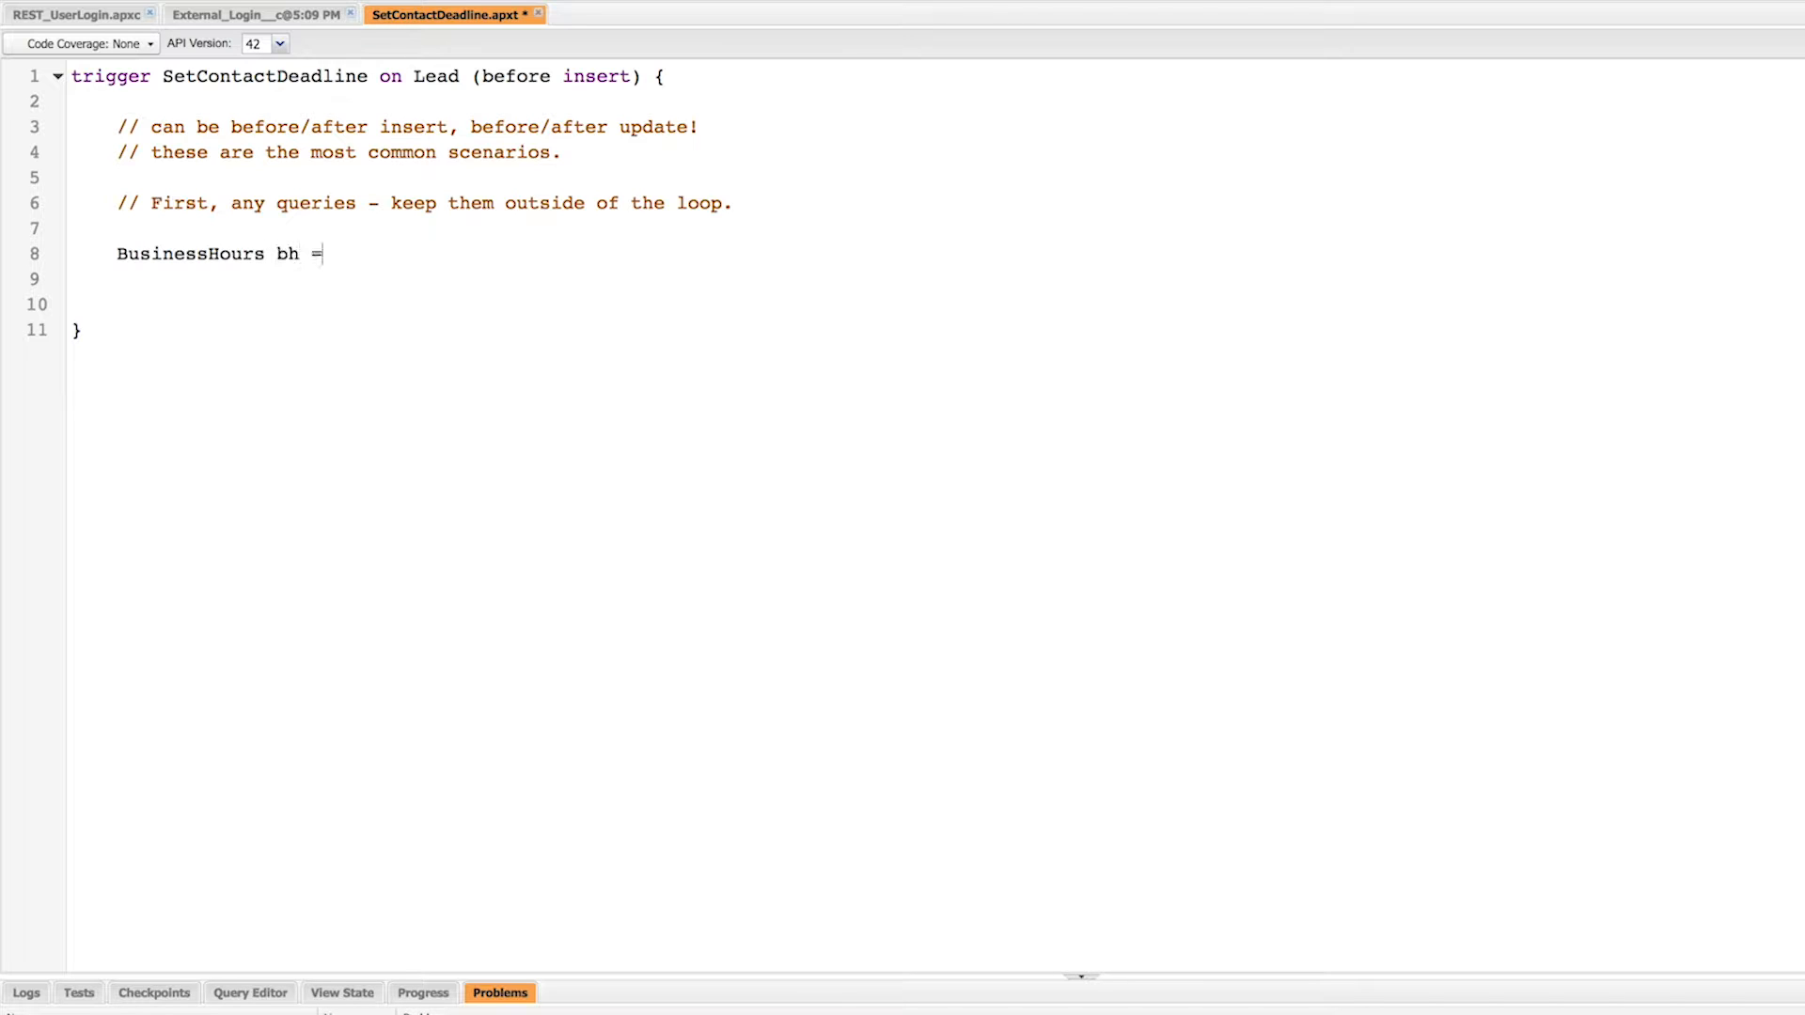
type("[SEL]")
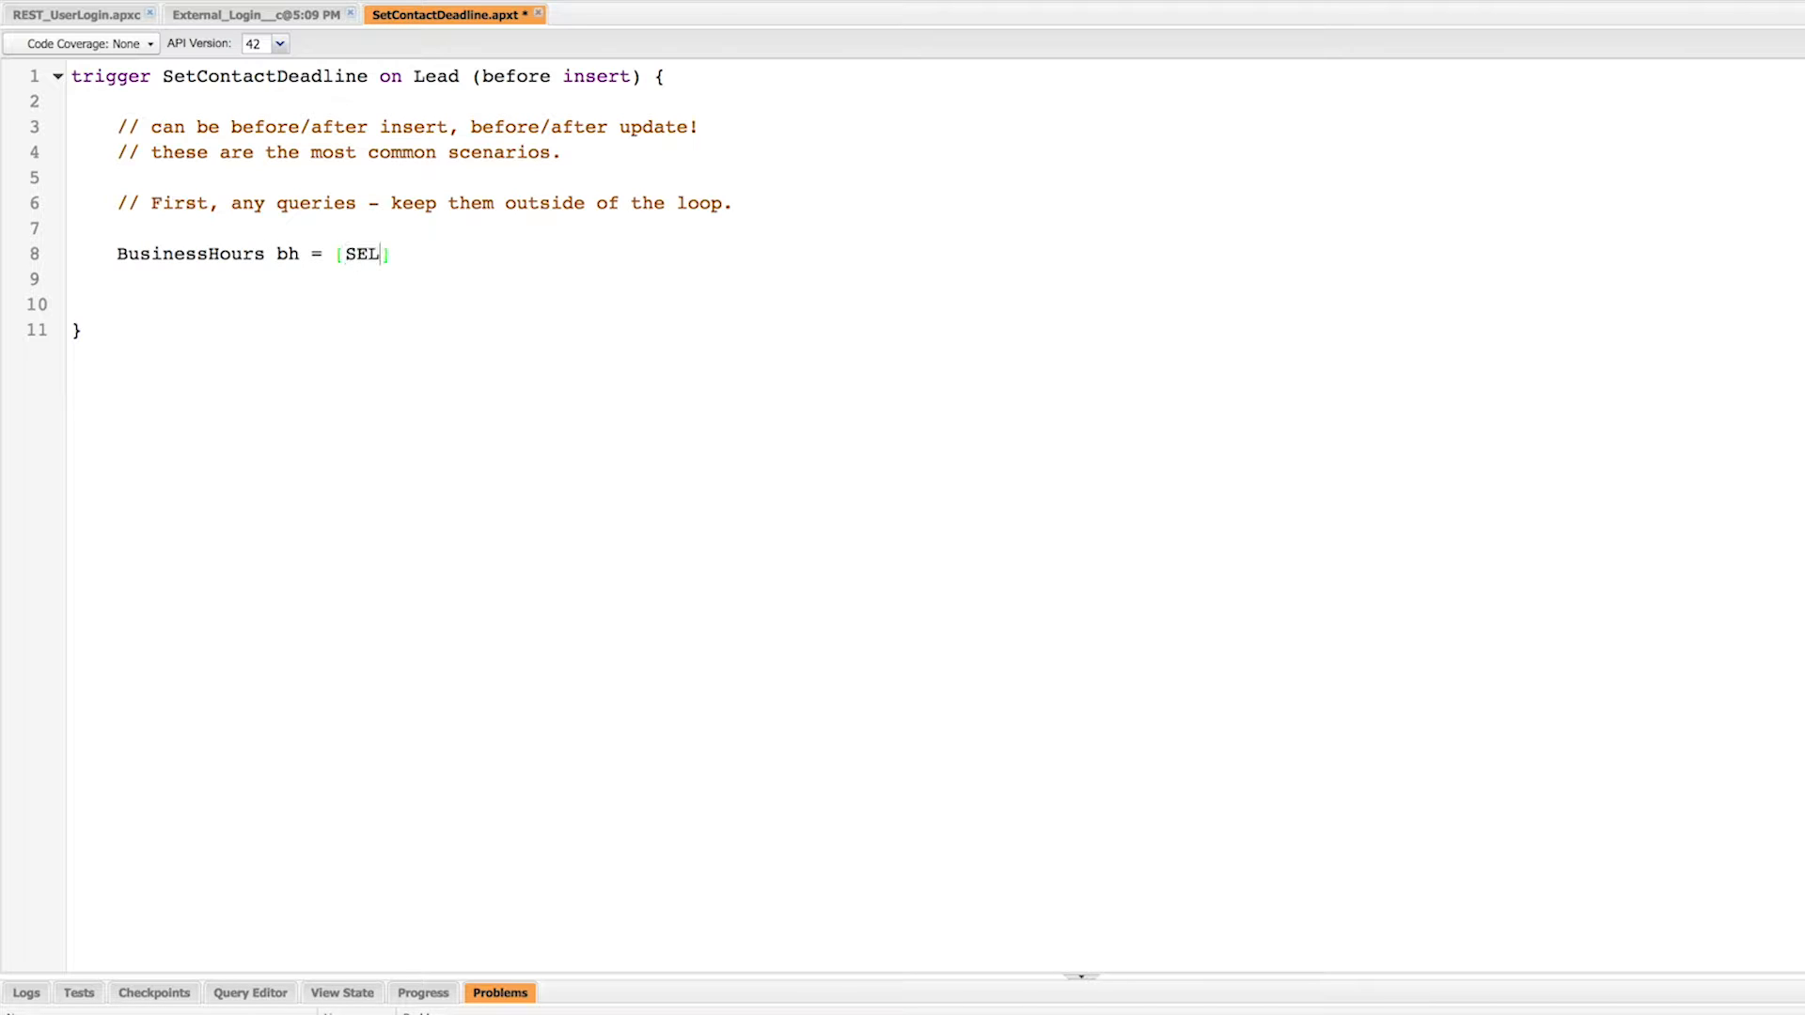
type("ECT I")
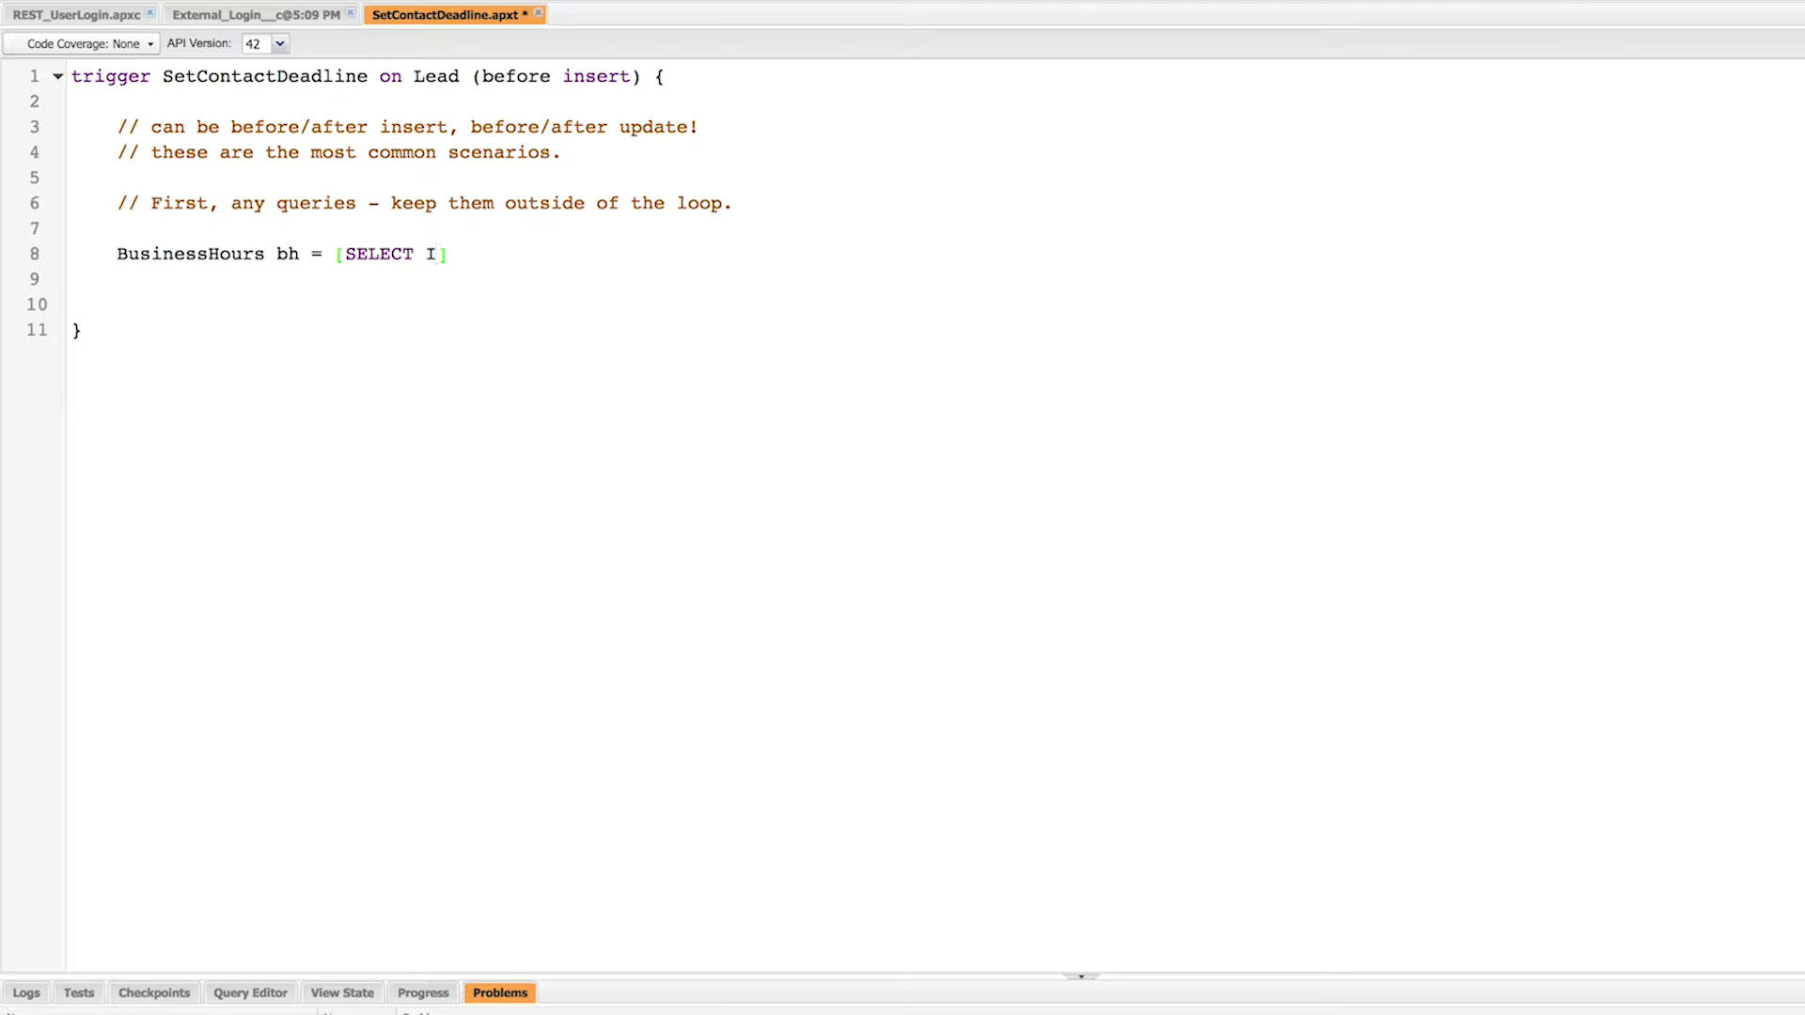
key("Enter")
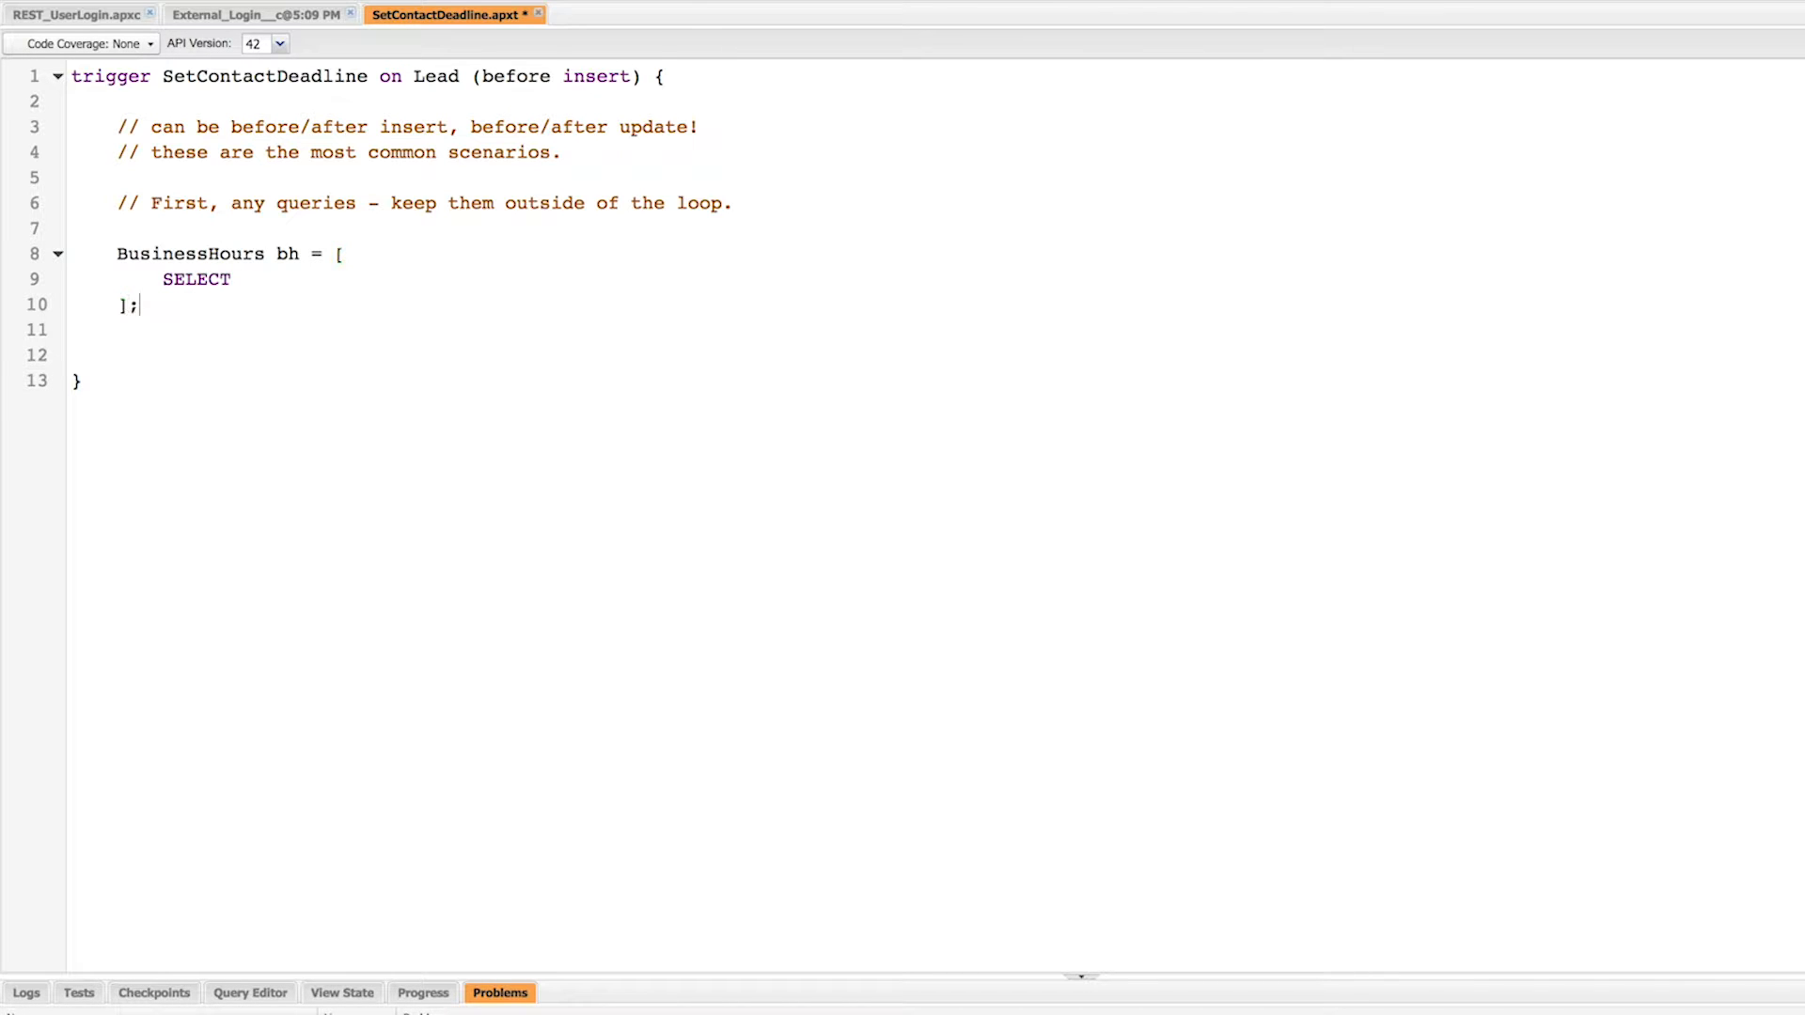
type("Id")
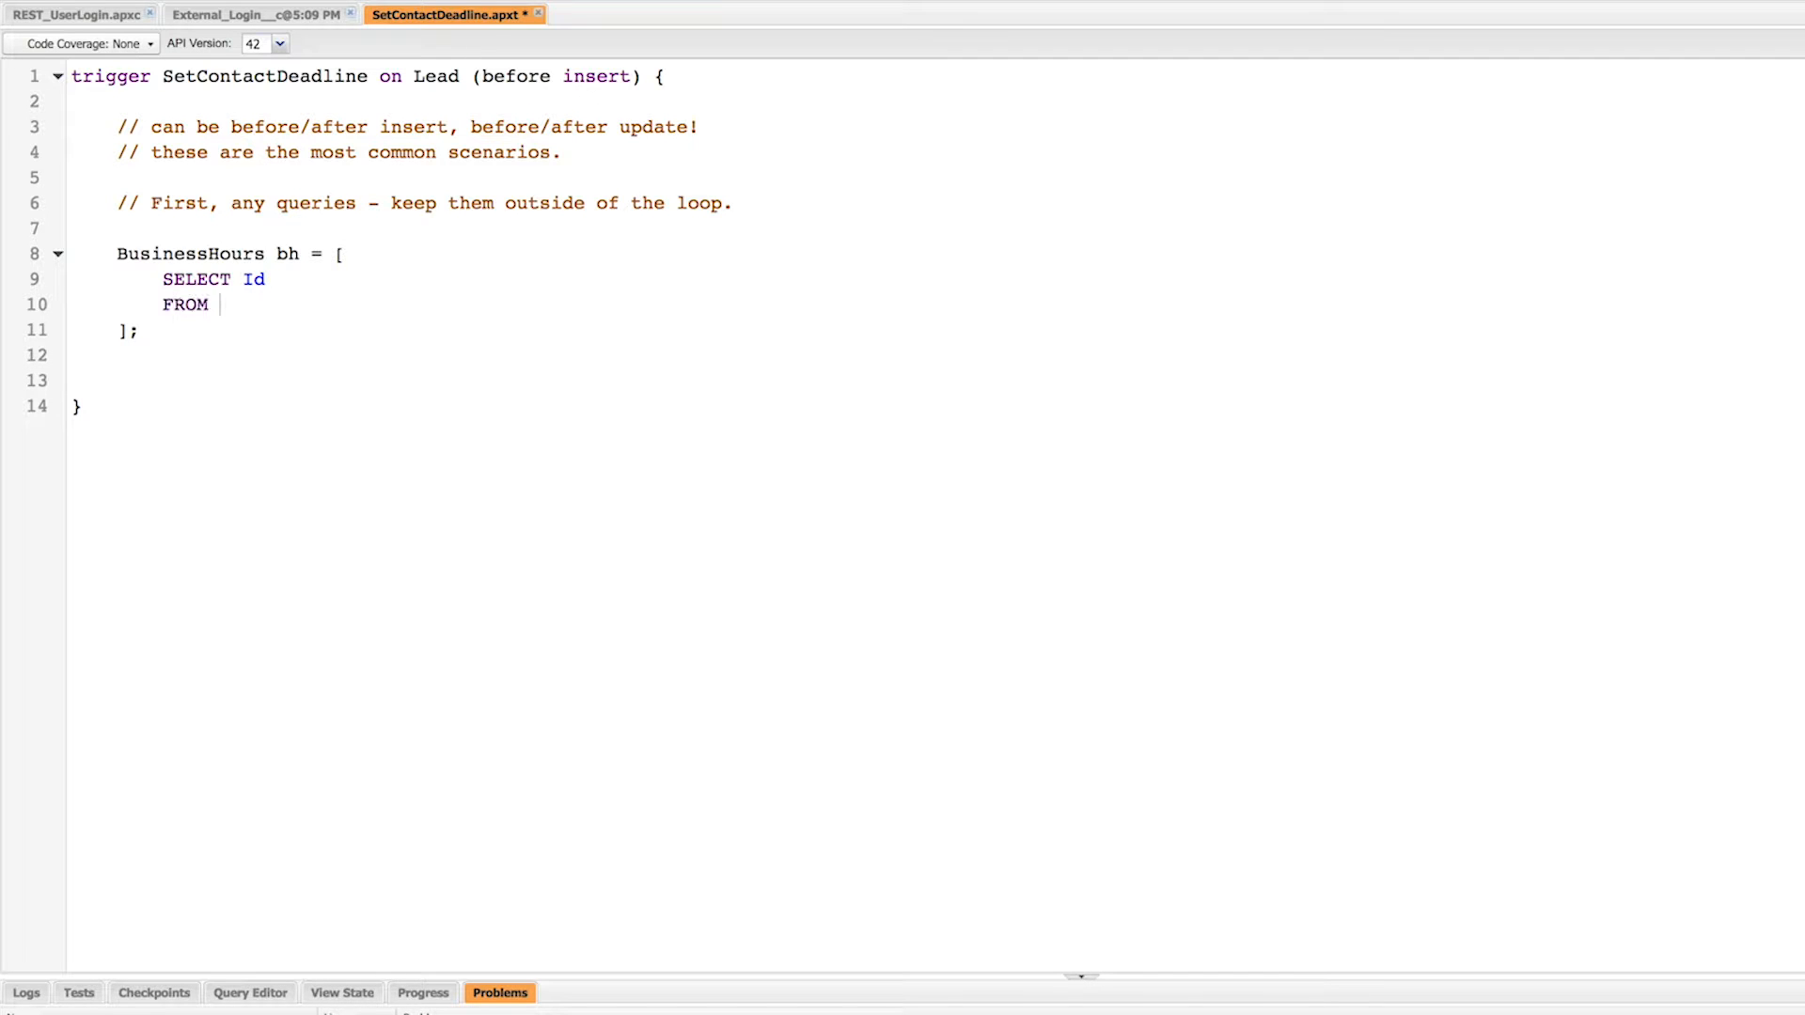
type("BusinessHours")
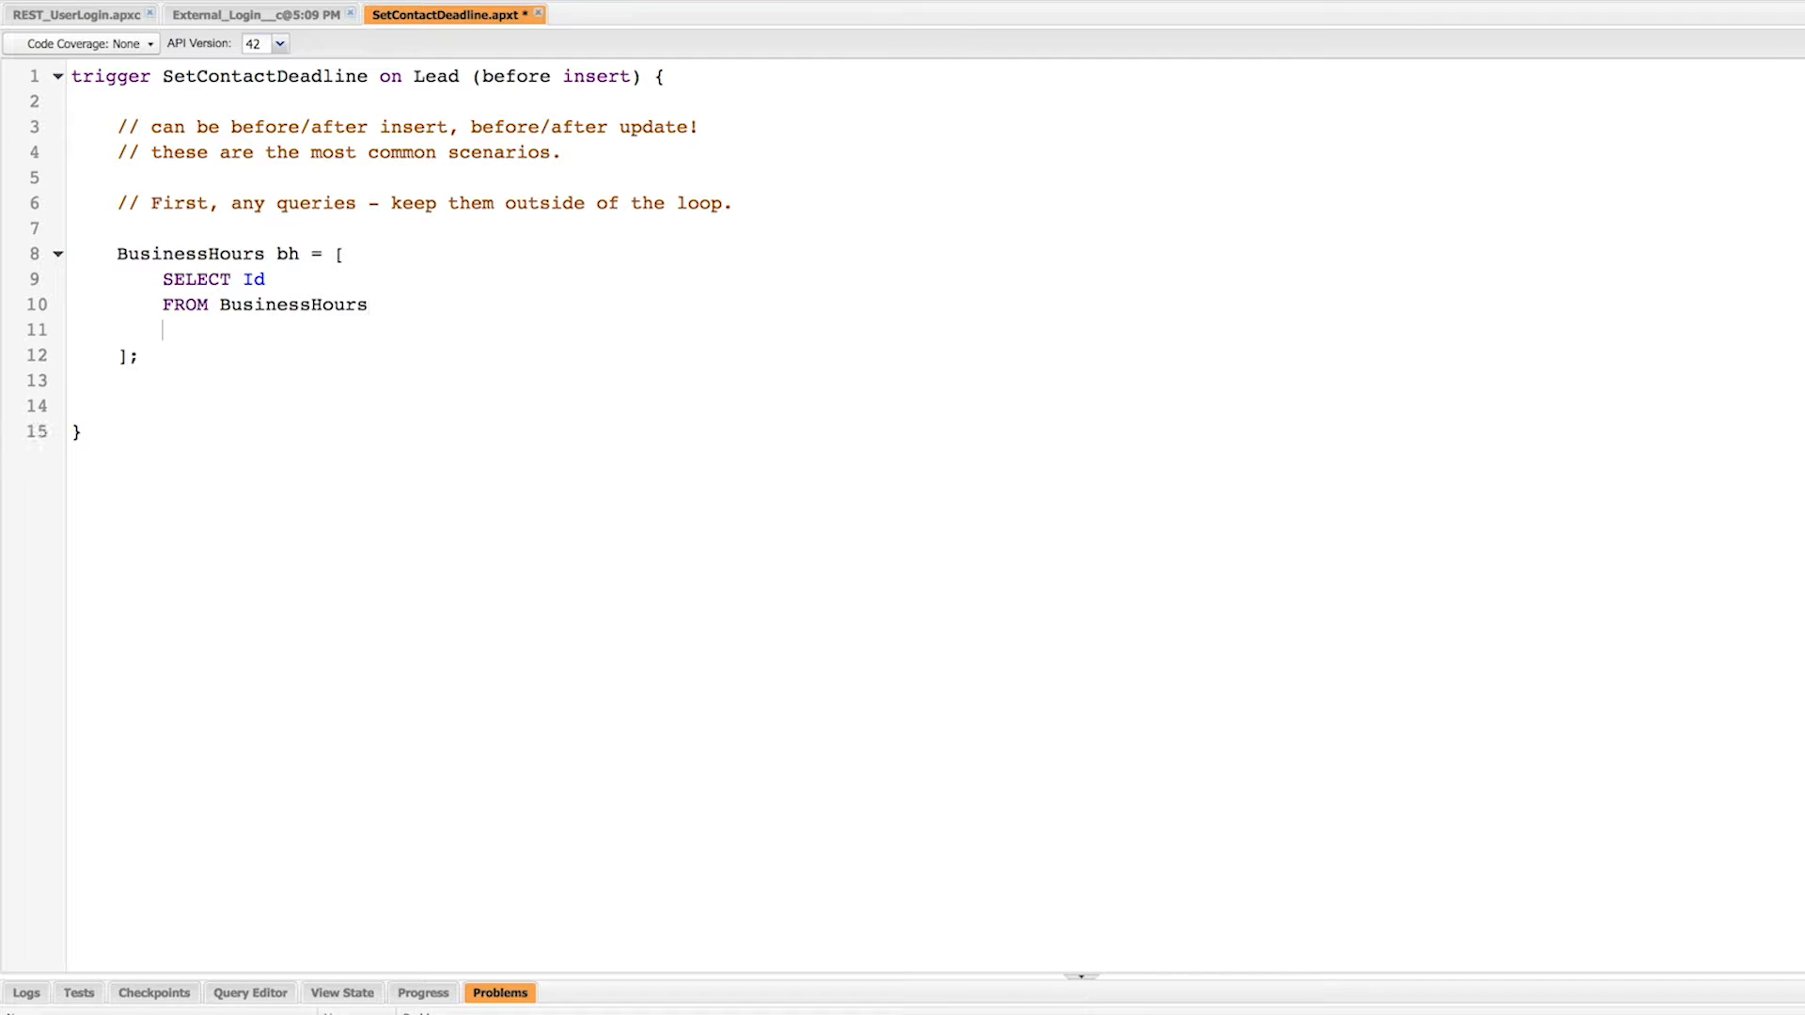
type("WHERE Name = '")
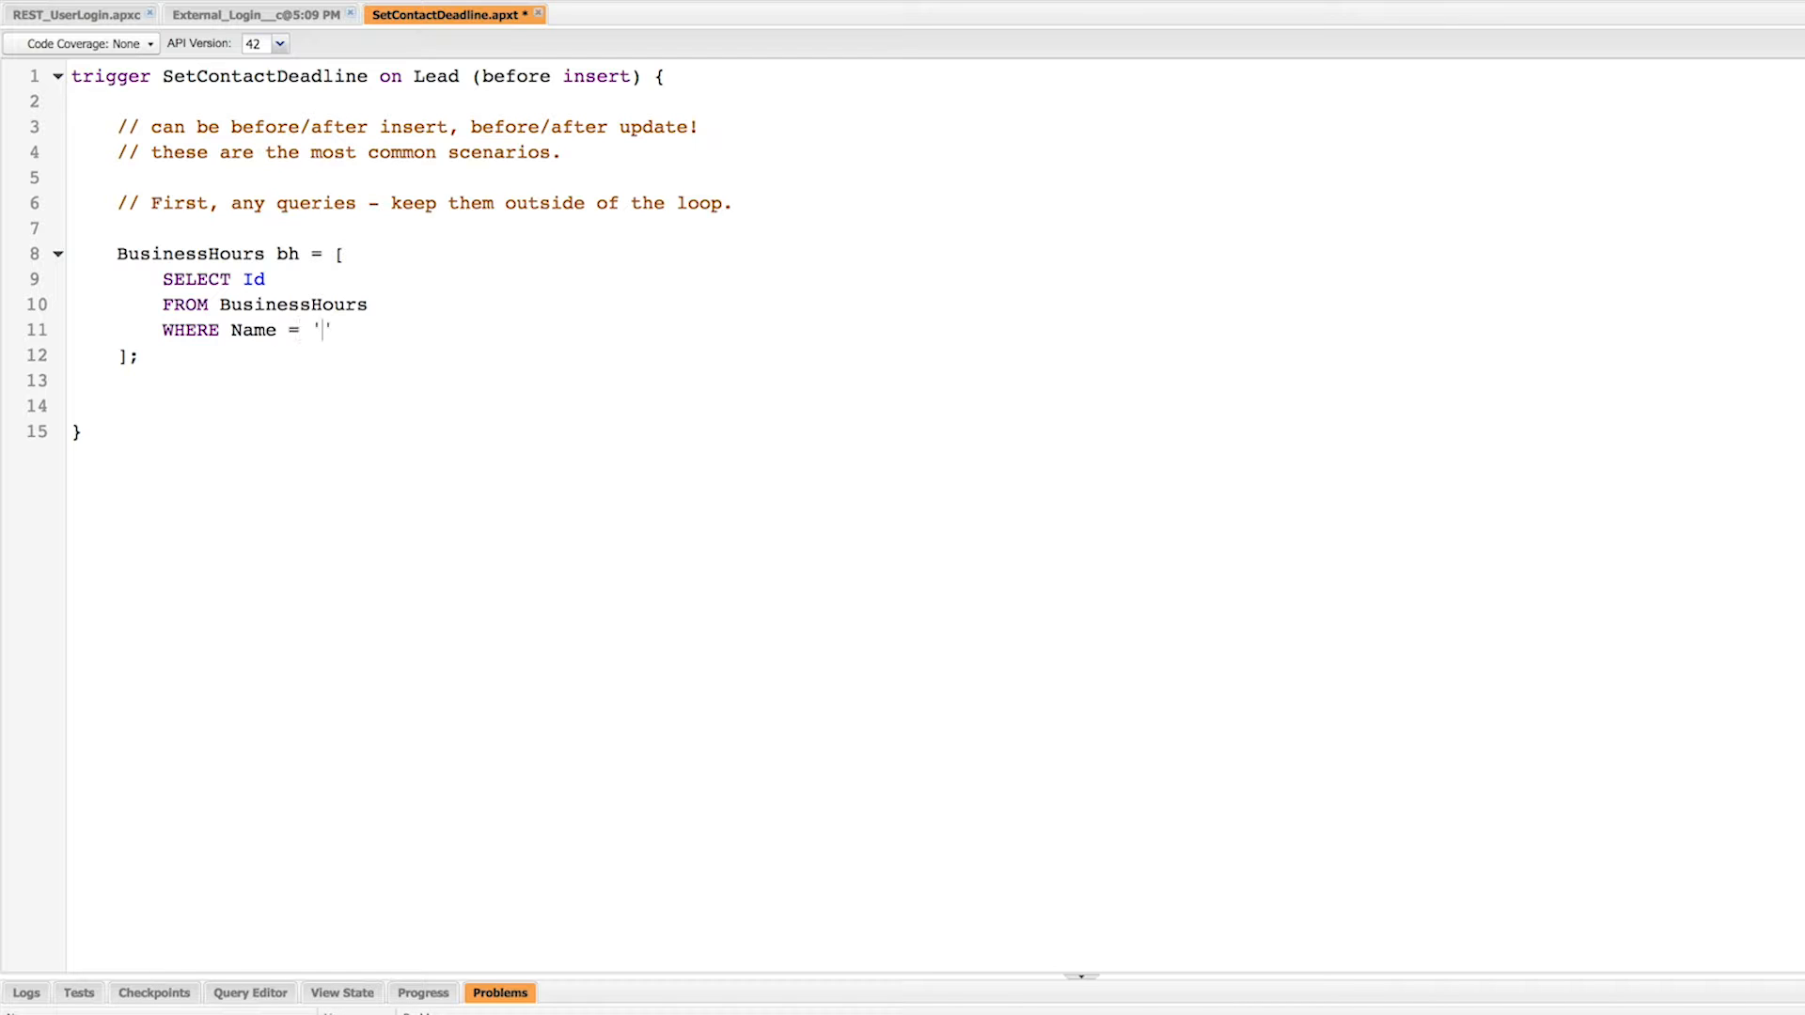
type("BusinessHours")
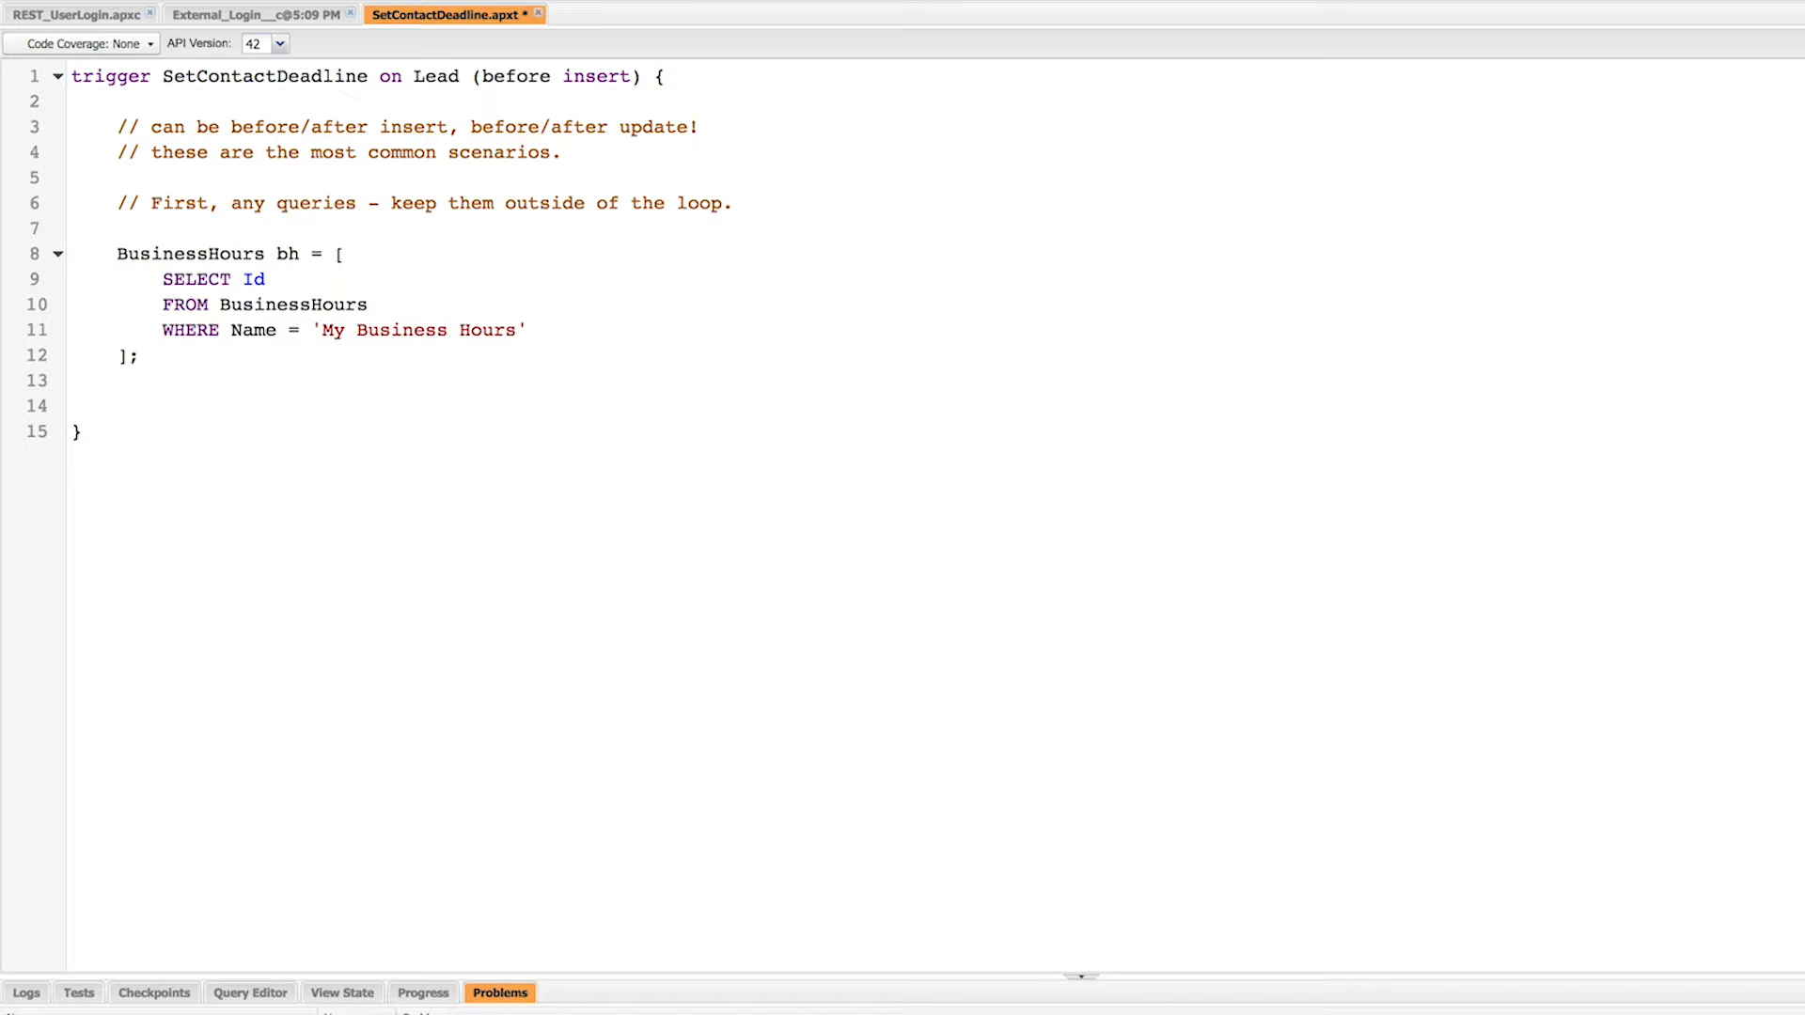
left_click(528, 330)
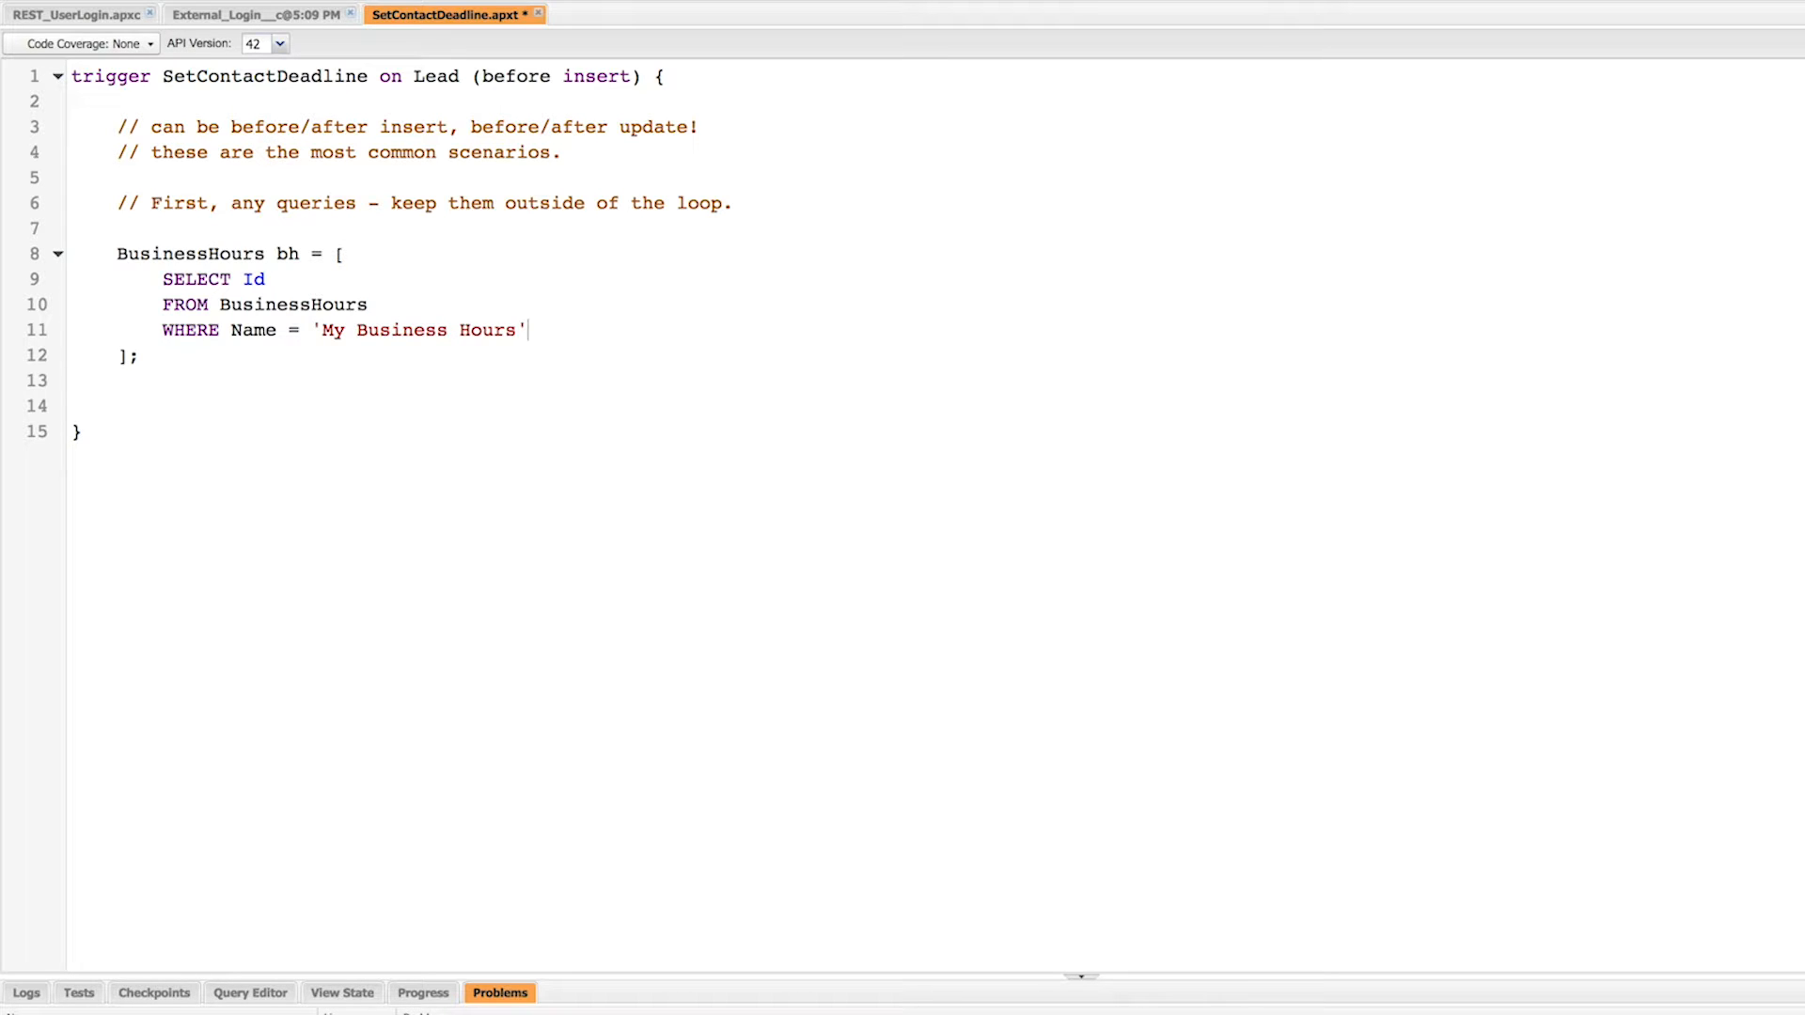
key("Enter")
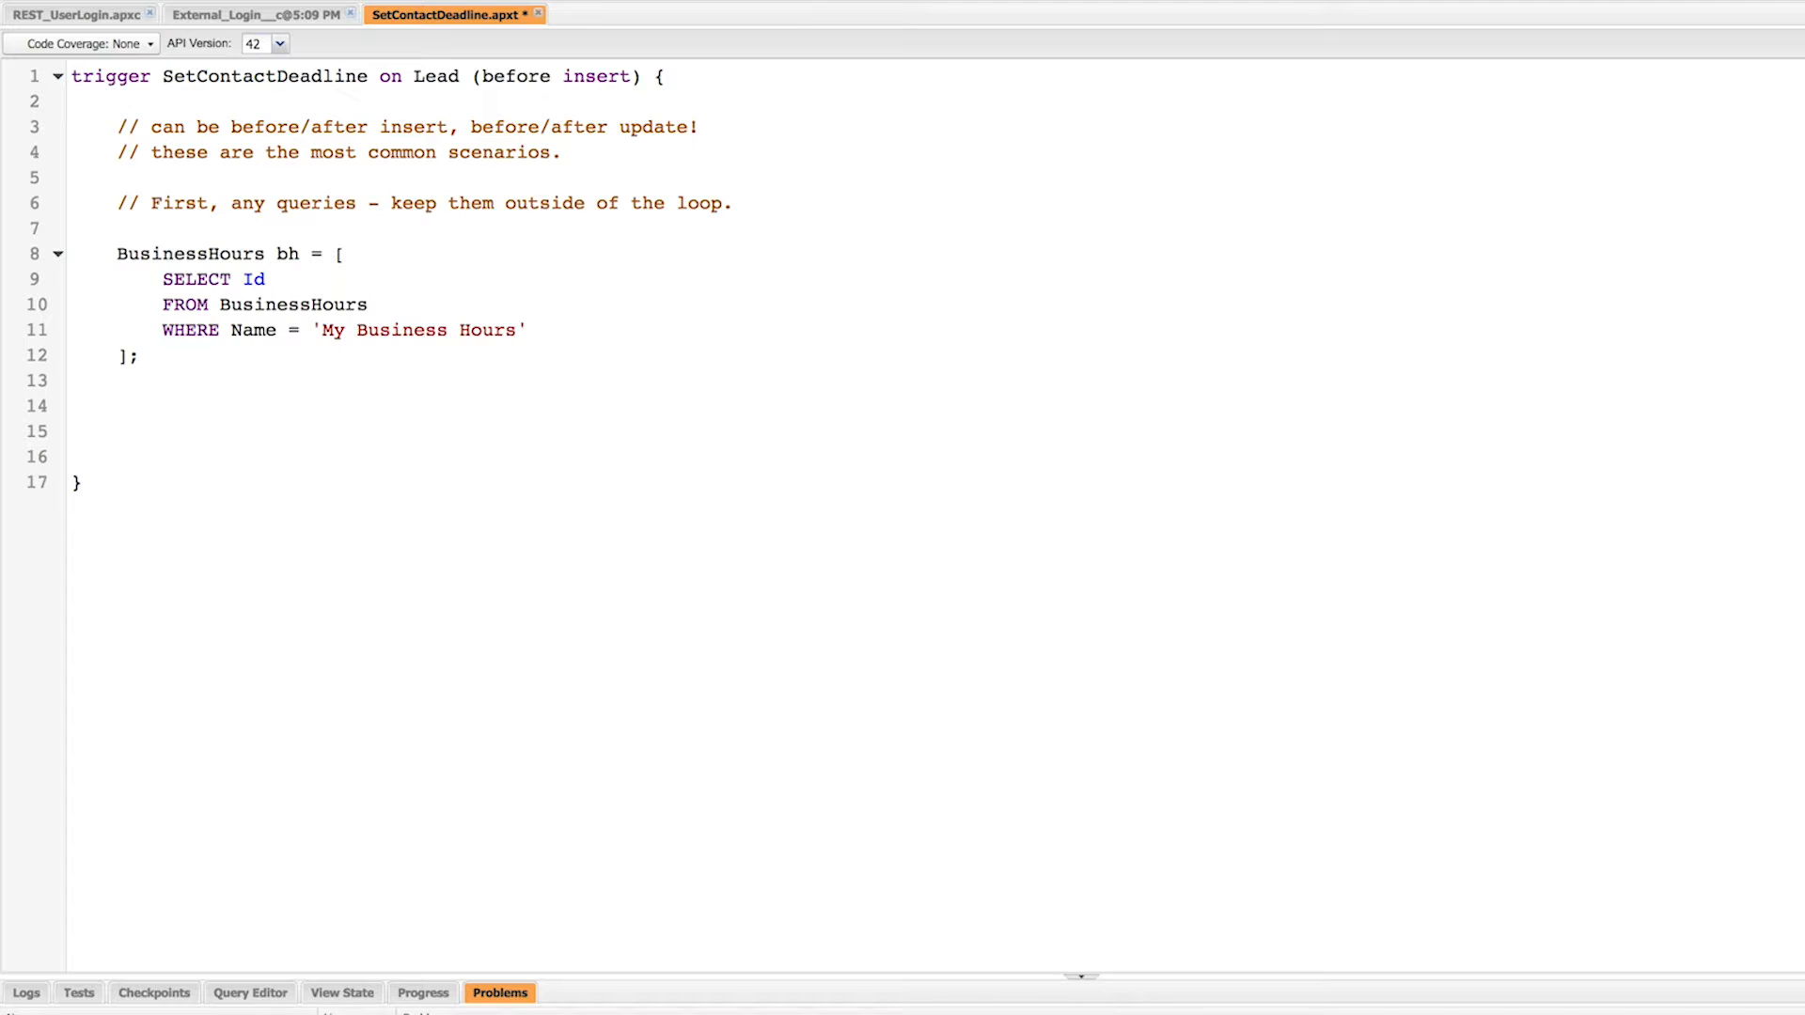
Add the comment 'Now, let's loop through the records passed by the Trigger!' about multiple records.
type("// N")
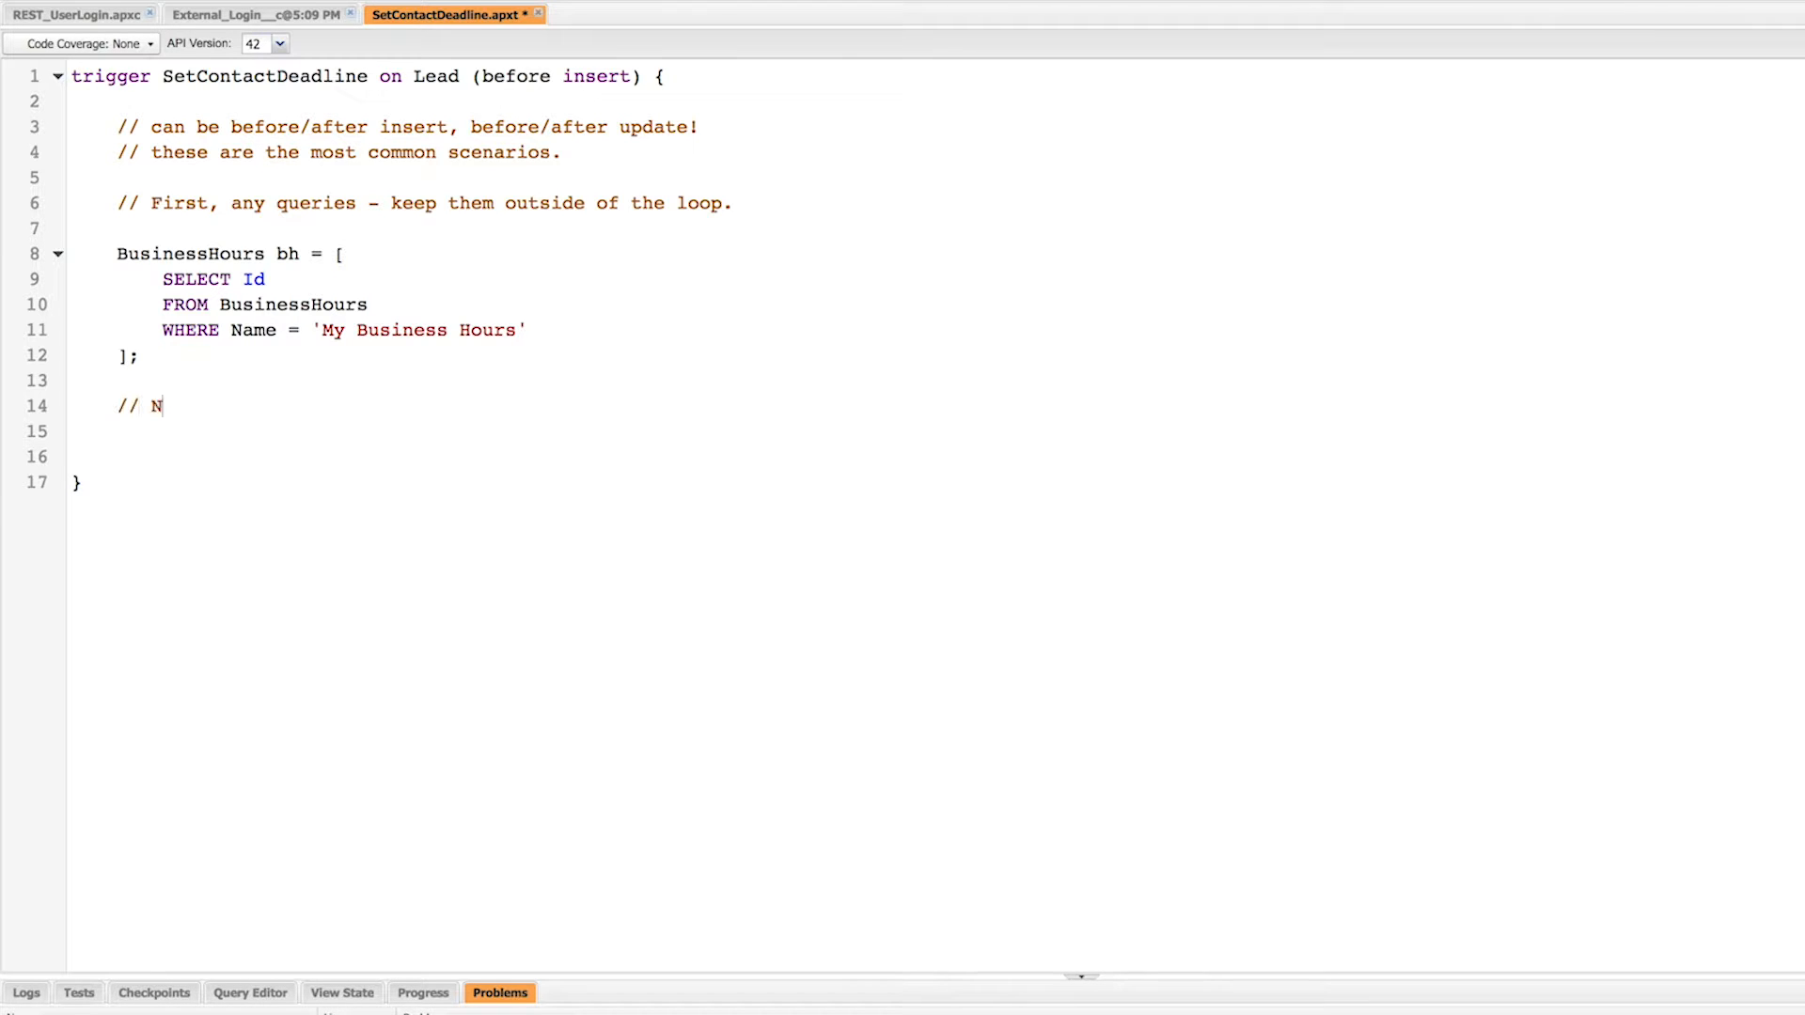
type("ow, let's loop through the records passed")
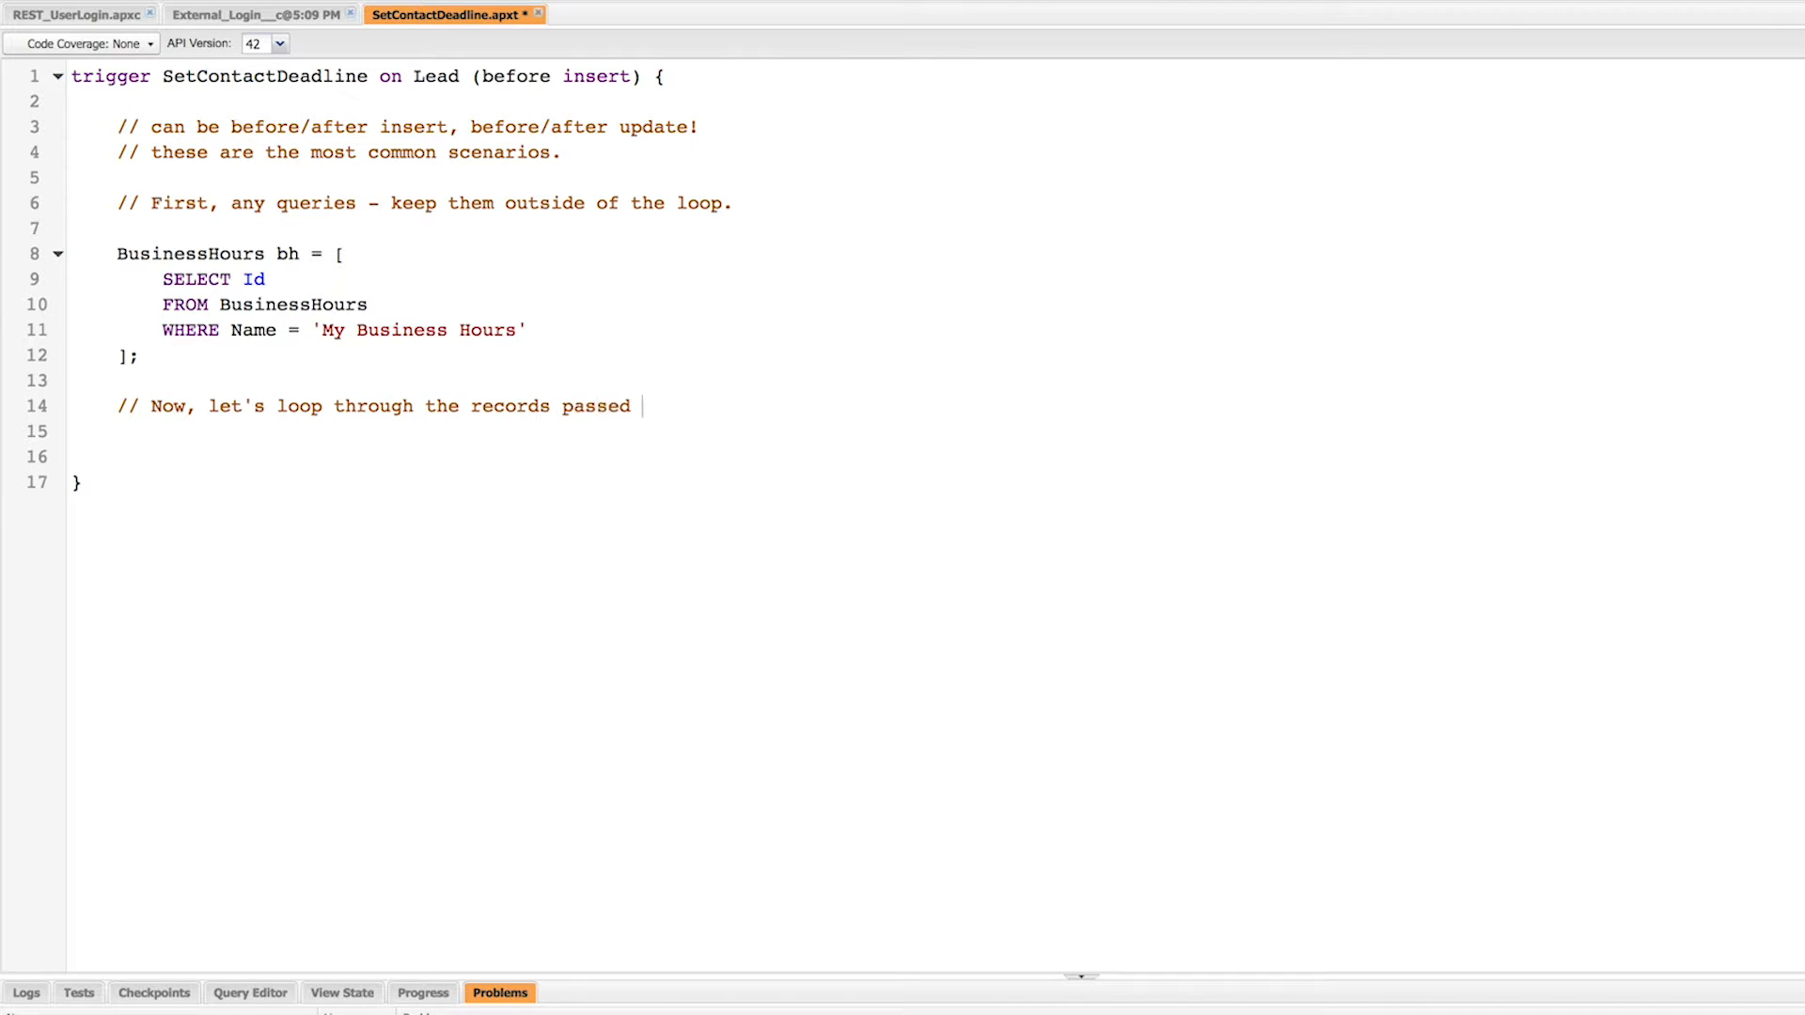
type("by the Trigger!")
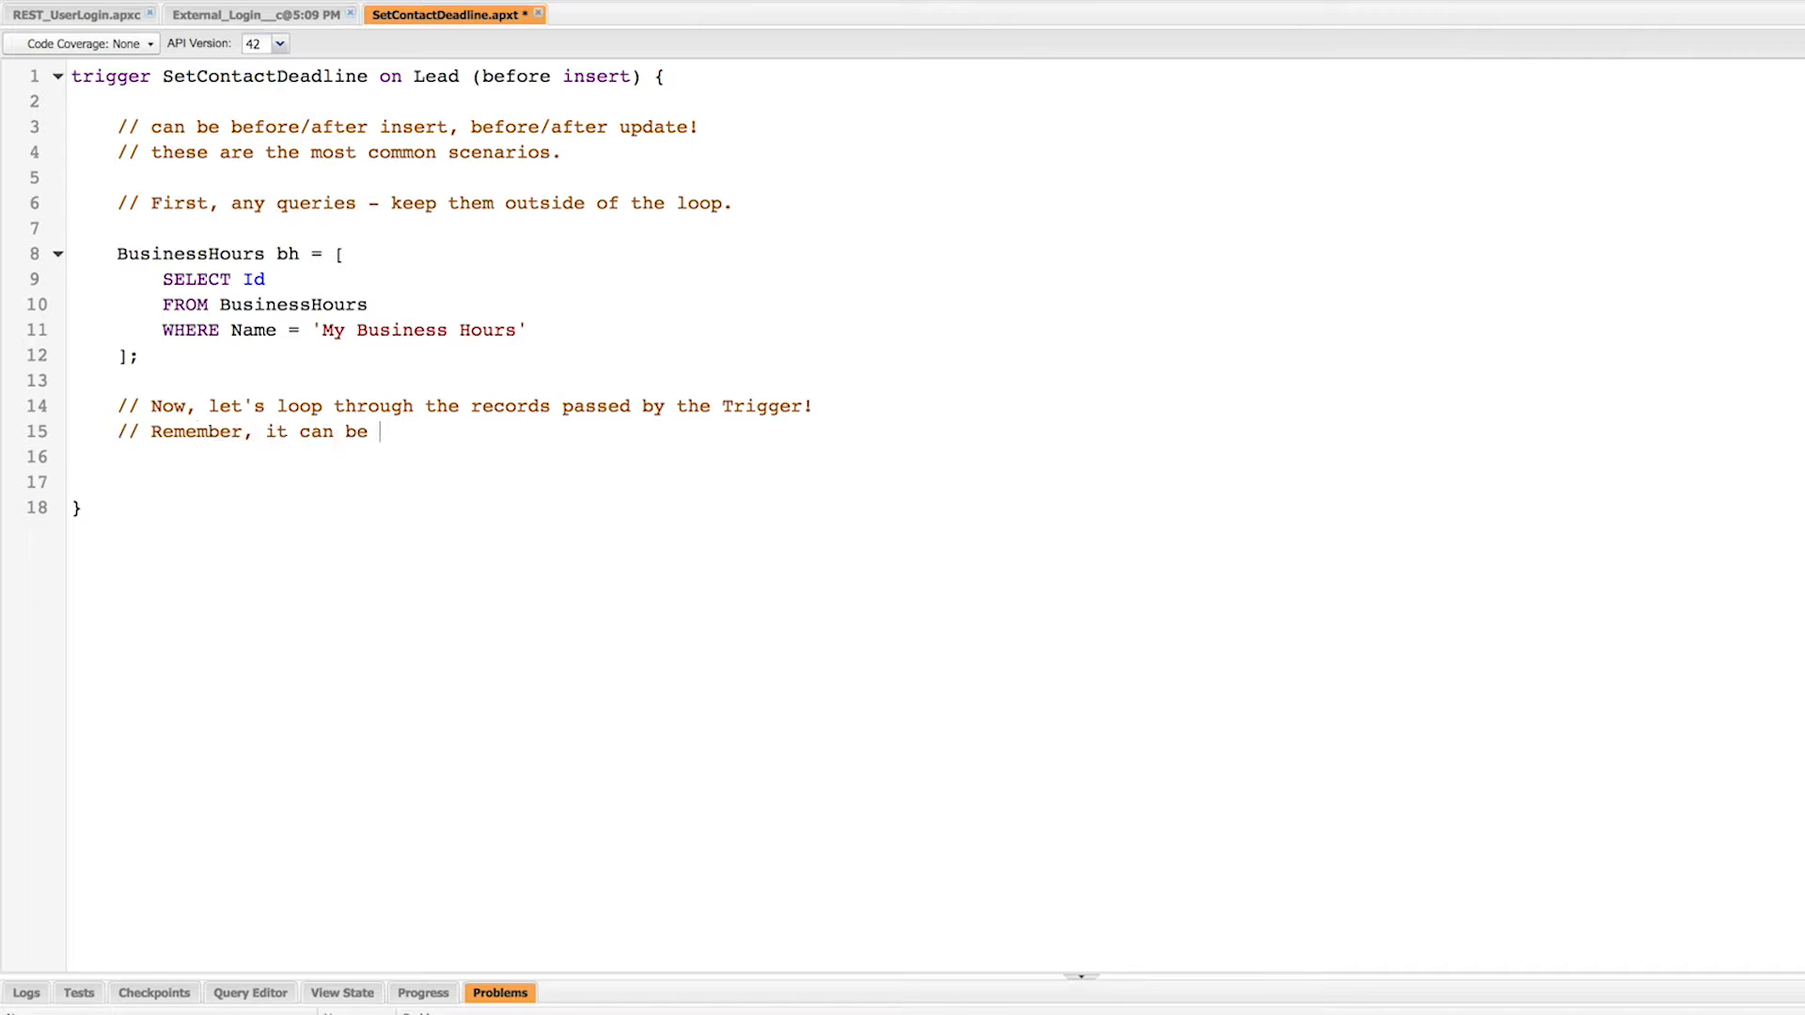
type("multiple records")
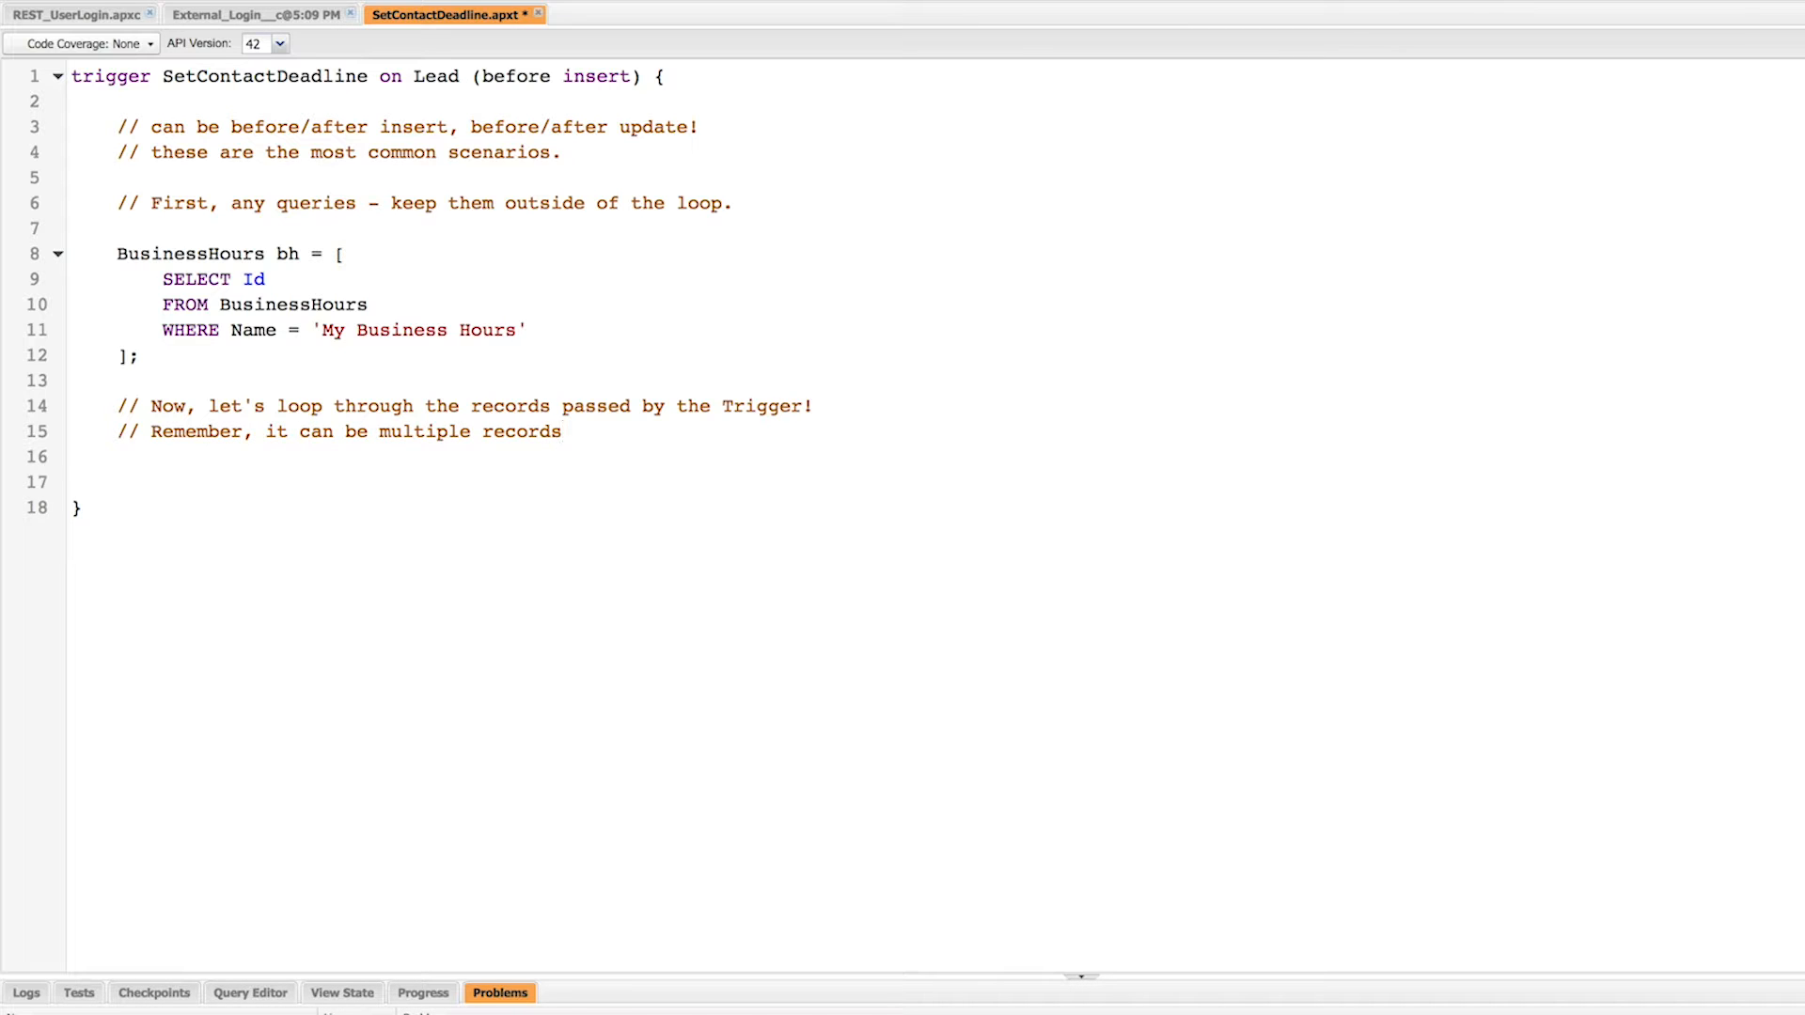
Write an empty for (Lead newLead : Trigger.new) loop with a blank body line.
key("Enter")
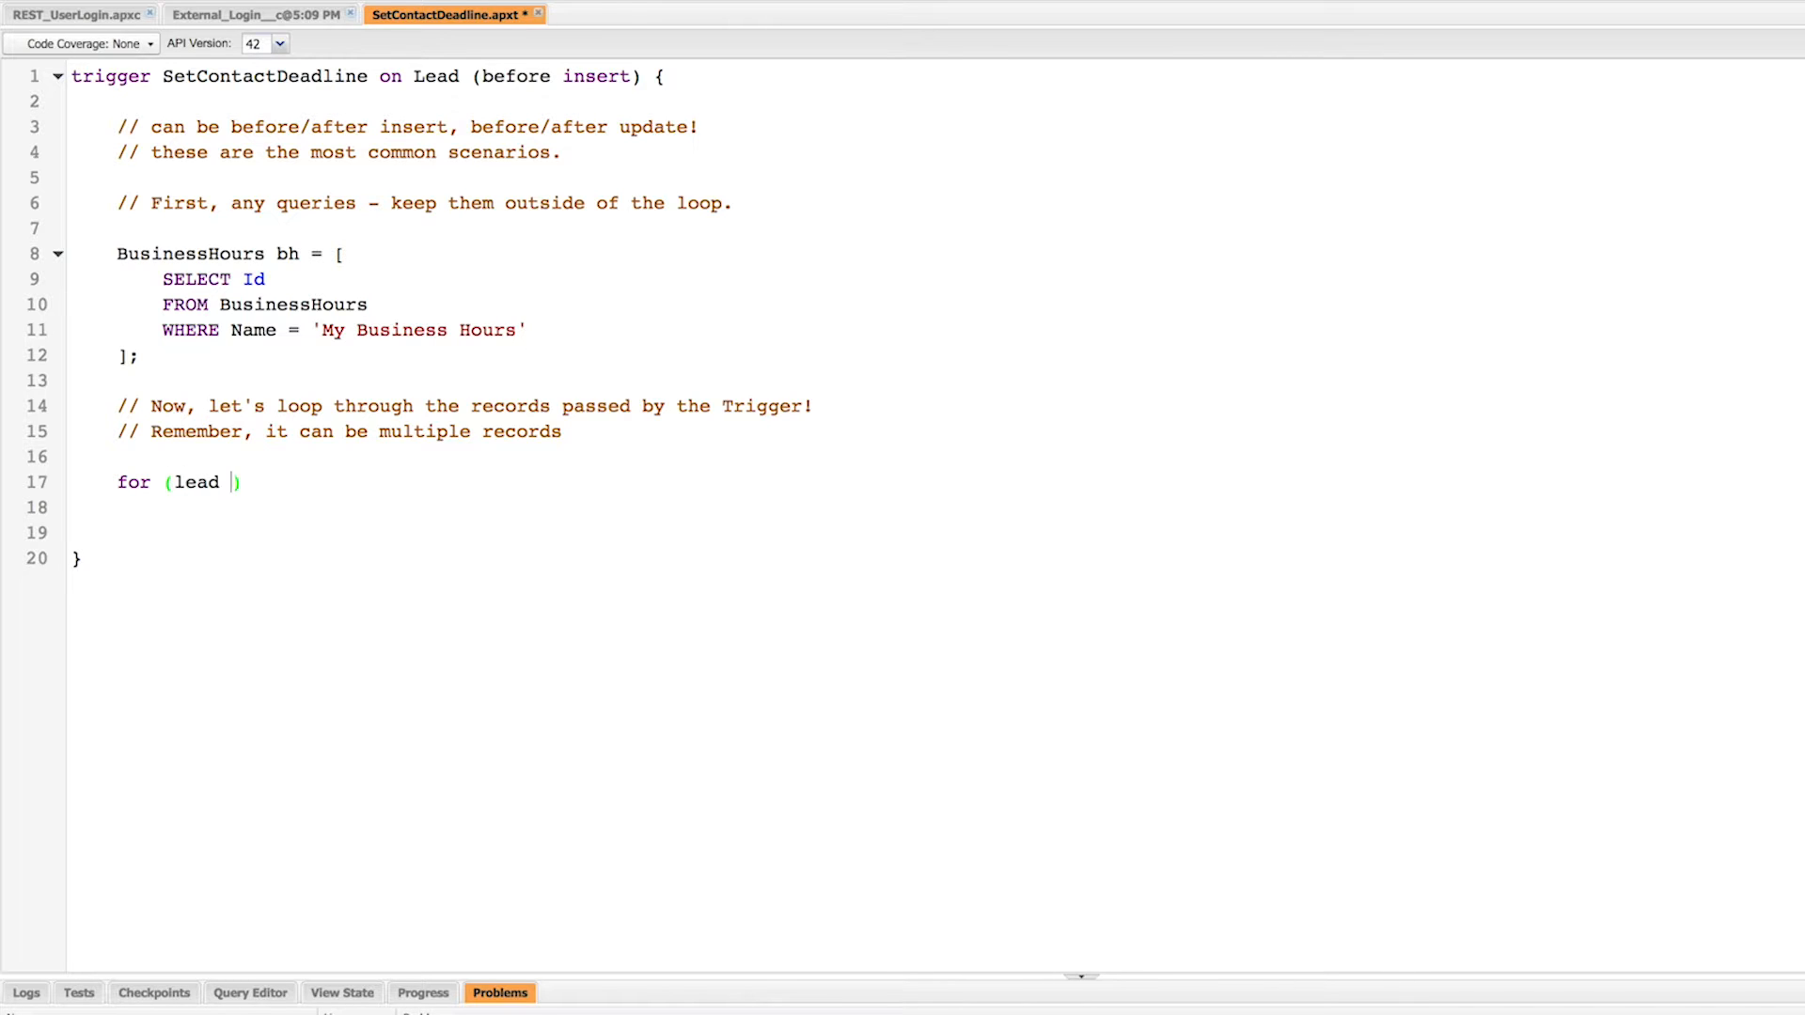
type("Lead new")
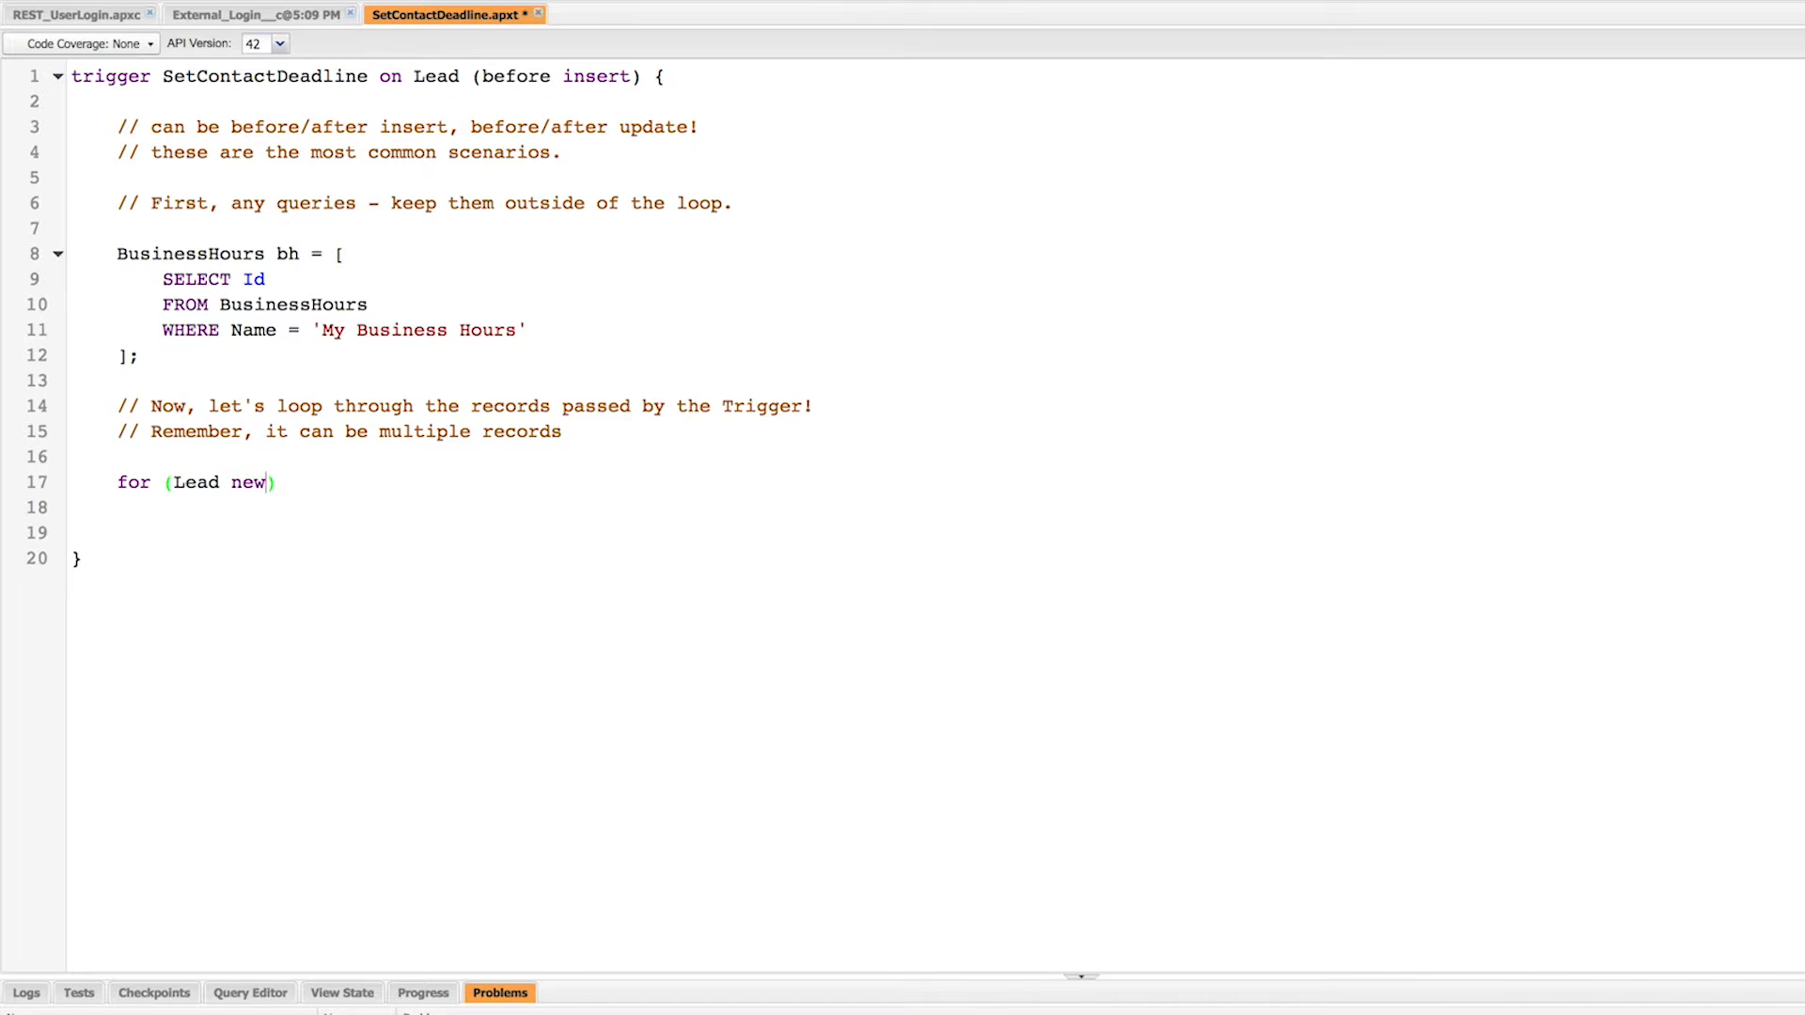
type("Lead: Trigg")
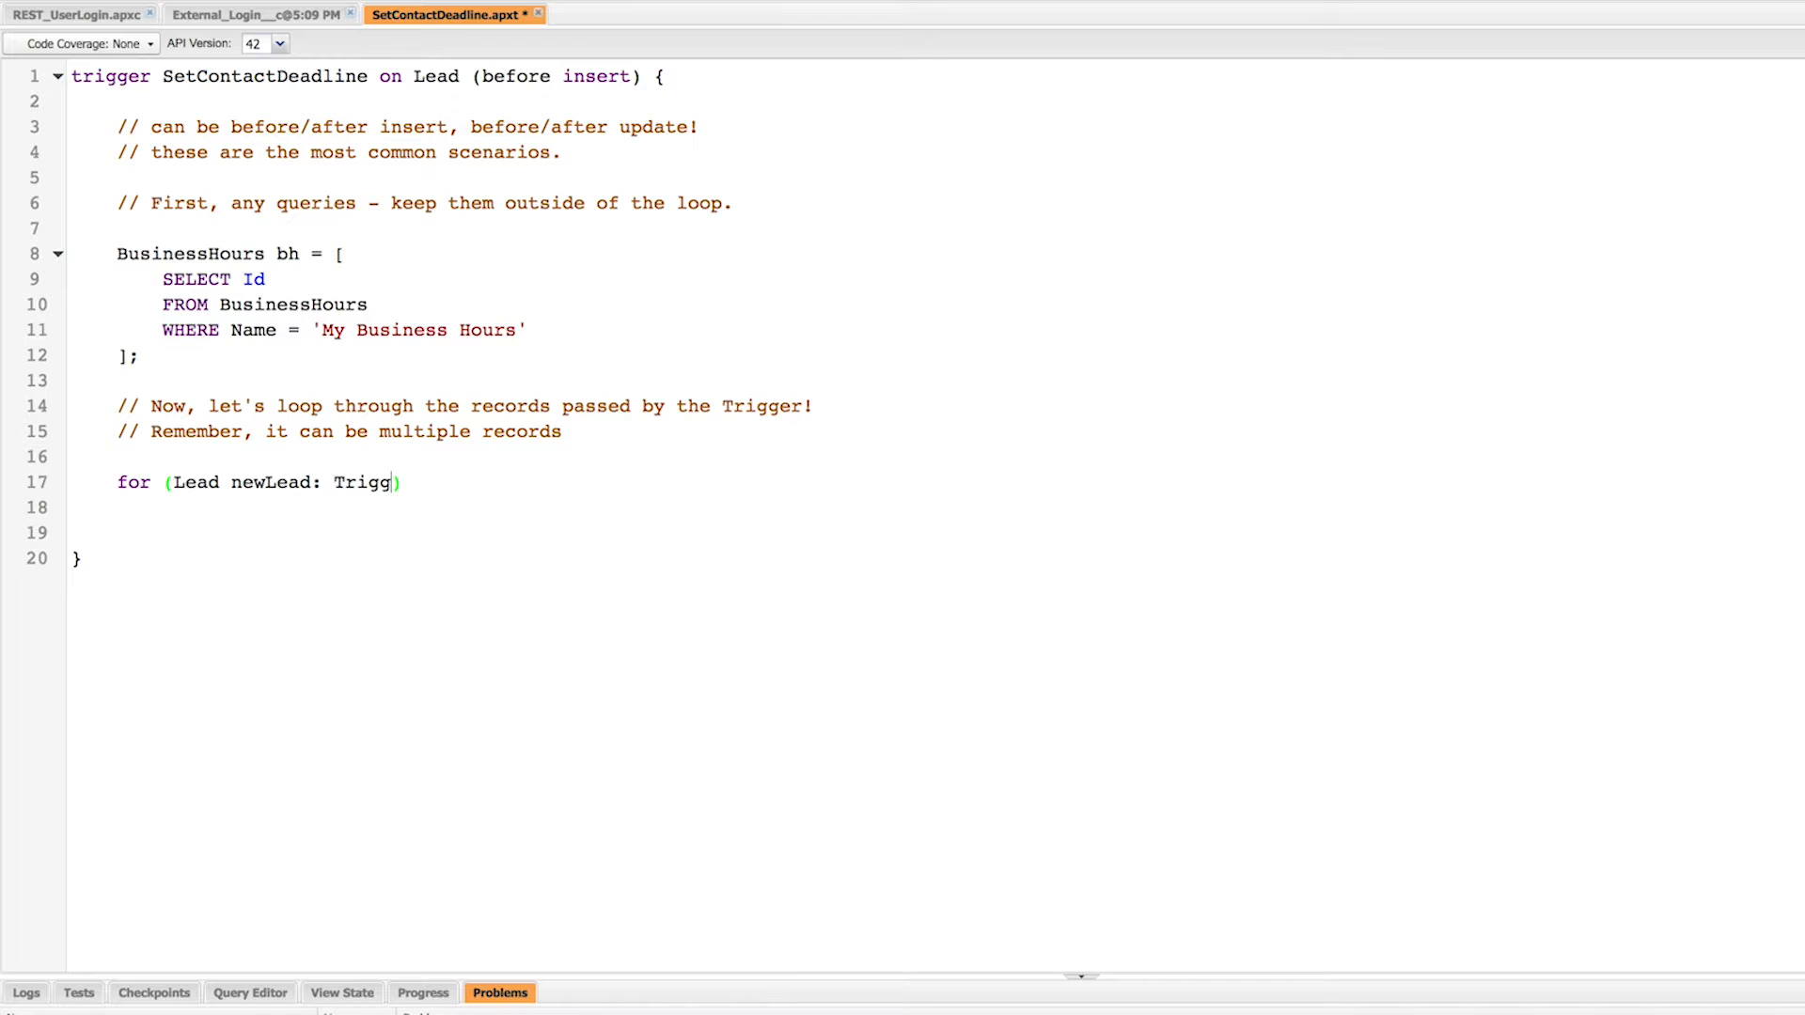
type("er.new) {")
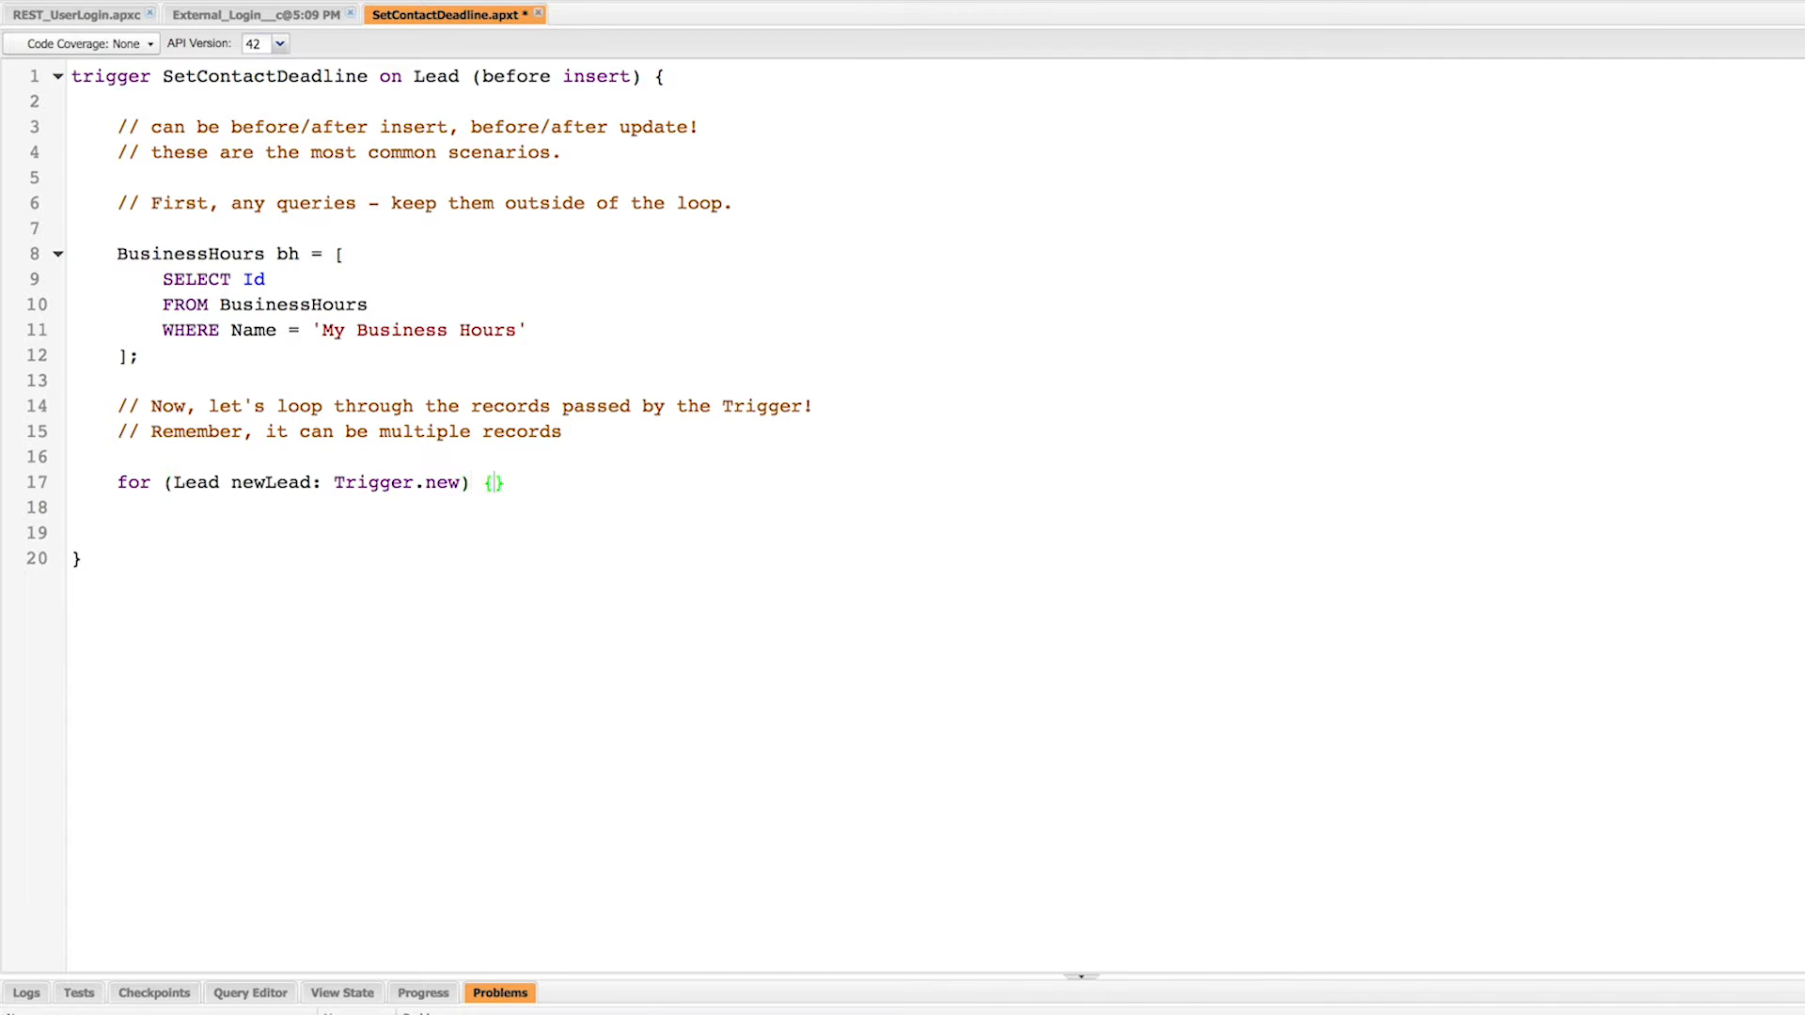
type("{")
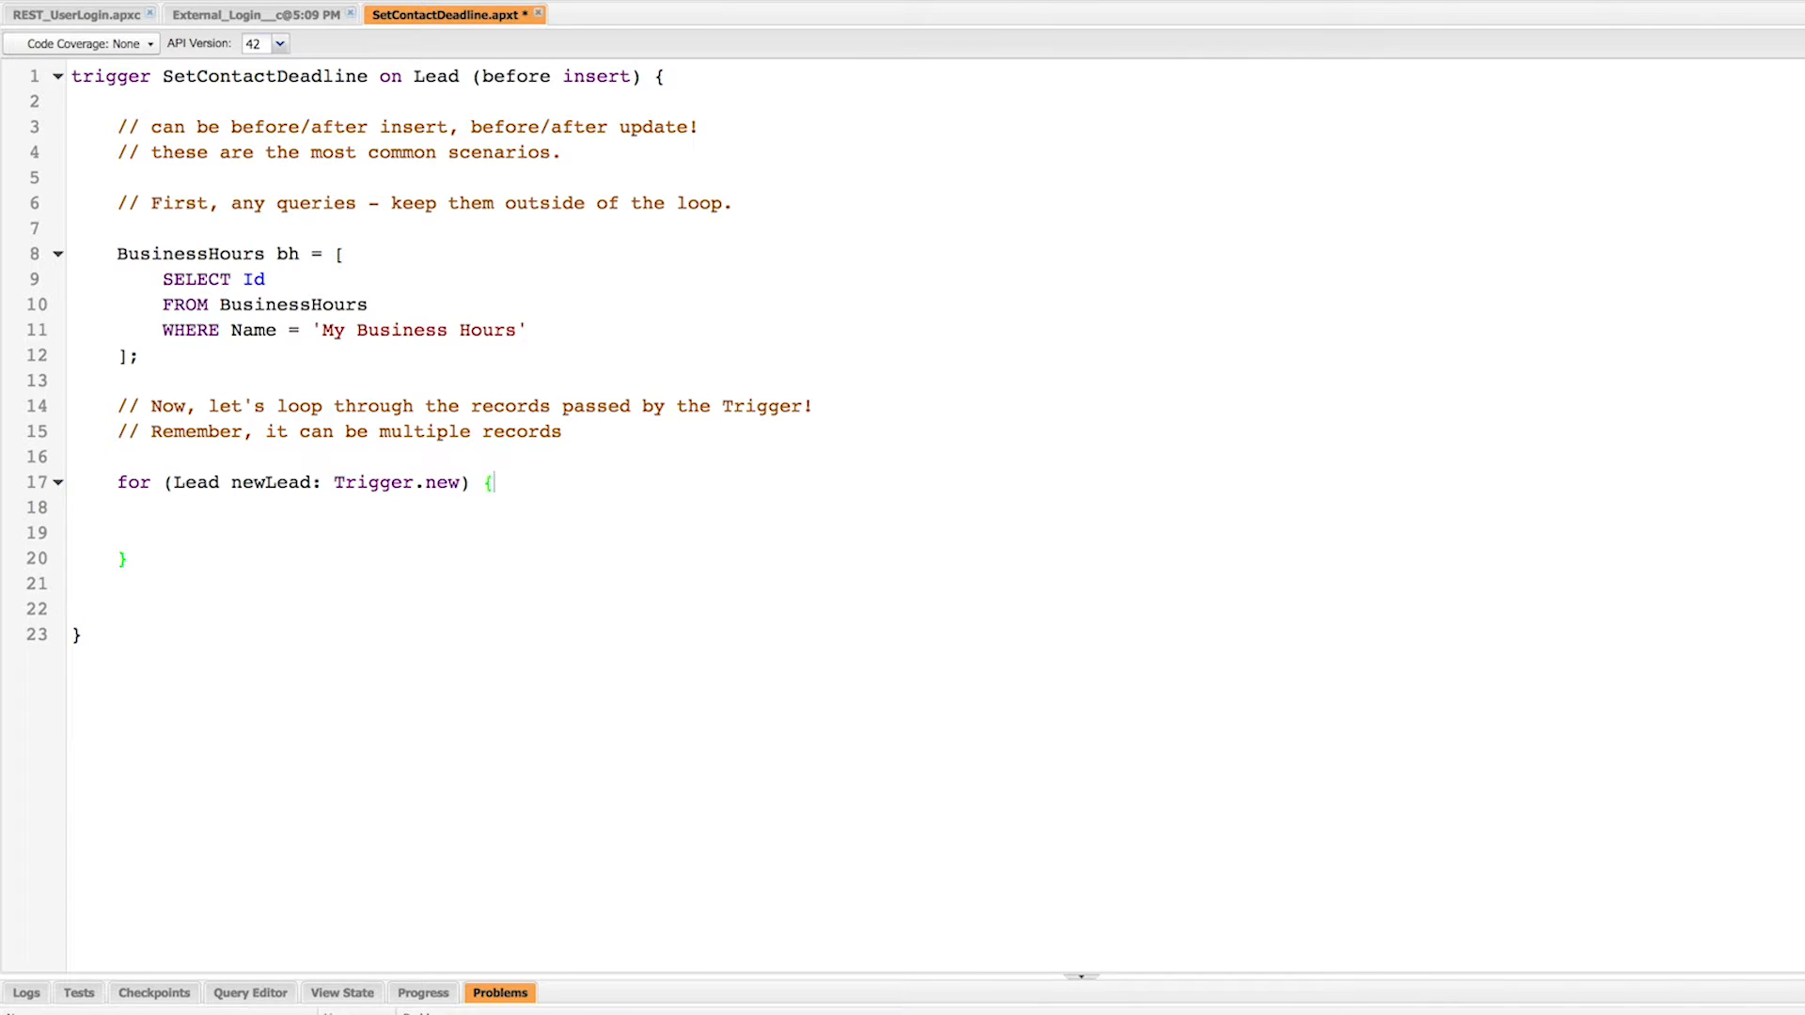
double_click(396, 482)
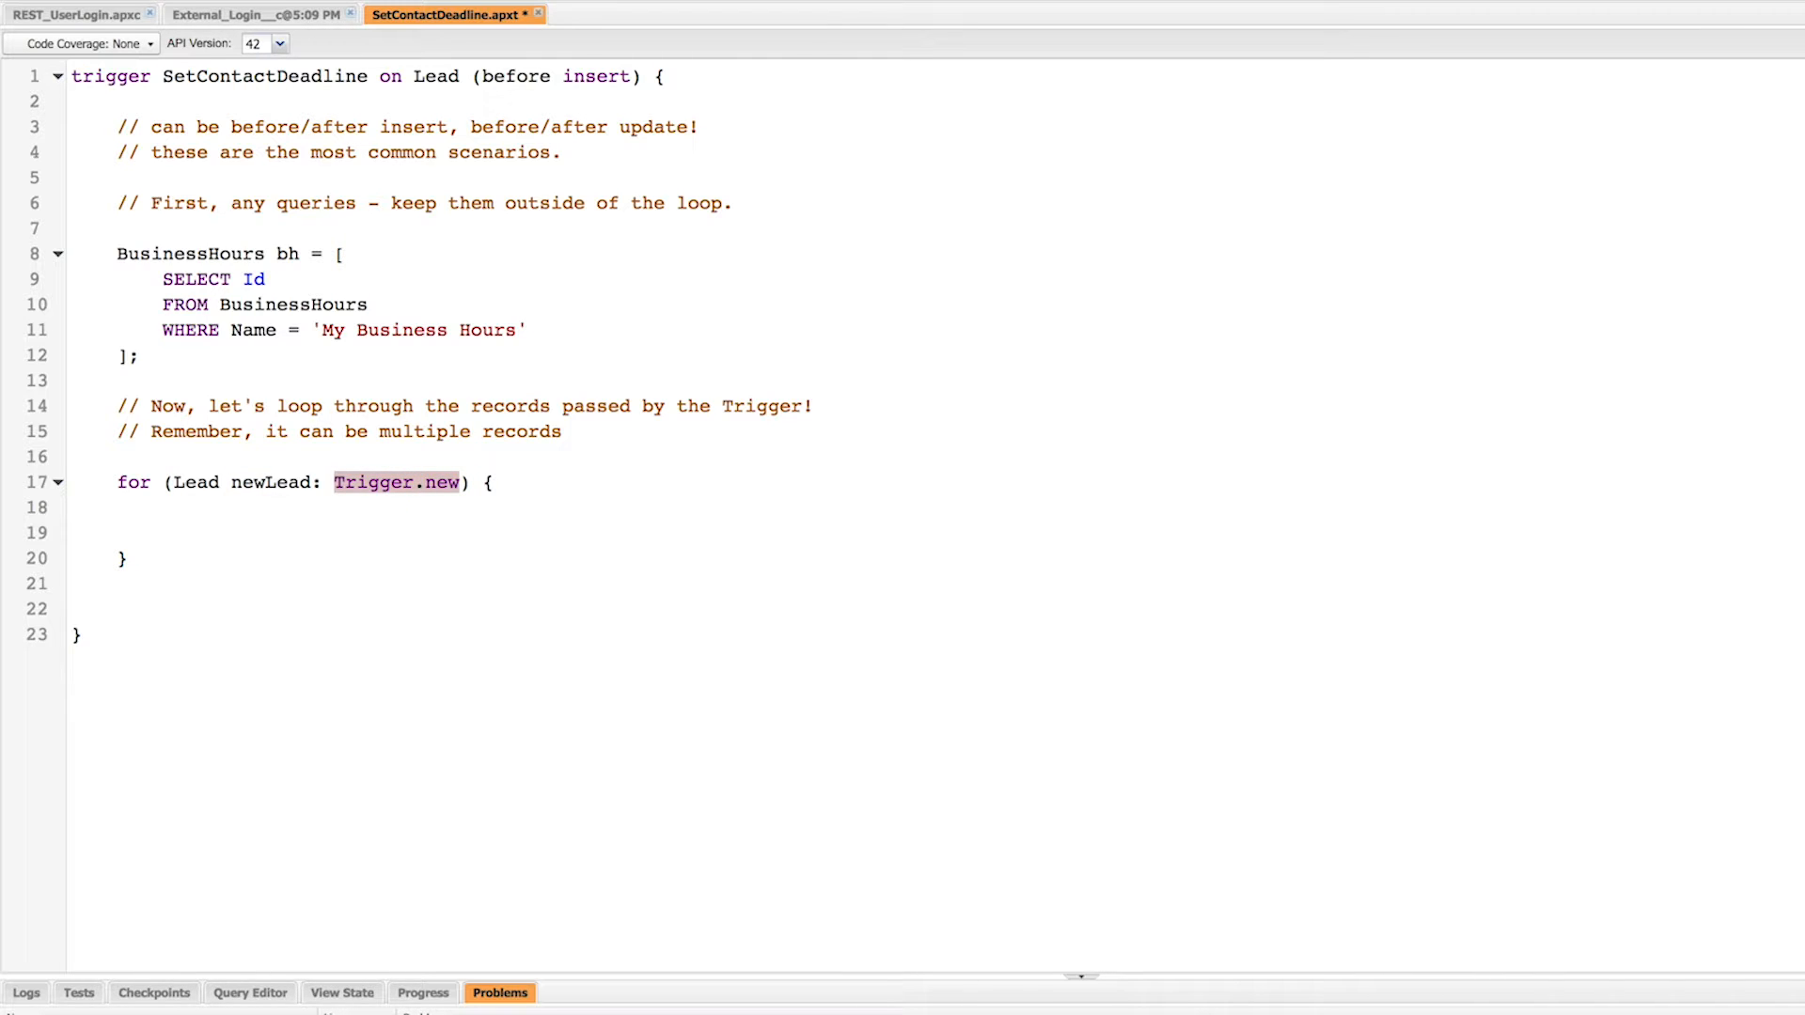
key("enter")
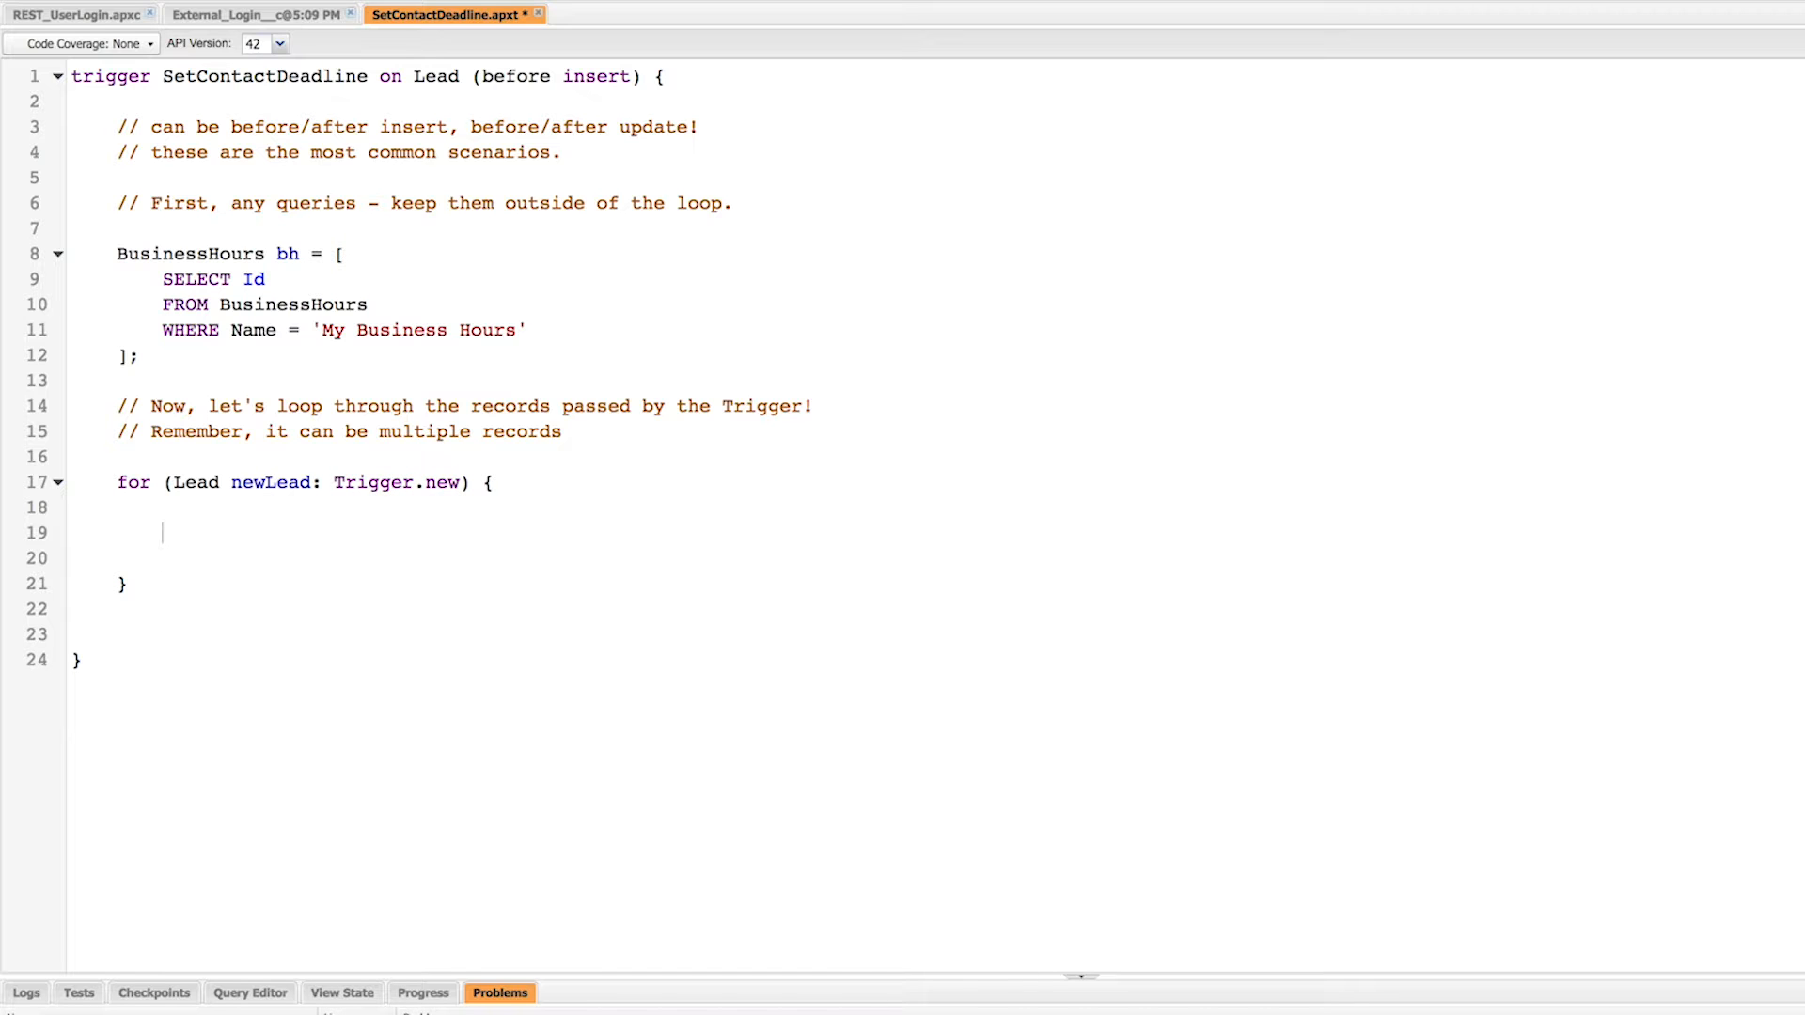
Declare Datetime nowDate = Datetime.now() and Long interval = 24*60*60*1000.
type("Datetime nowDate = Datetime.now();")
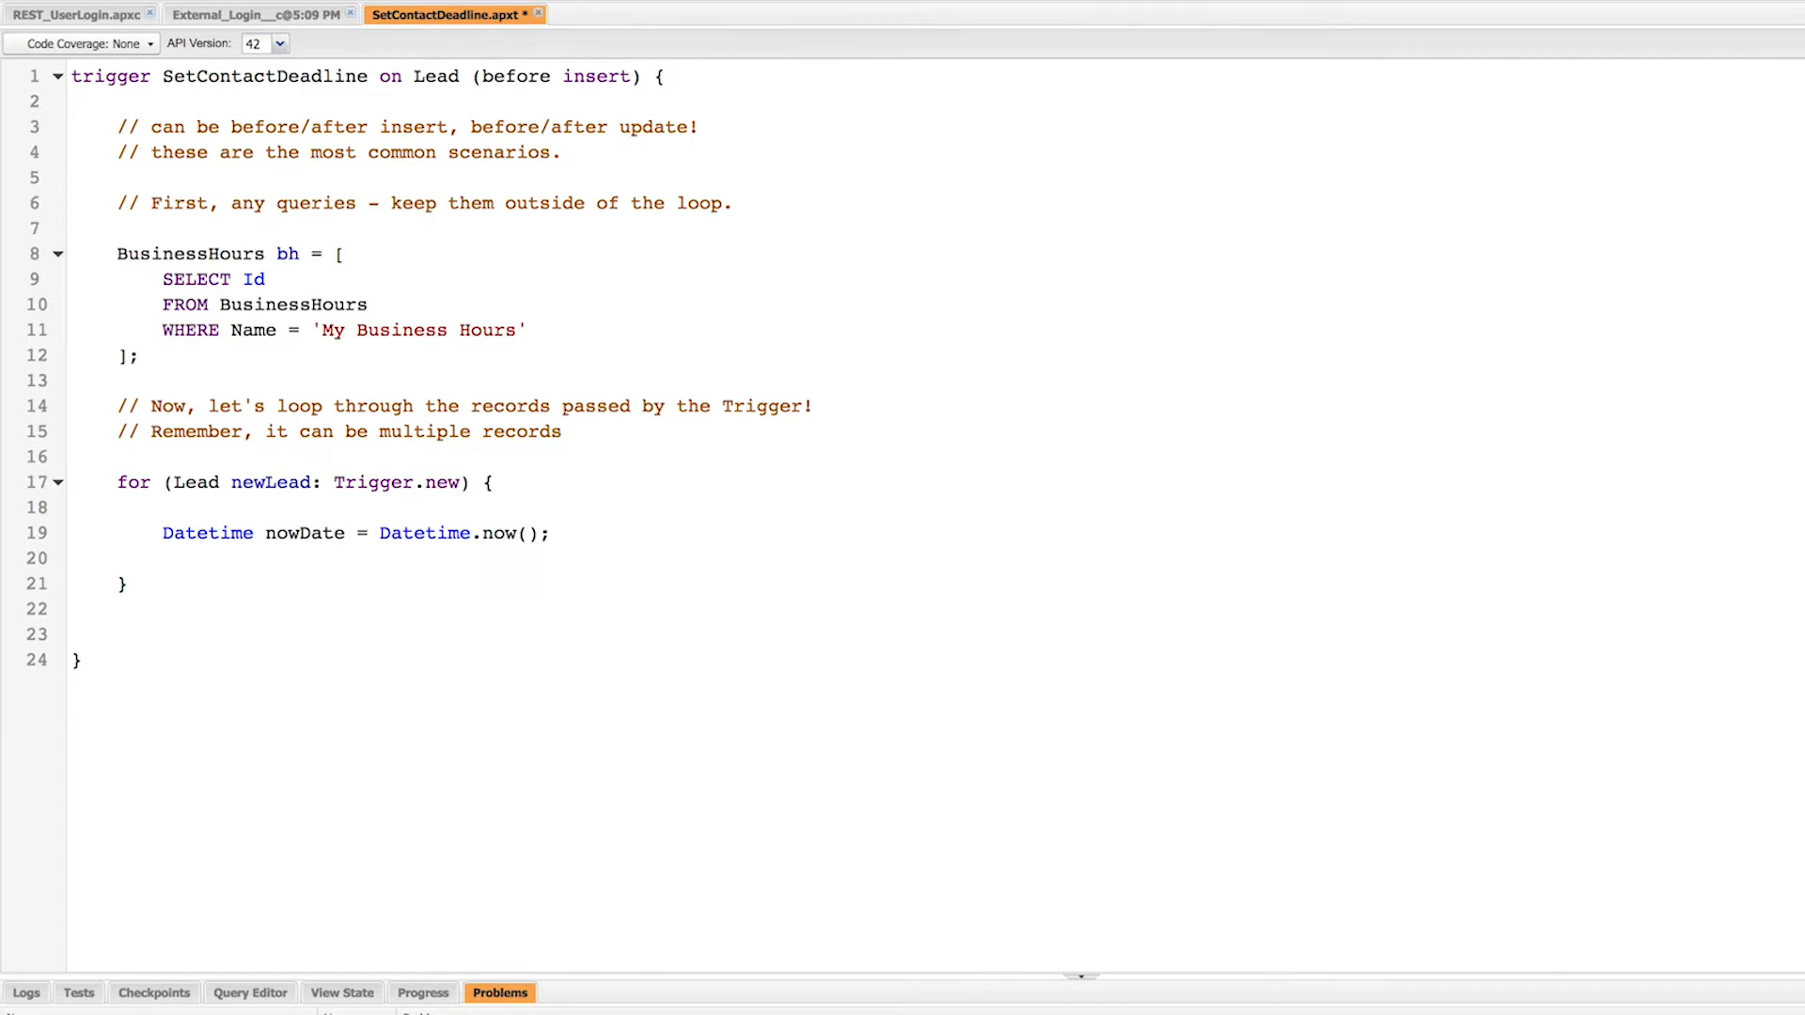
type("Long interval")
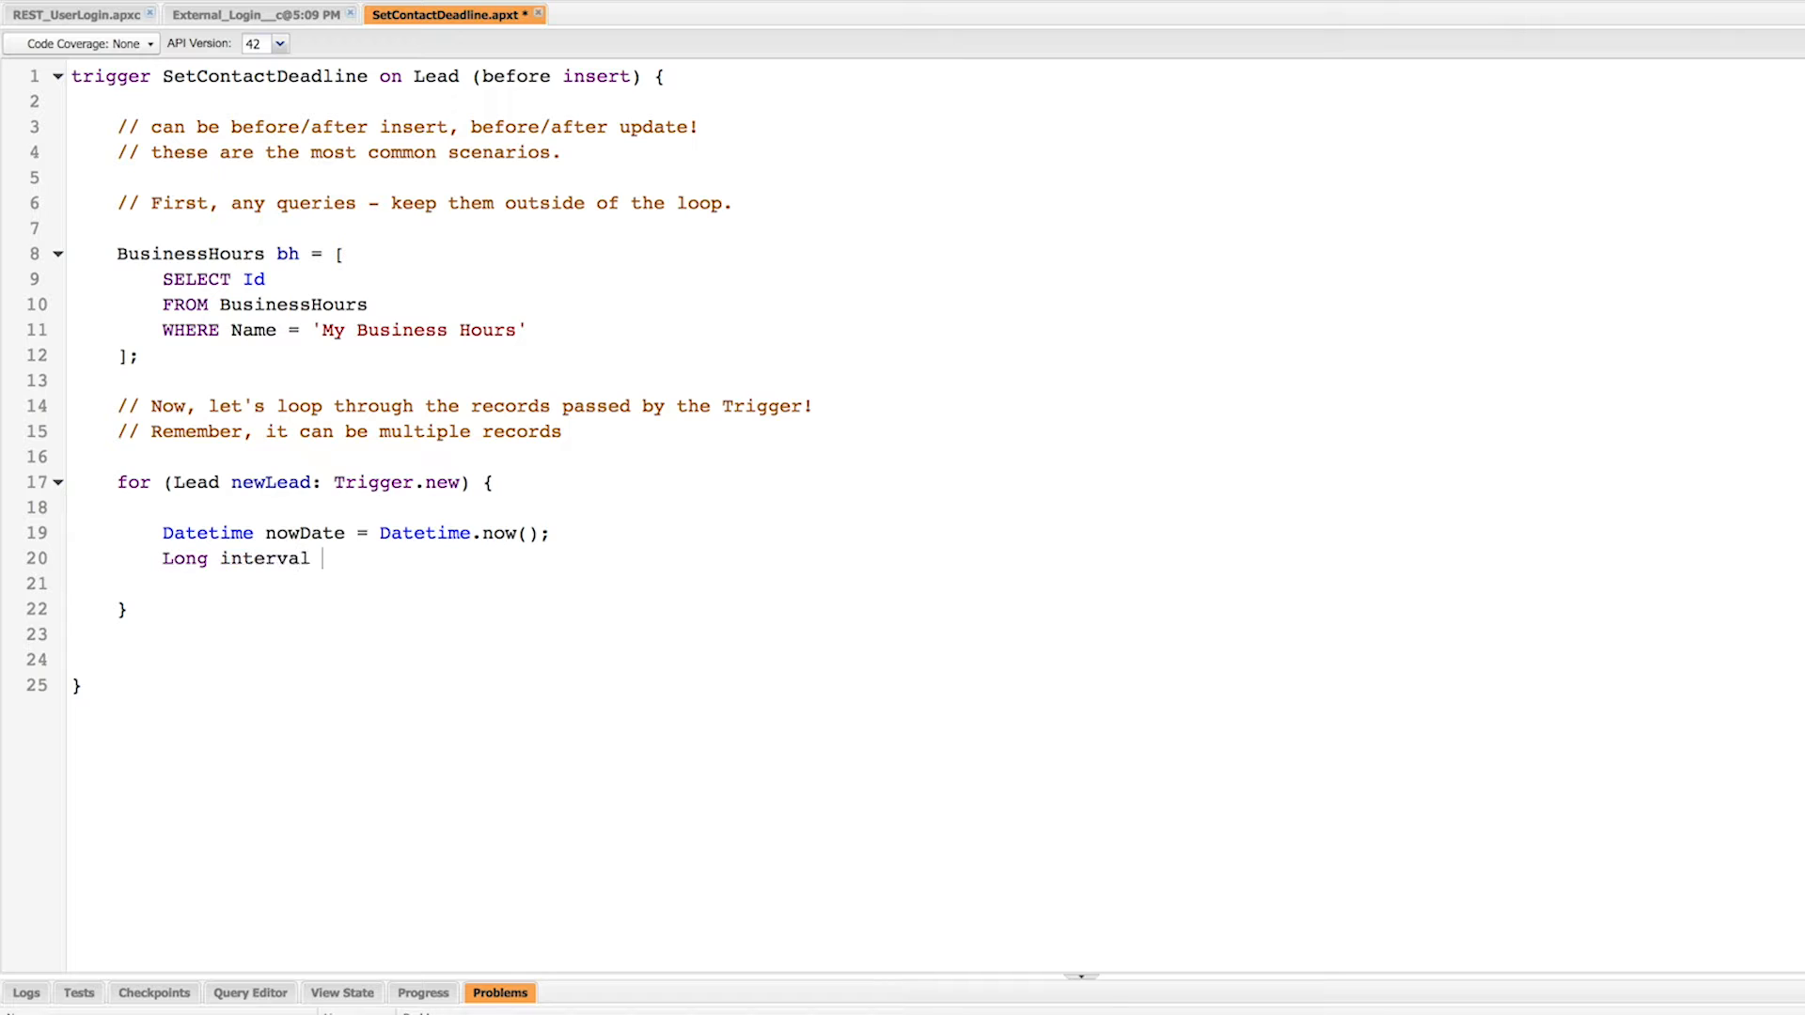
type("= 24*60*60*1000")
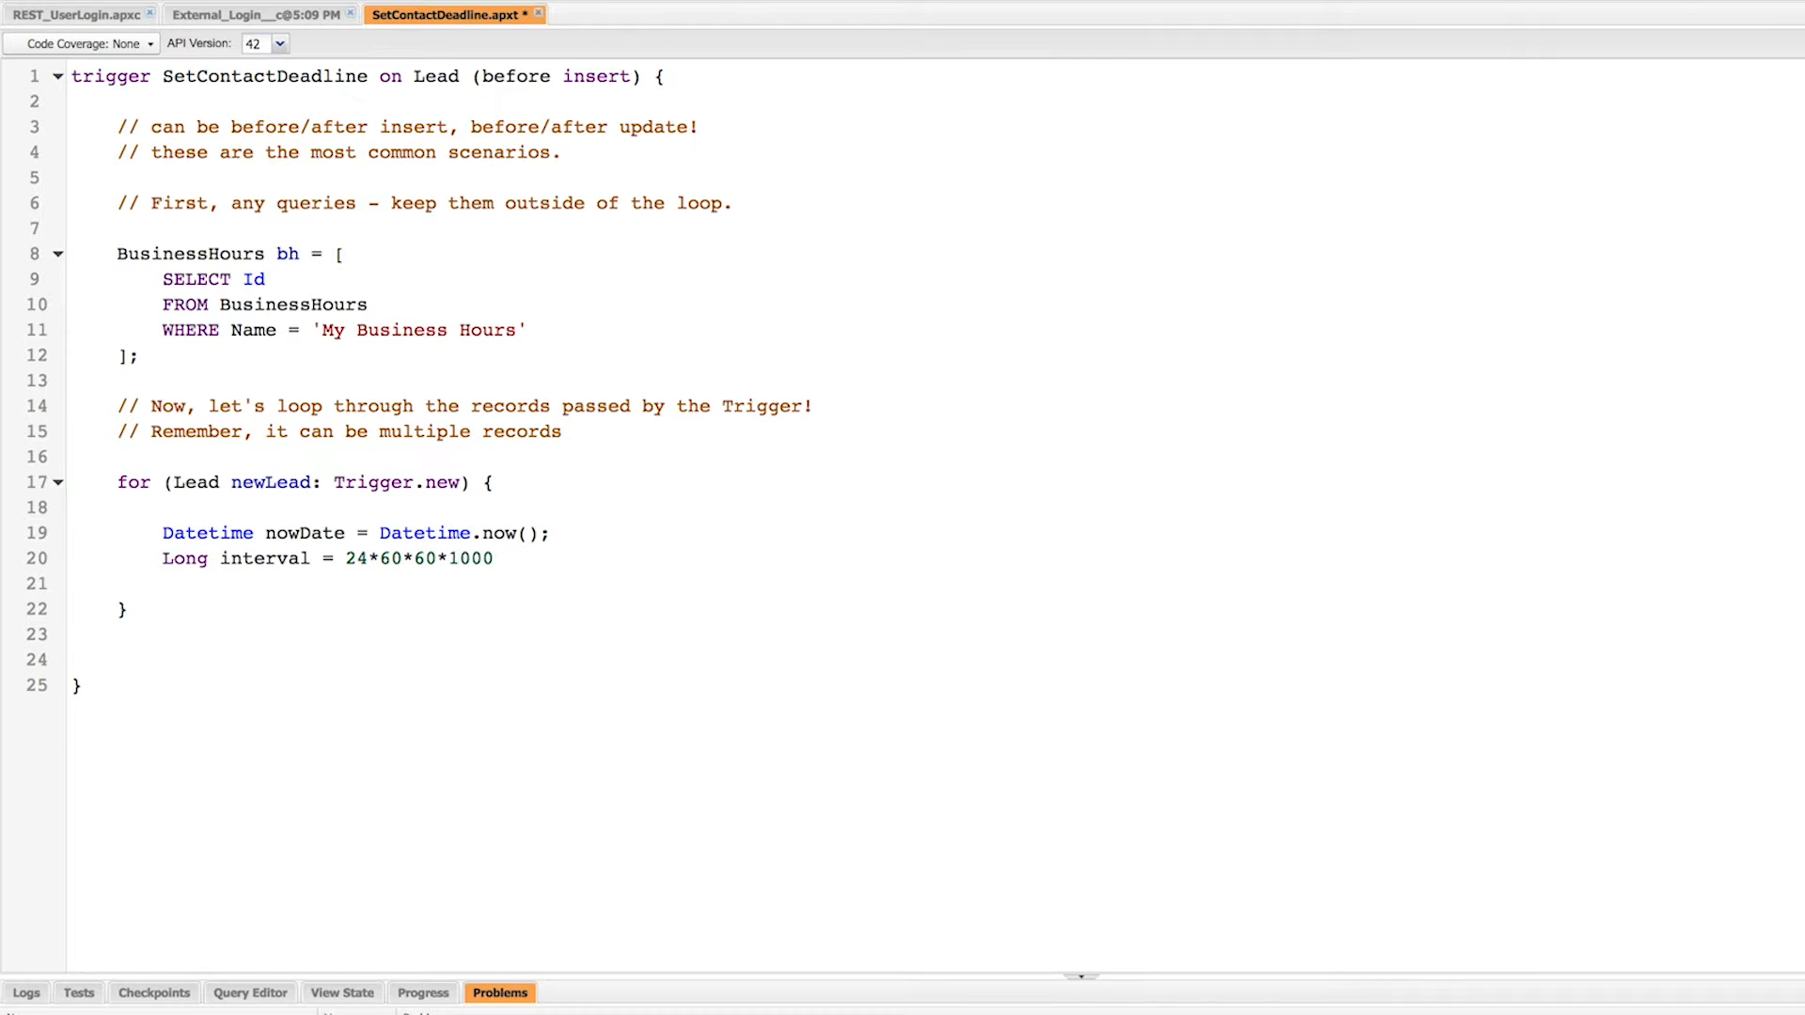
Comment the interval as milliseconds: 1000 ms * 60 secs * 60 mins * 24 hours.
type("; // Remember, this is in")
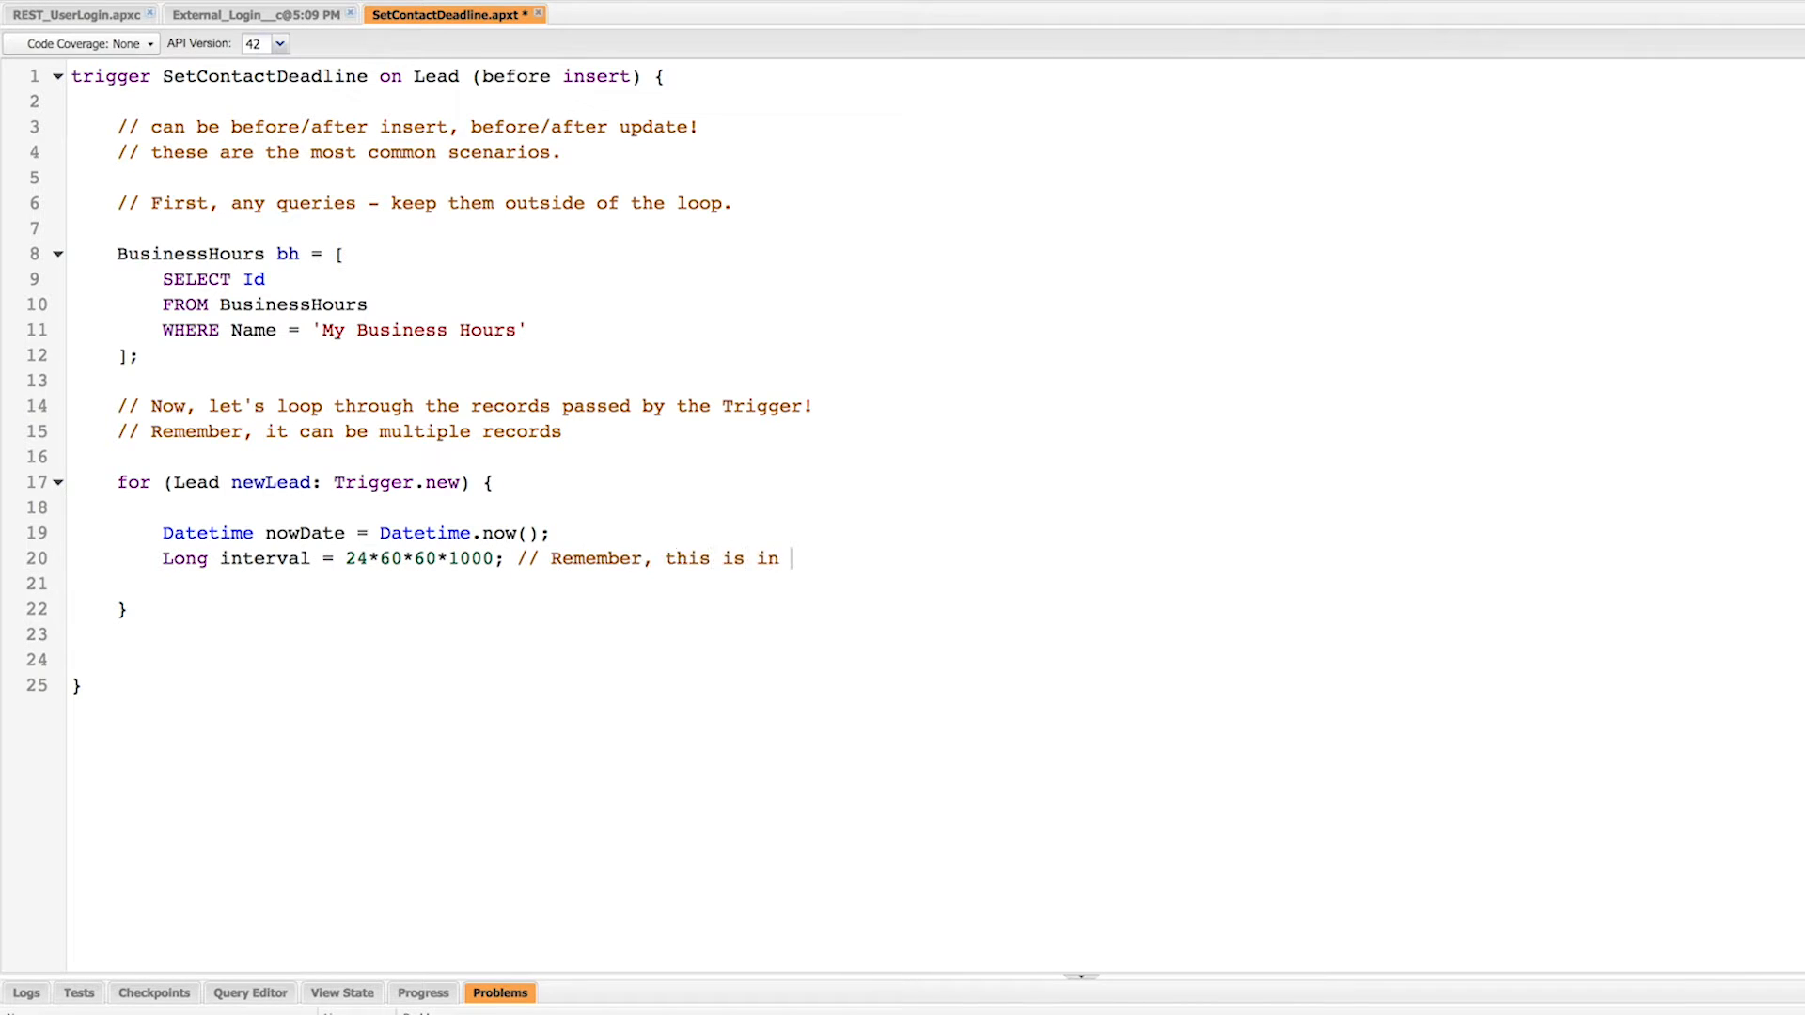
type("milliseconds -")
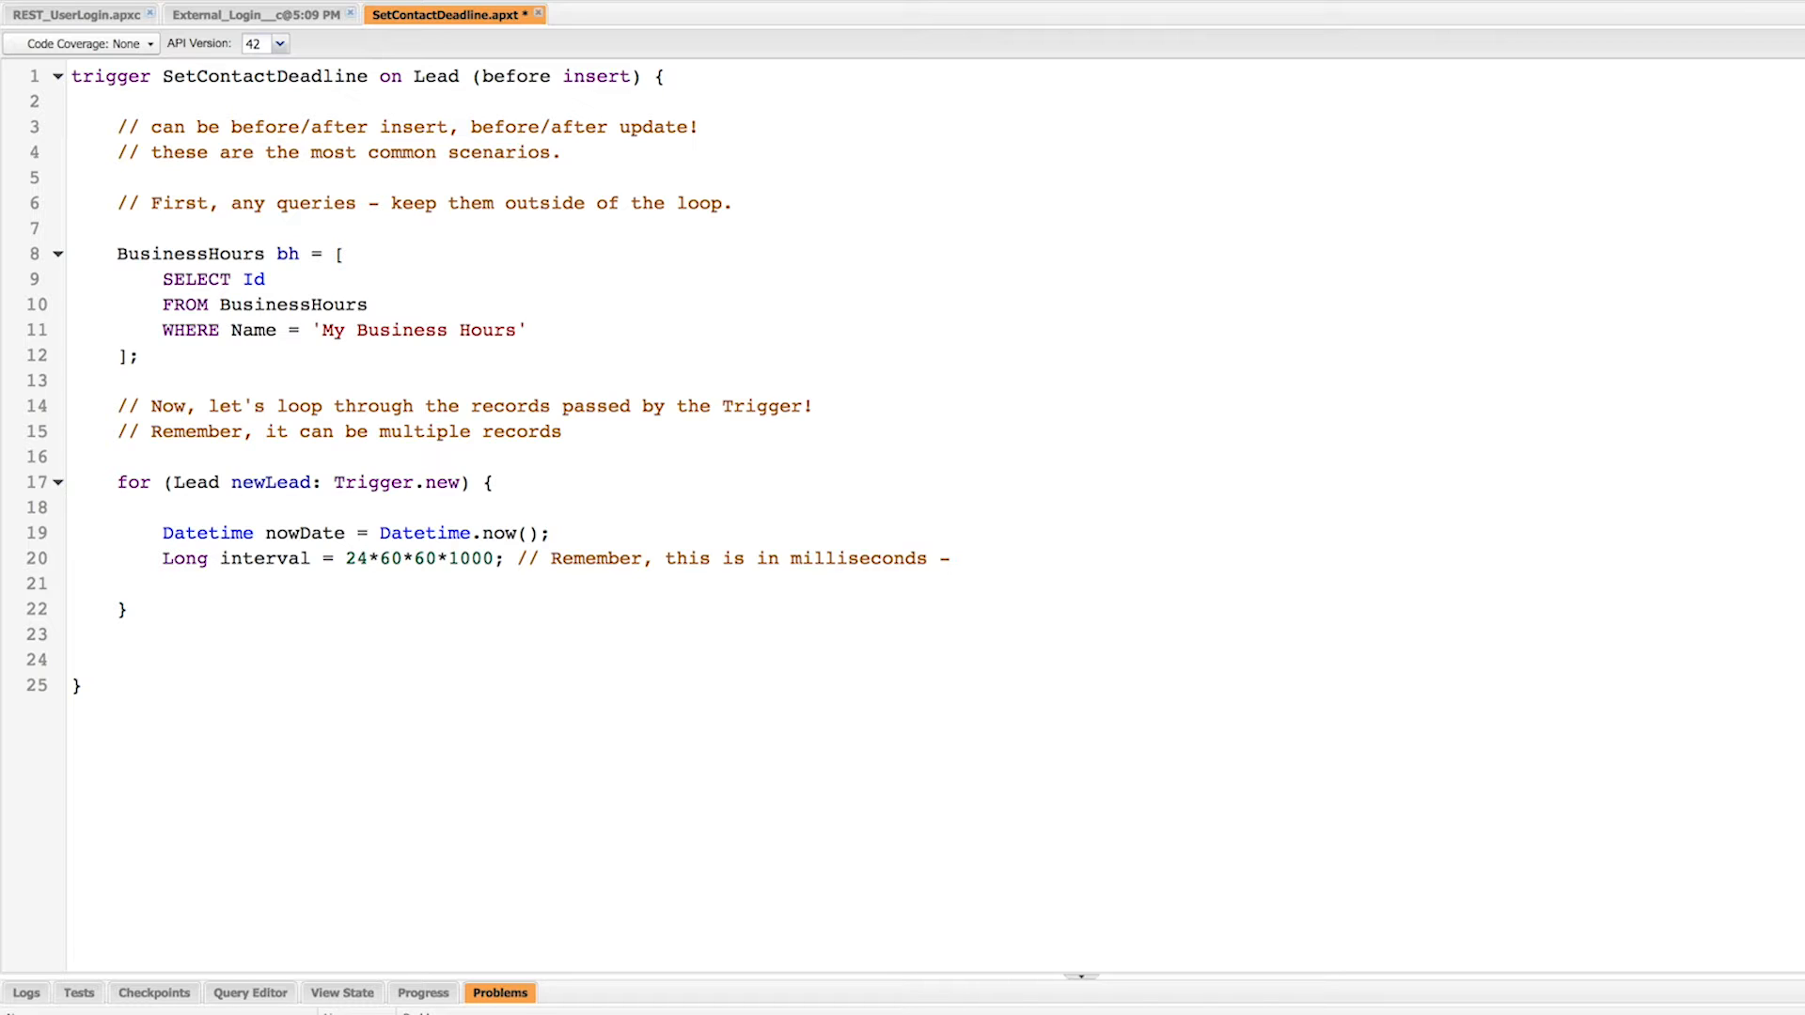
type("1000 ms * 24")
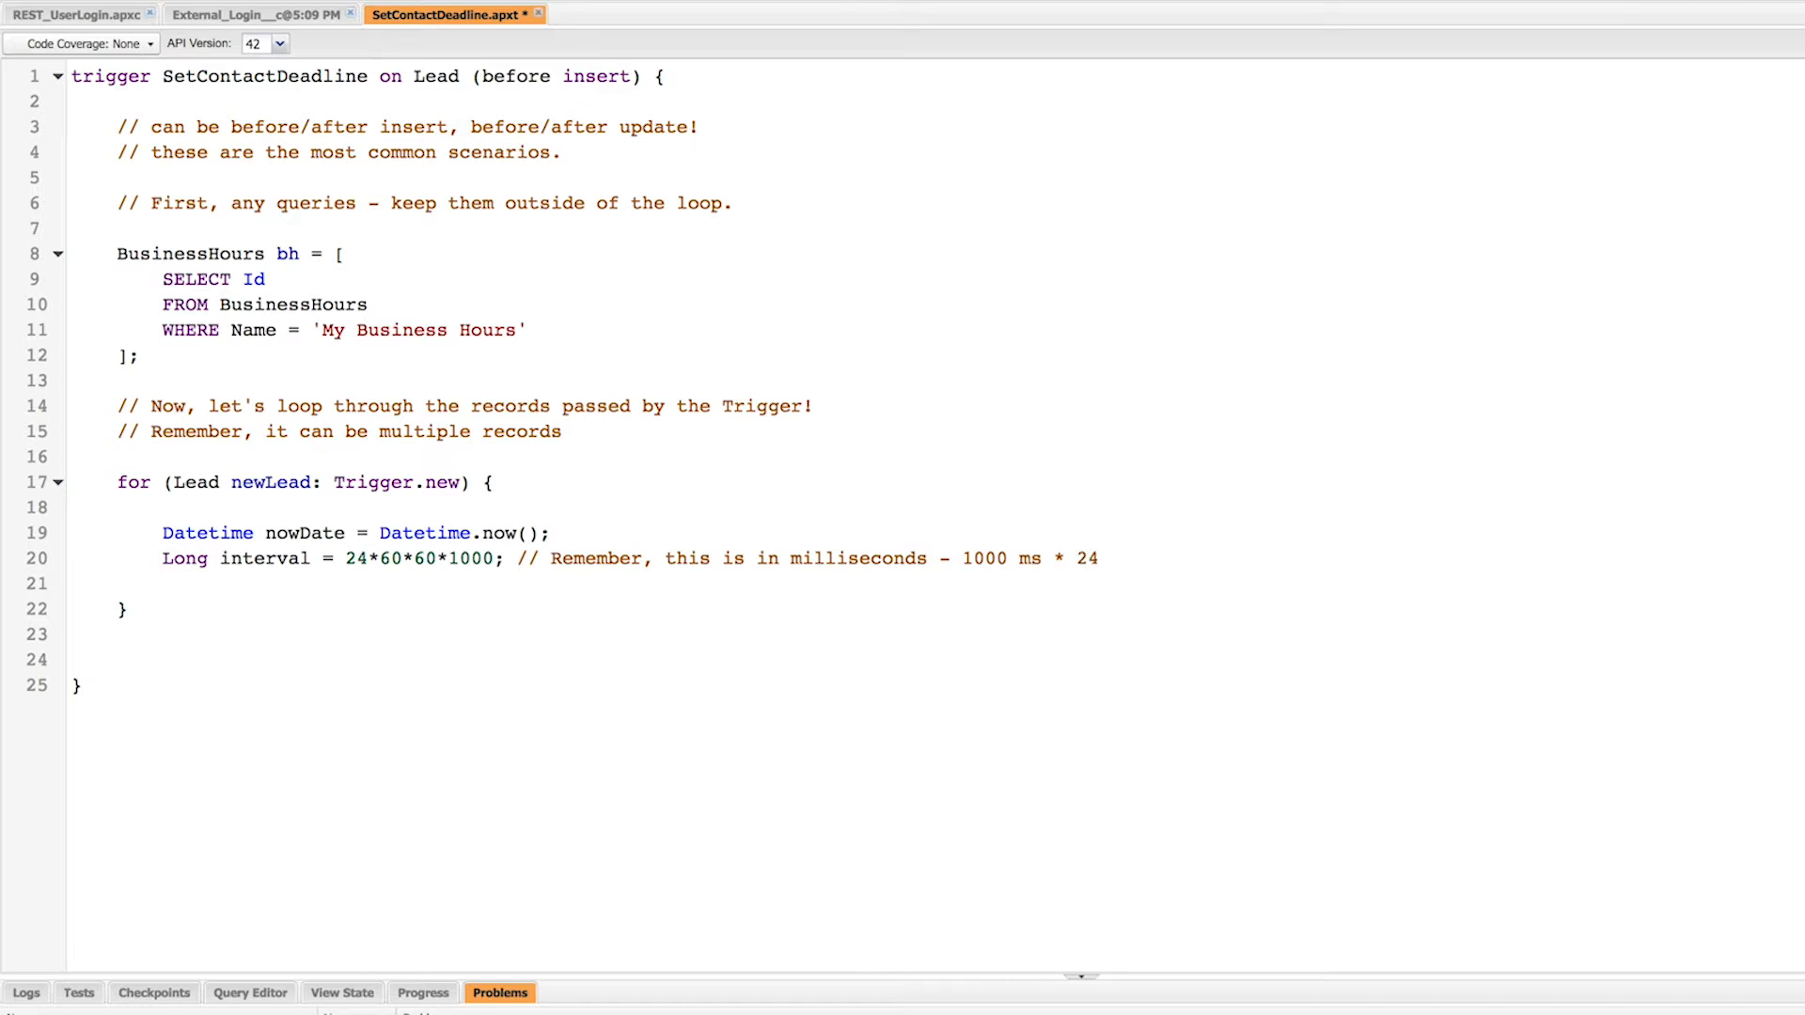
type("60 mins *")
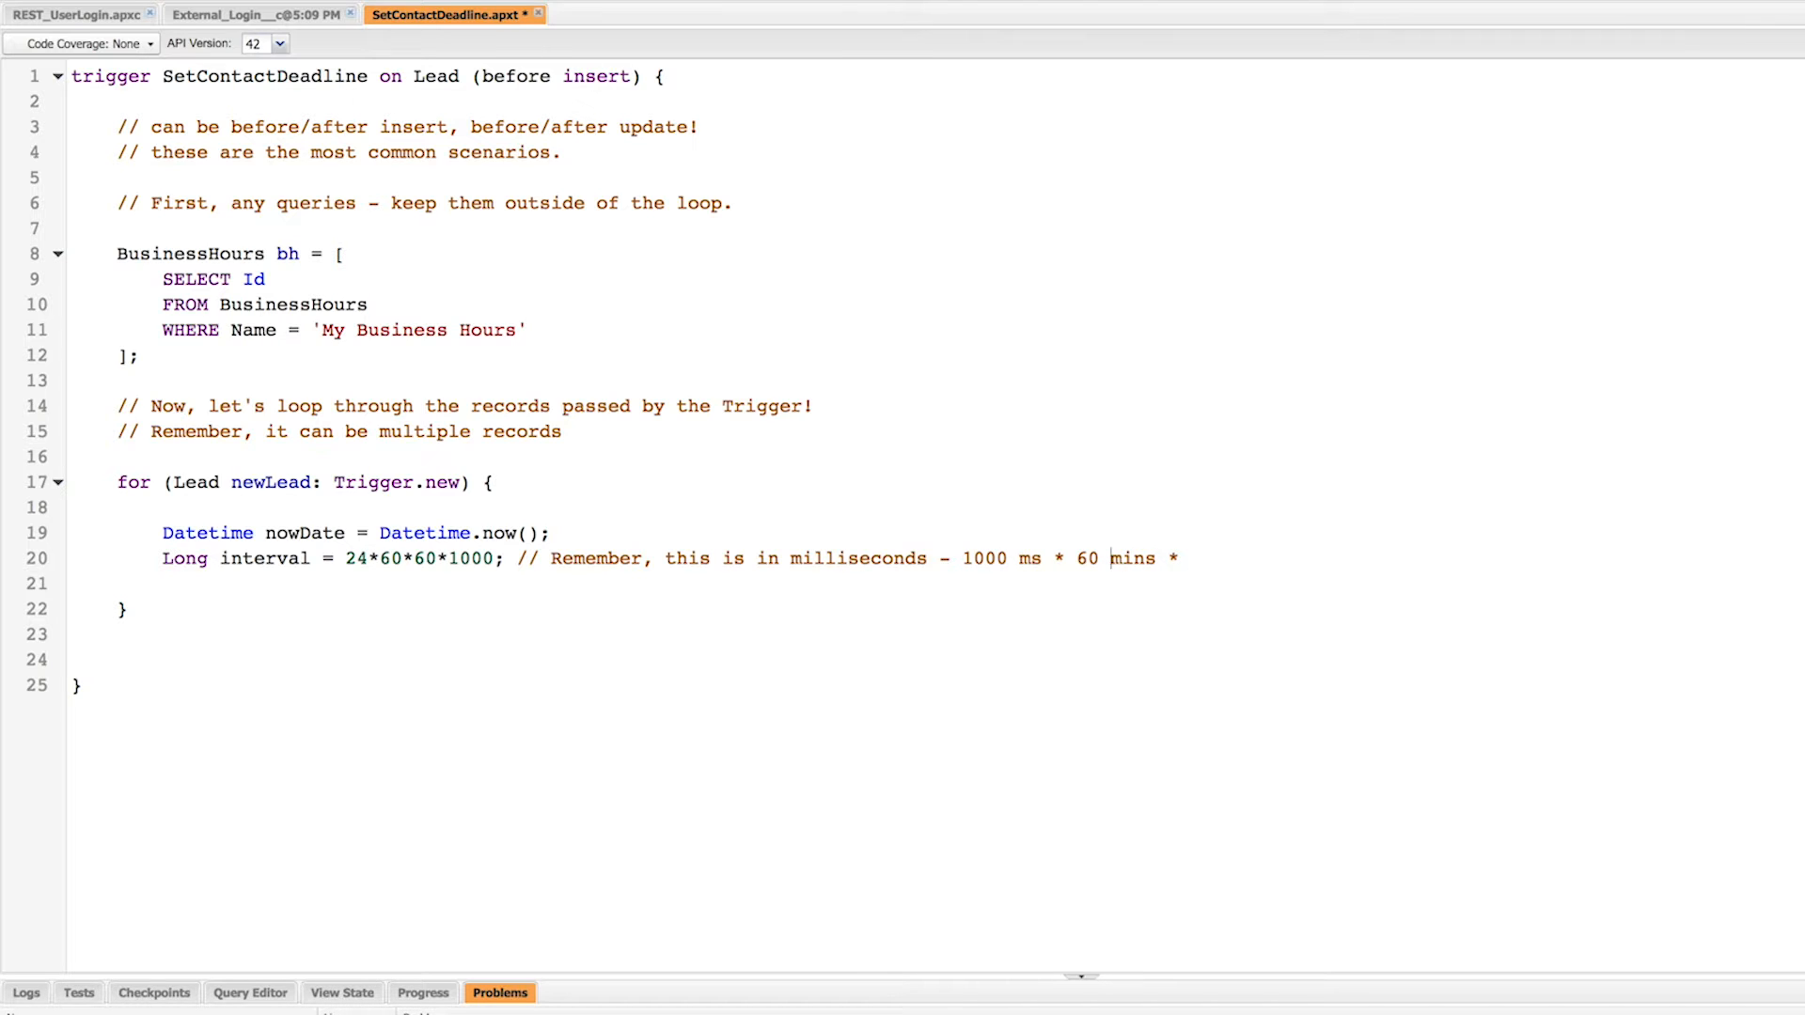
type("secs * 60 mins * 24 hours!")
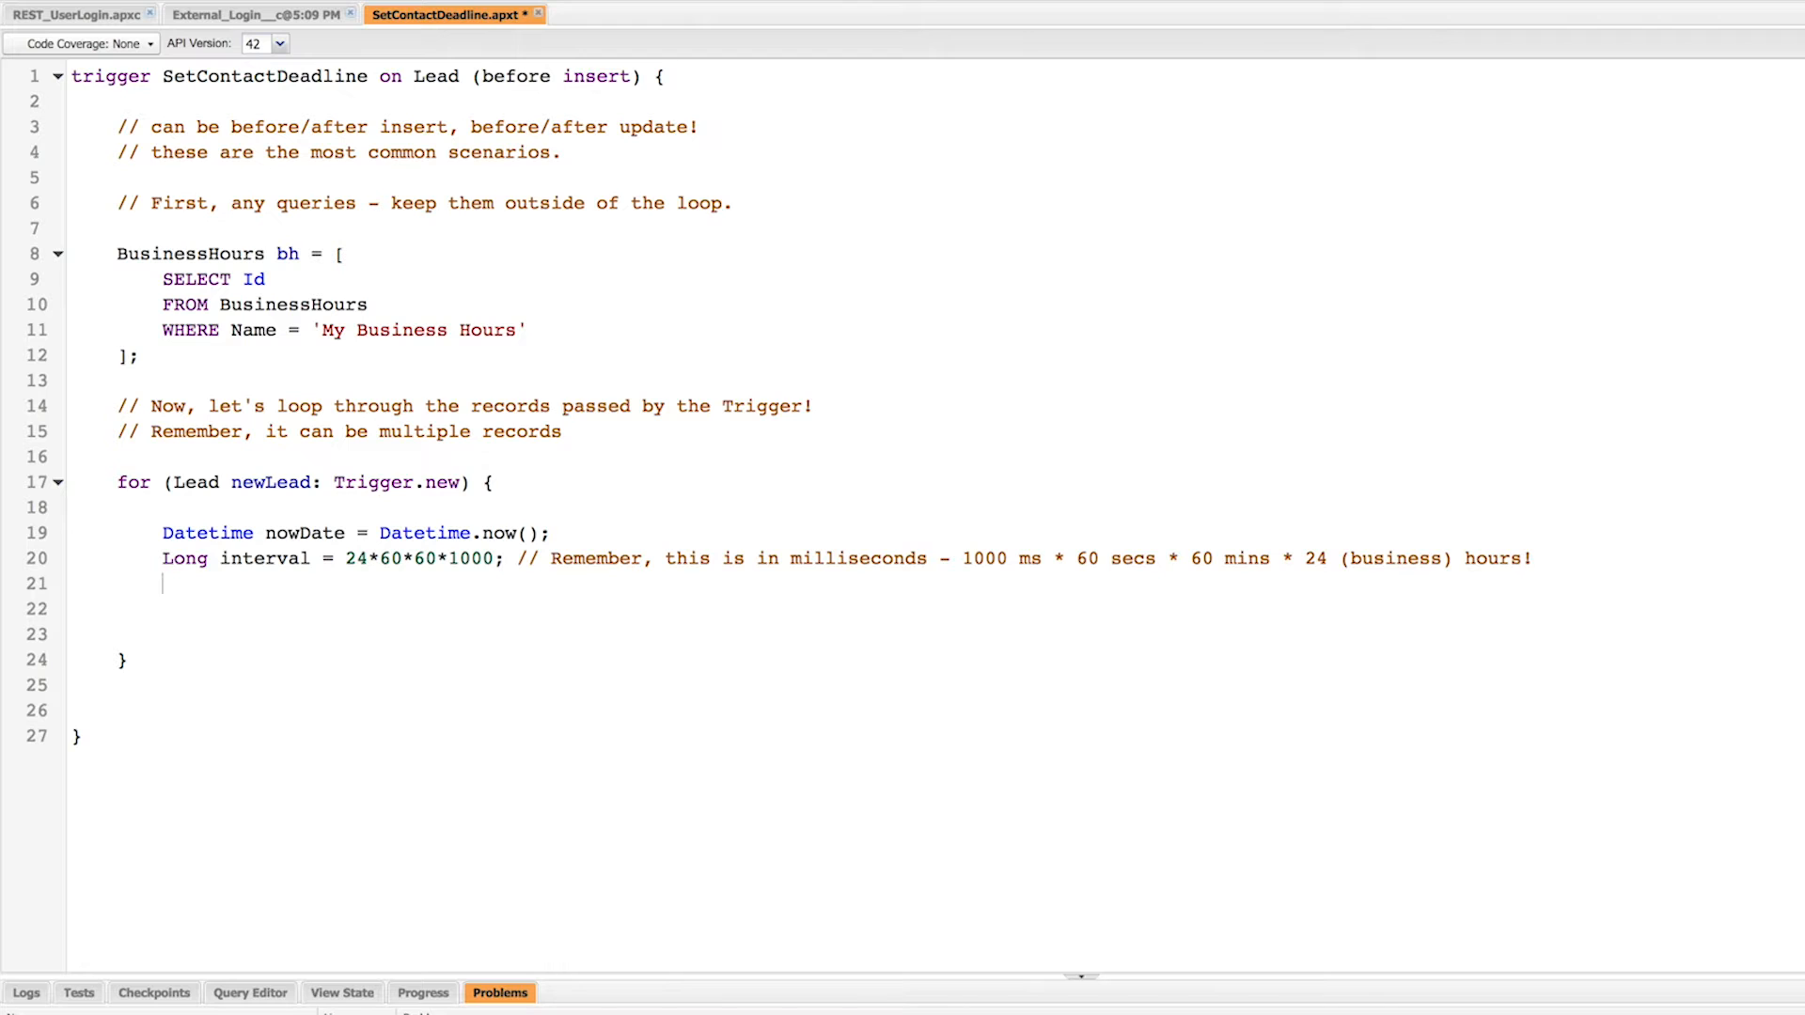
type("Date")
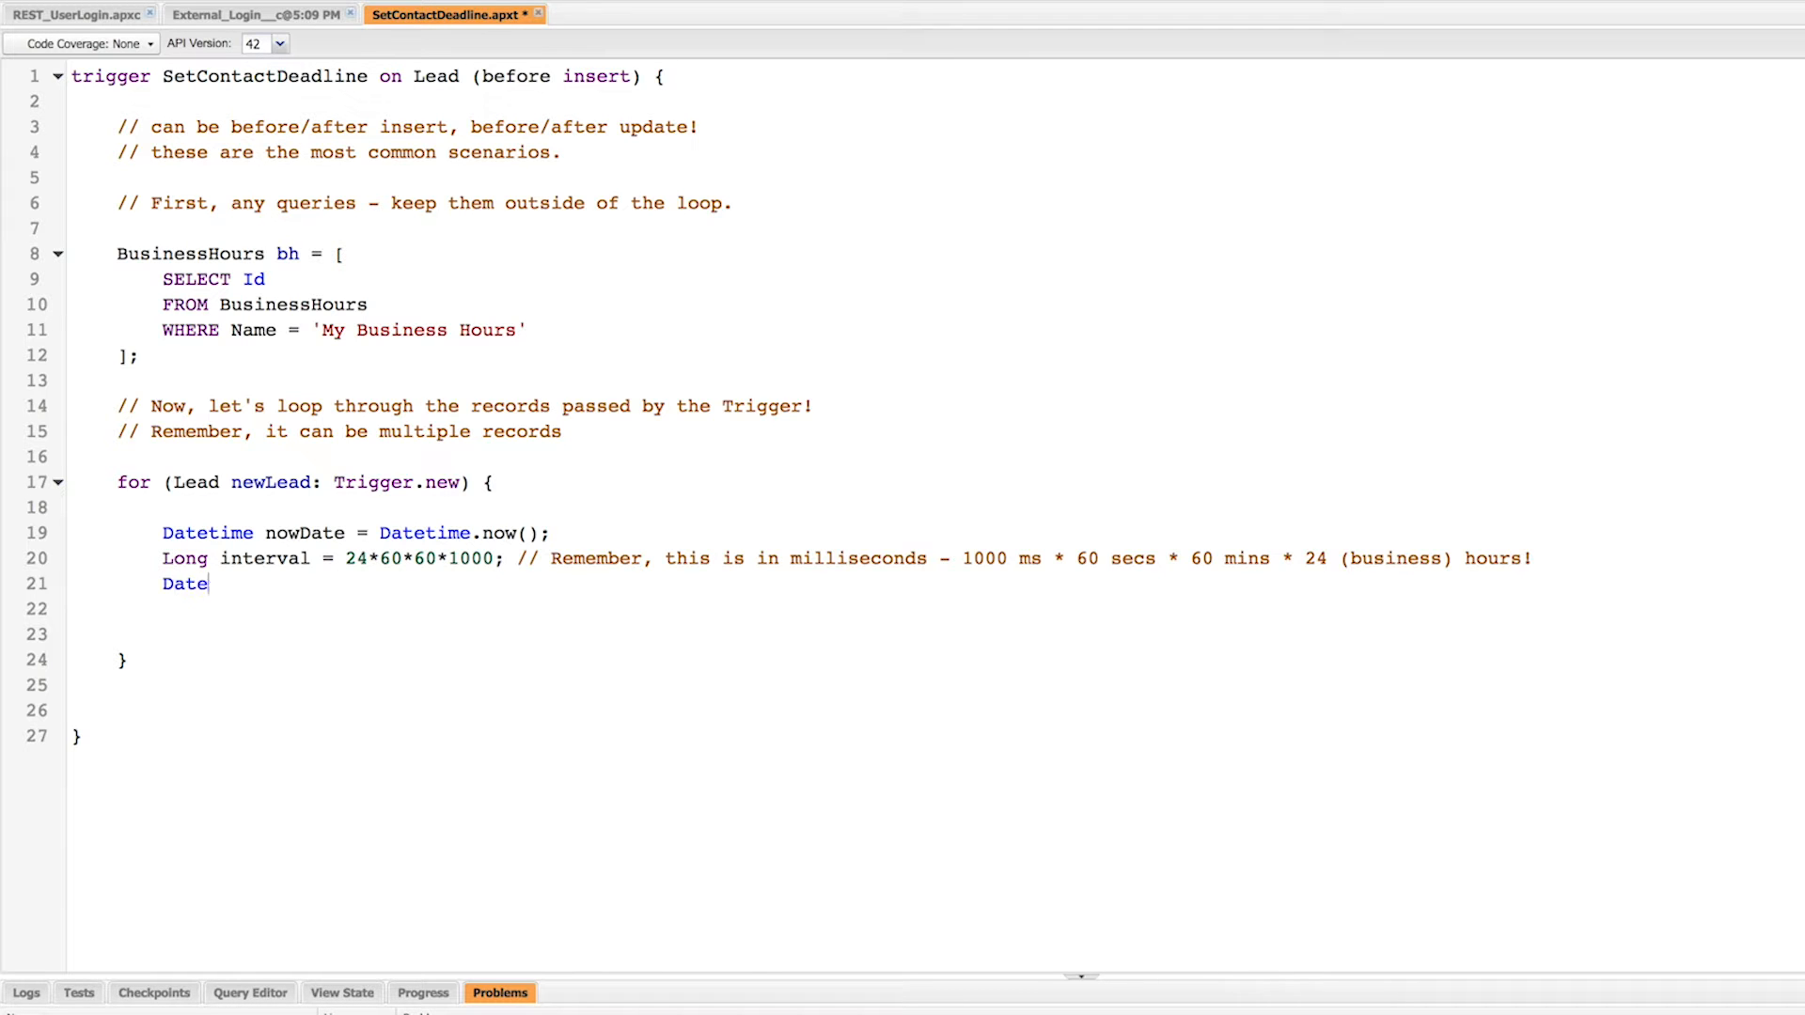
Compute Datetime expireDate = BusinessHours.add(bh.Id, nowDate, interval), highlighting each variable's uses.
type("time expireDate = BusinessHours.add()")
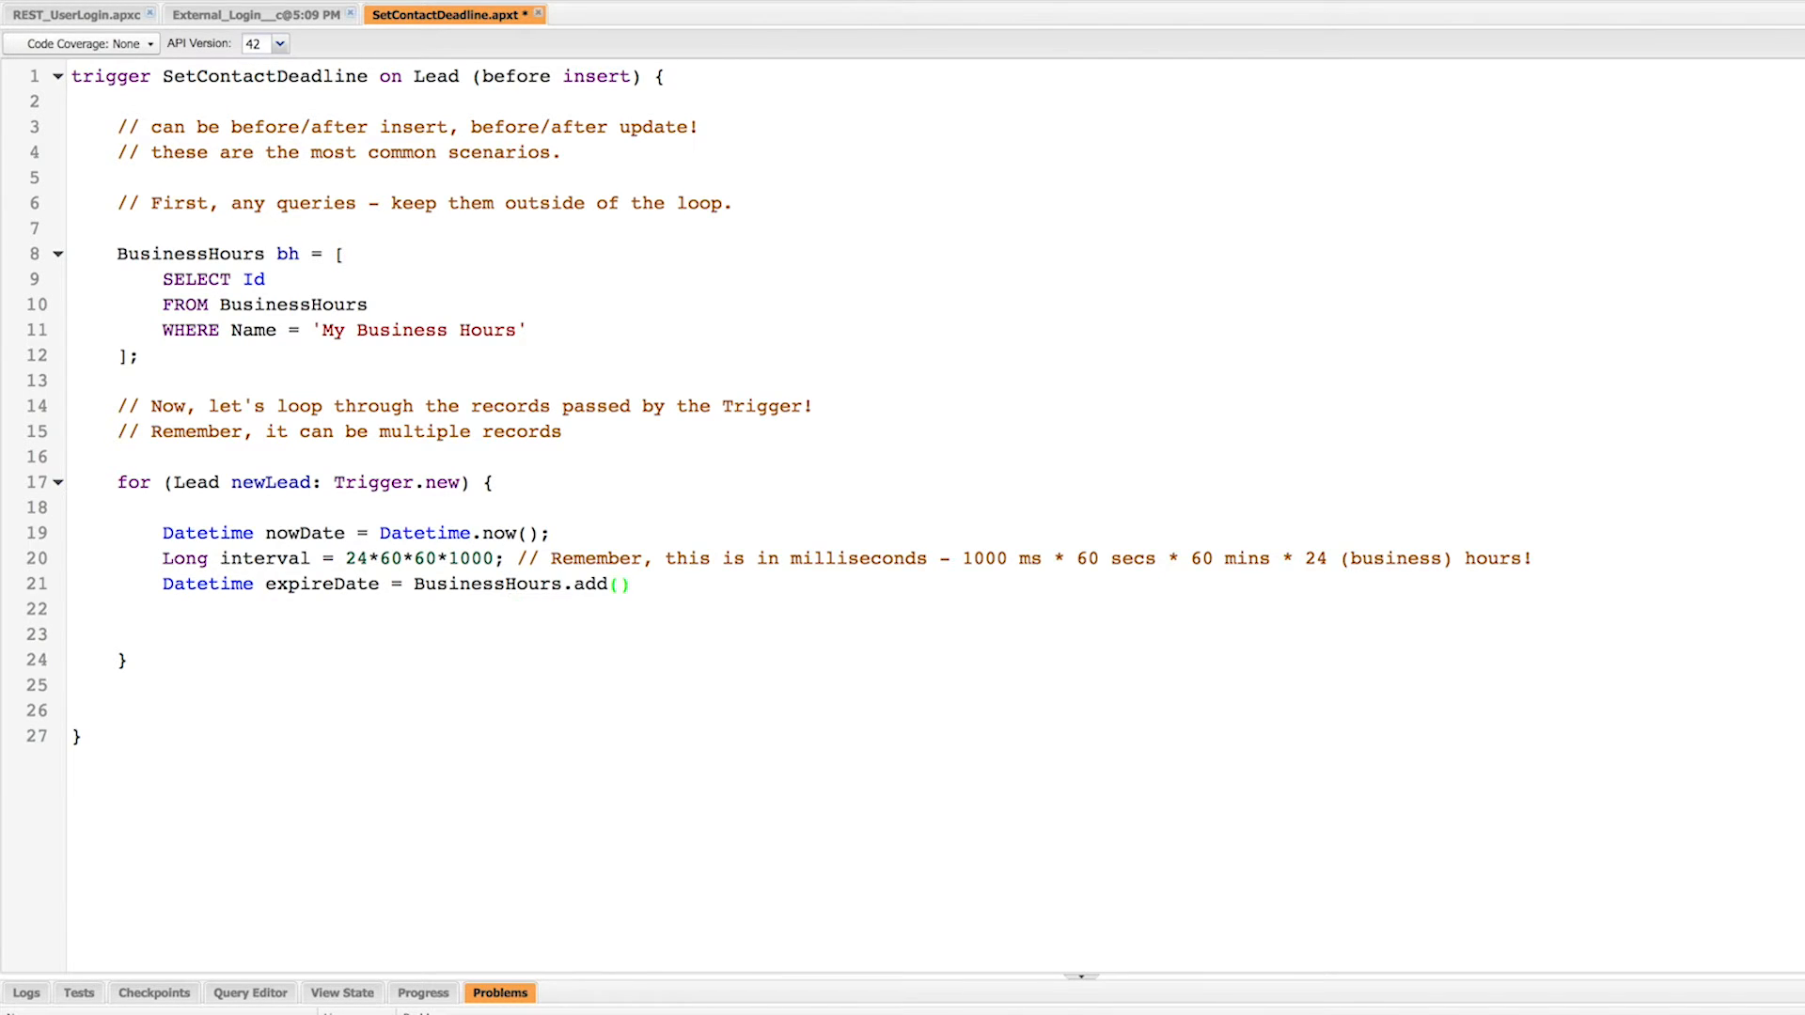
type("bh.Id, nowDate, interval);")
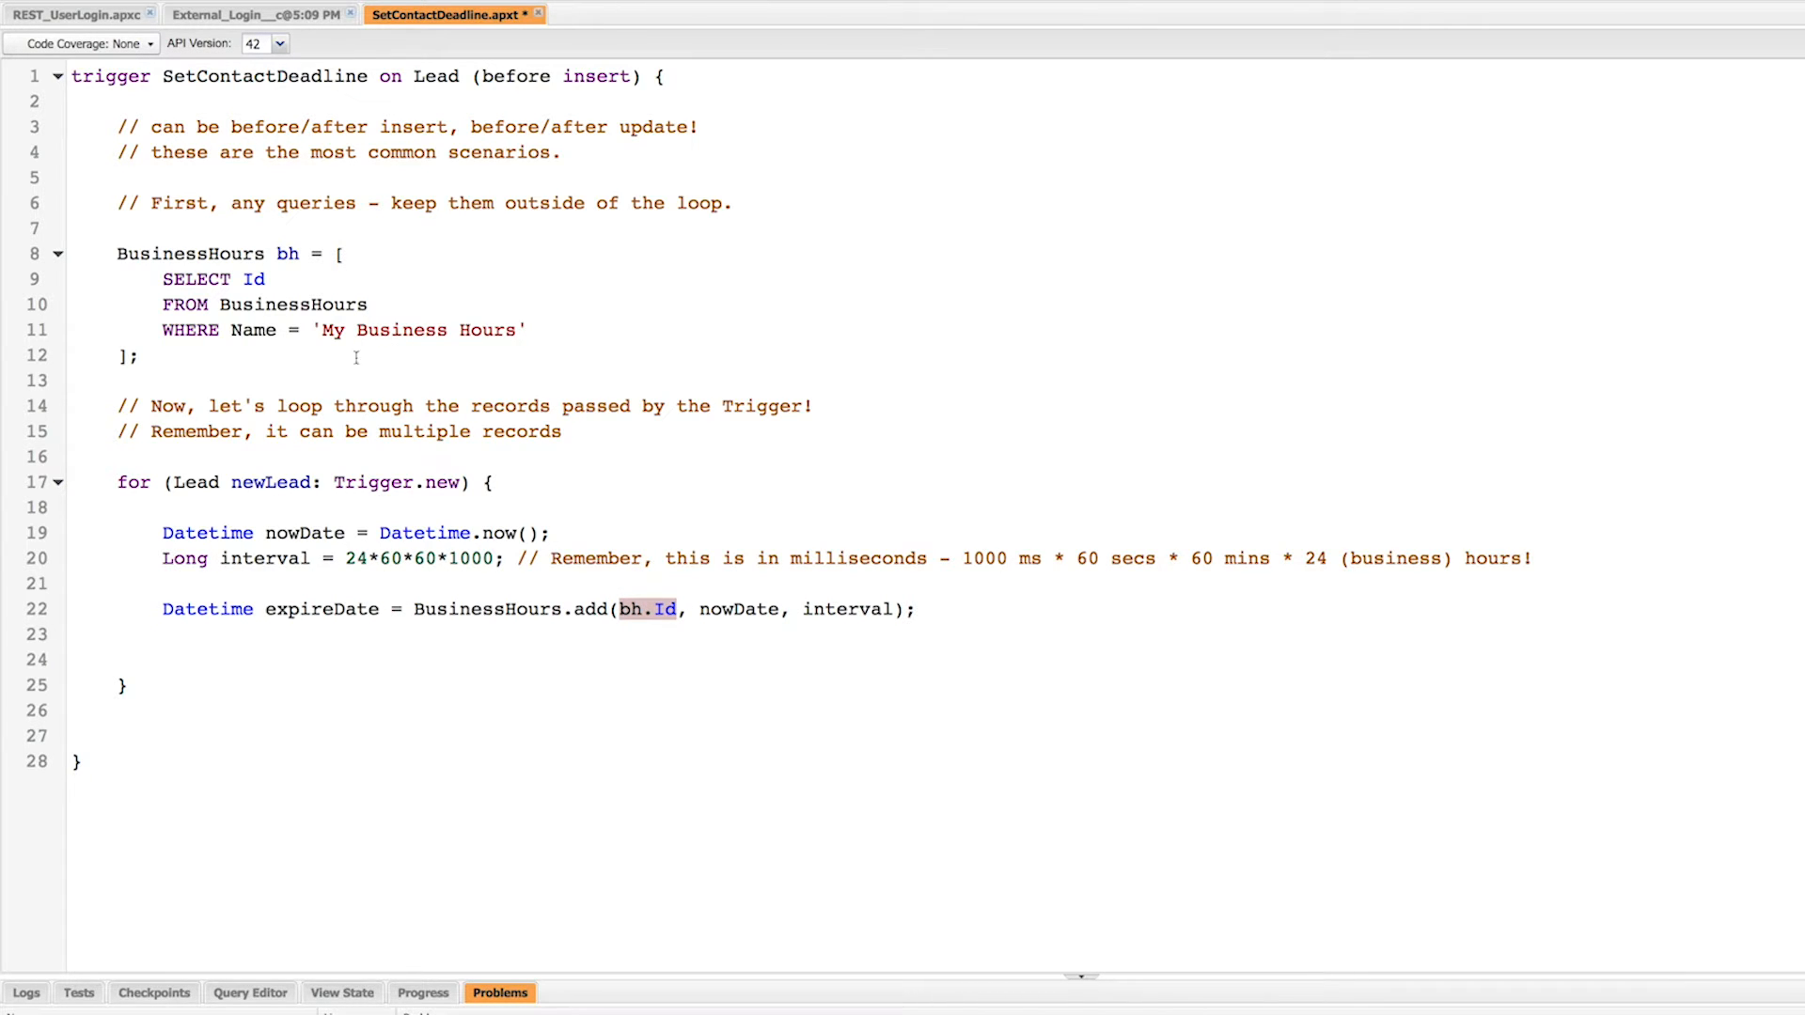
double_click(286, 253)
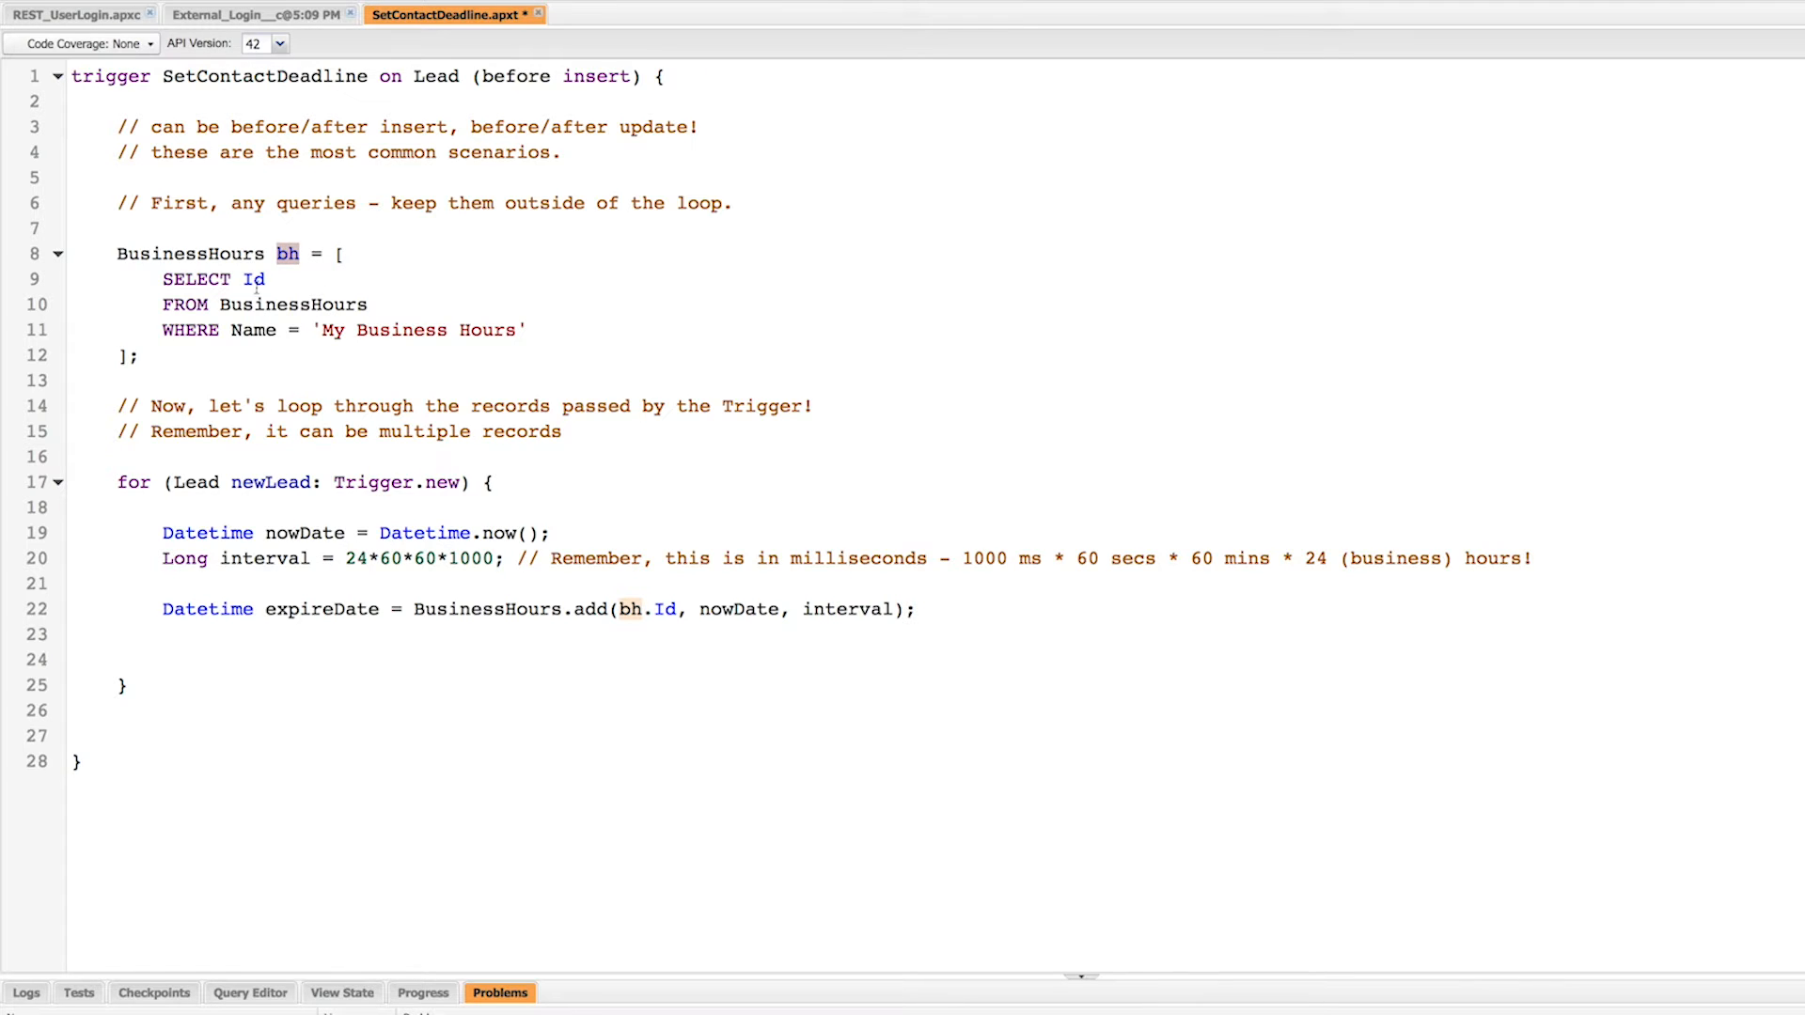
left_click(730, 609)
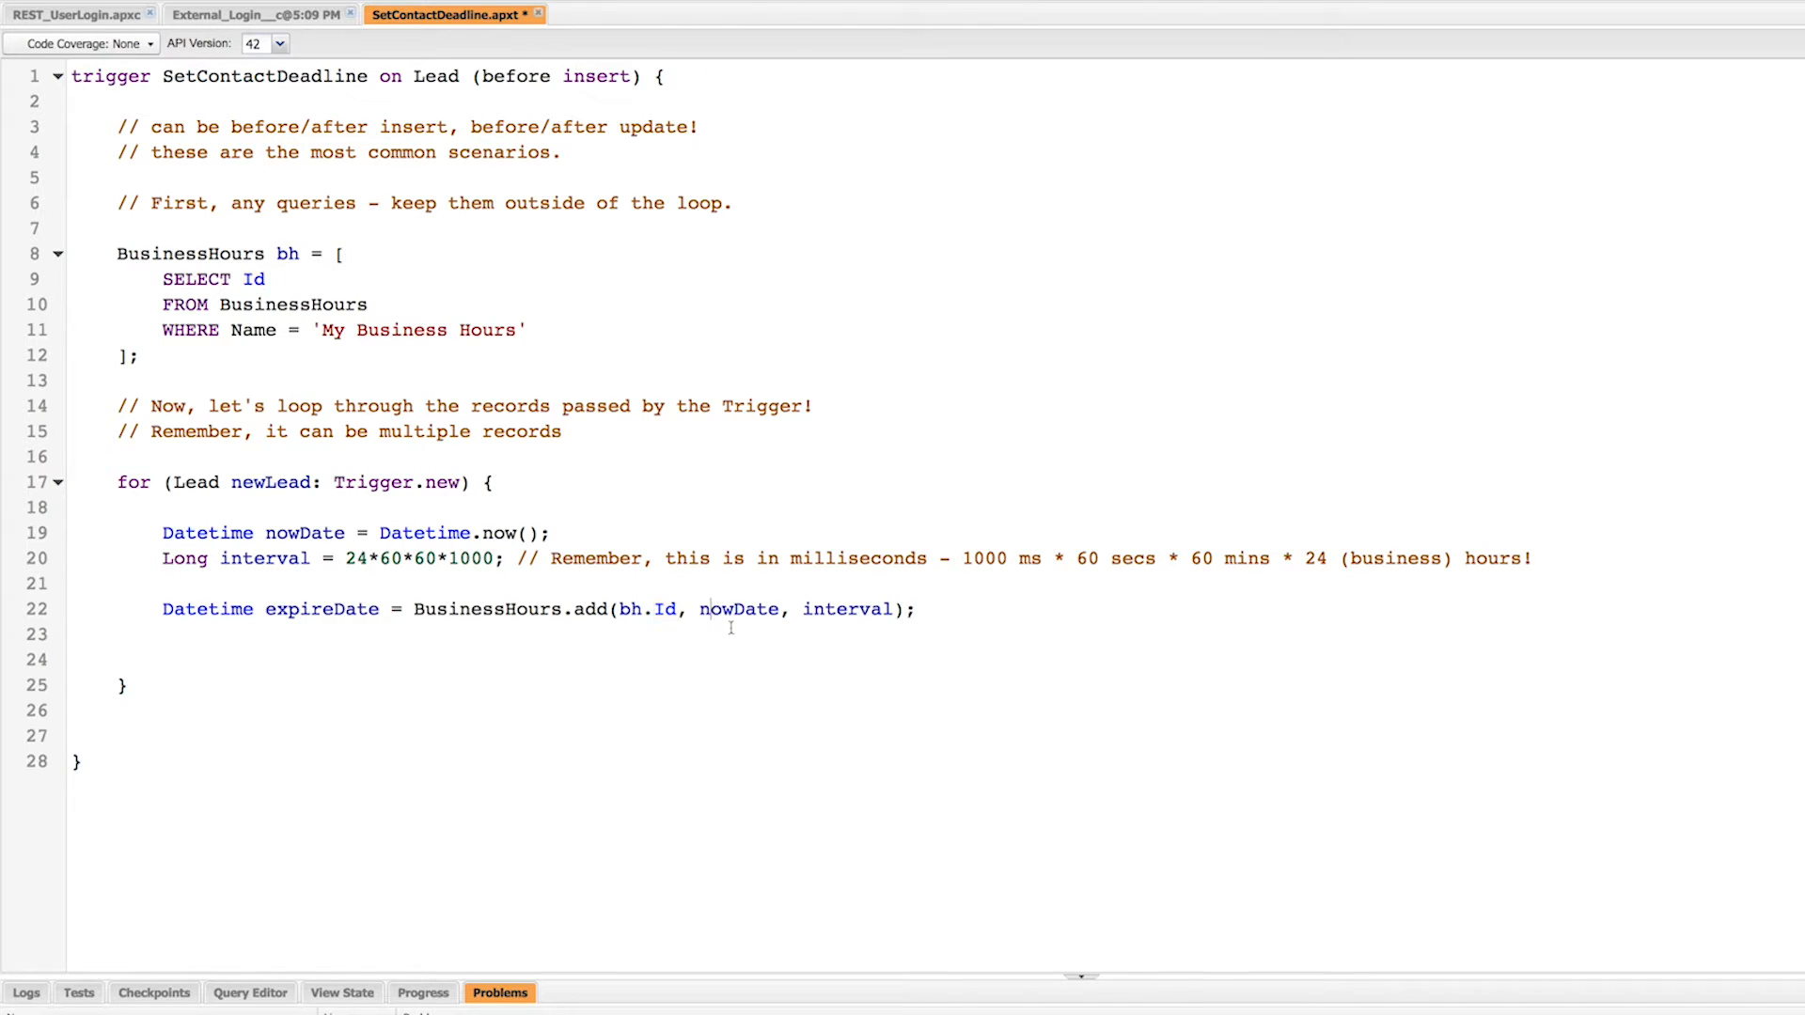
double_click(738, 609)
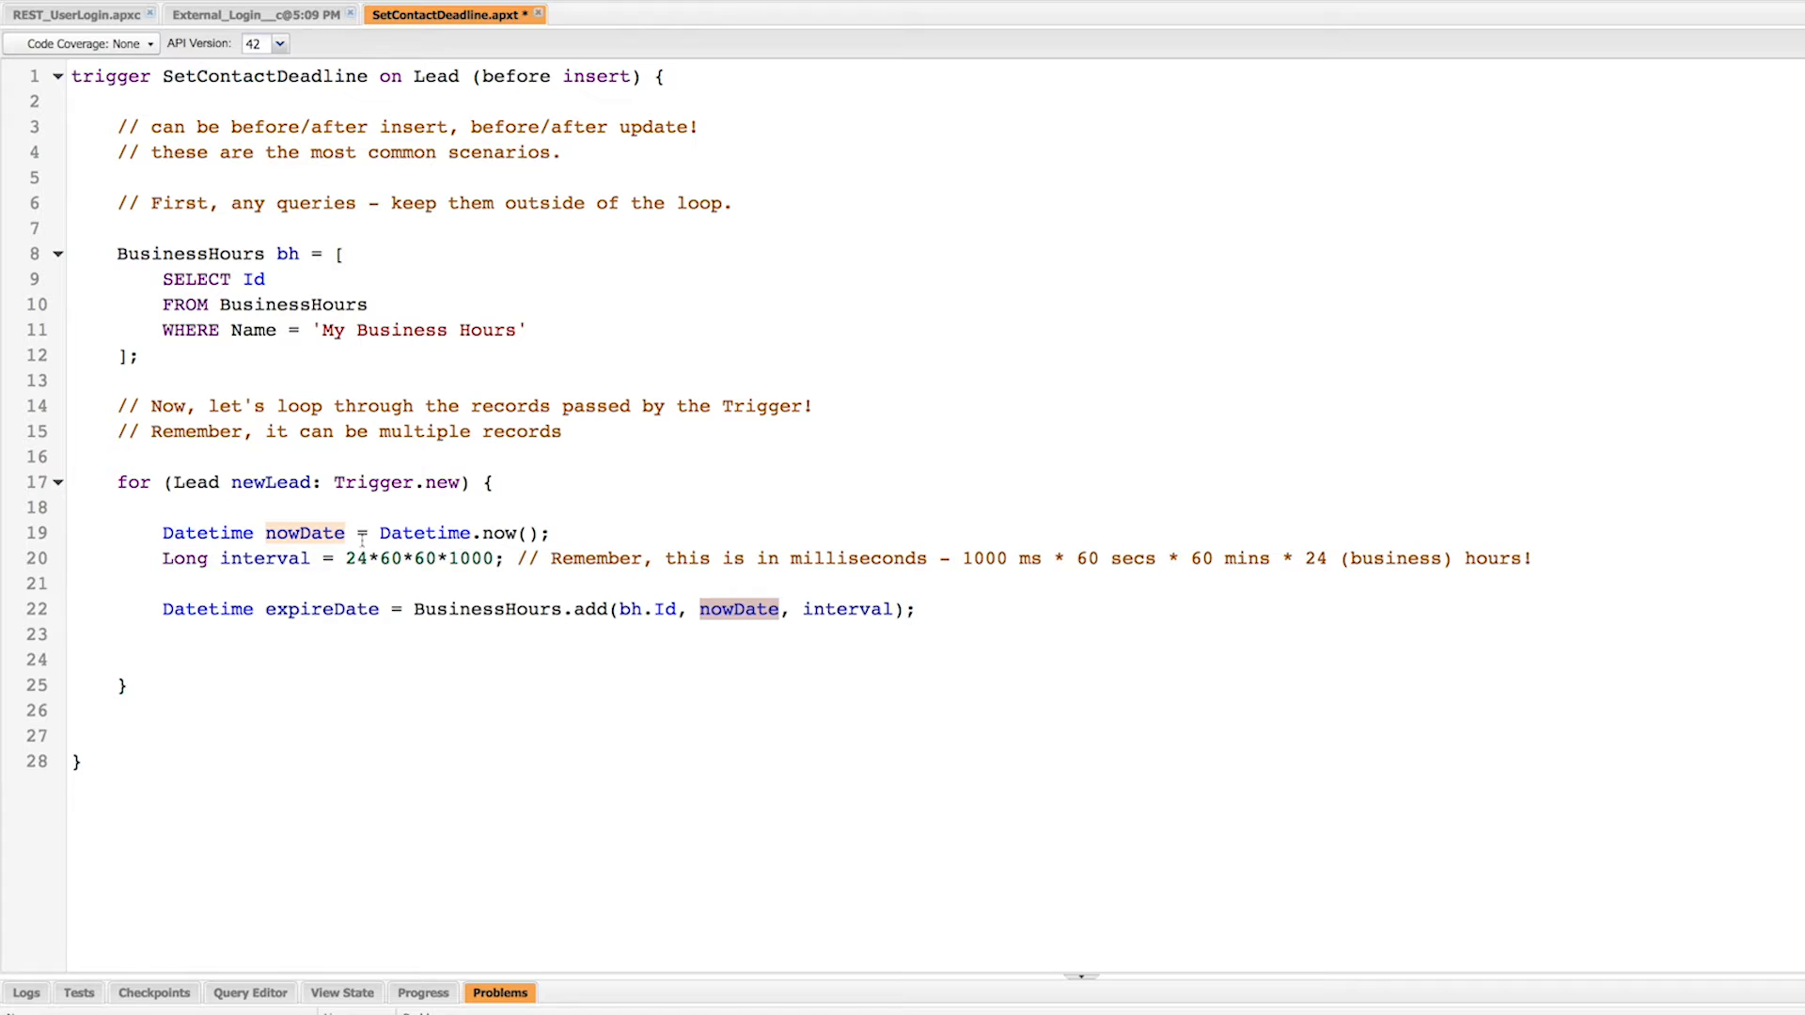
double_click(846, 610)
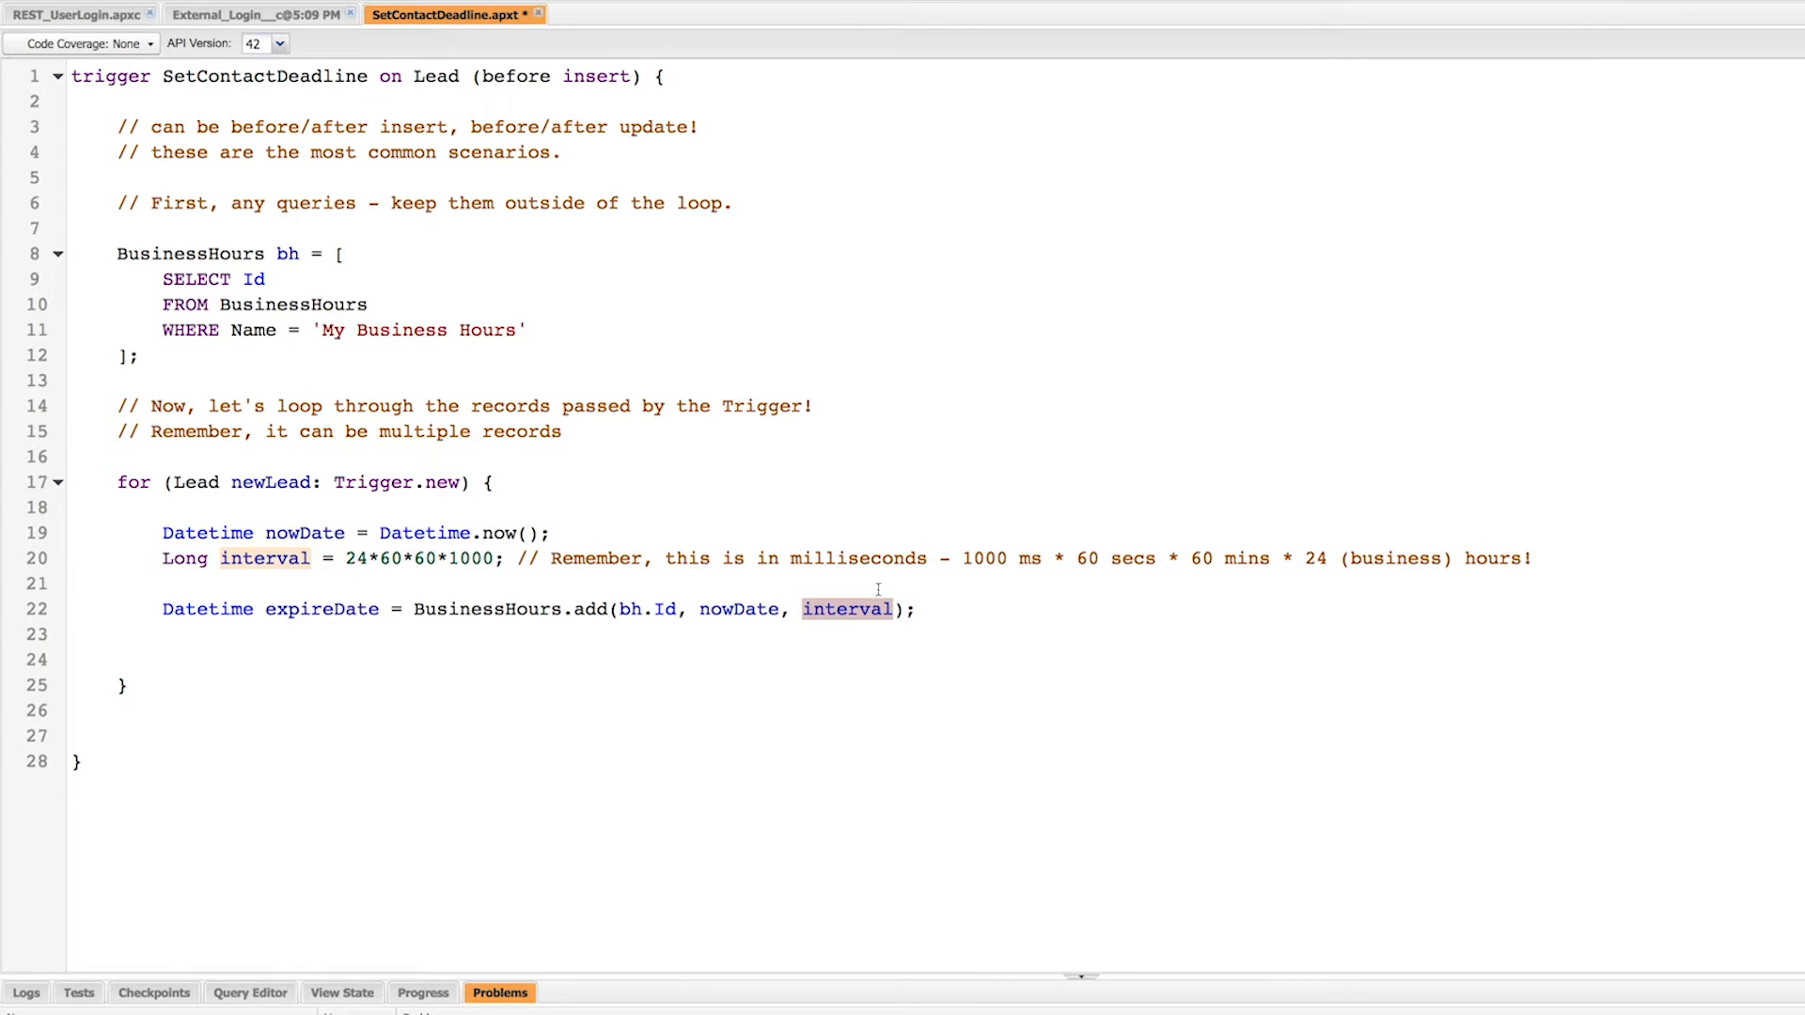
Comment that the deadline is calculated by adding the interval using BusinessHours.add.
type("// To ca")
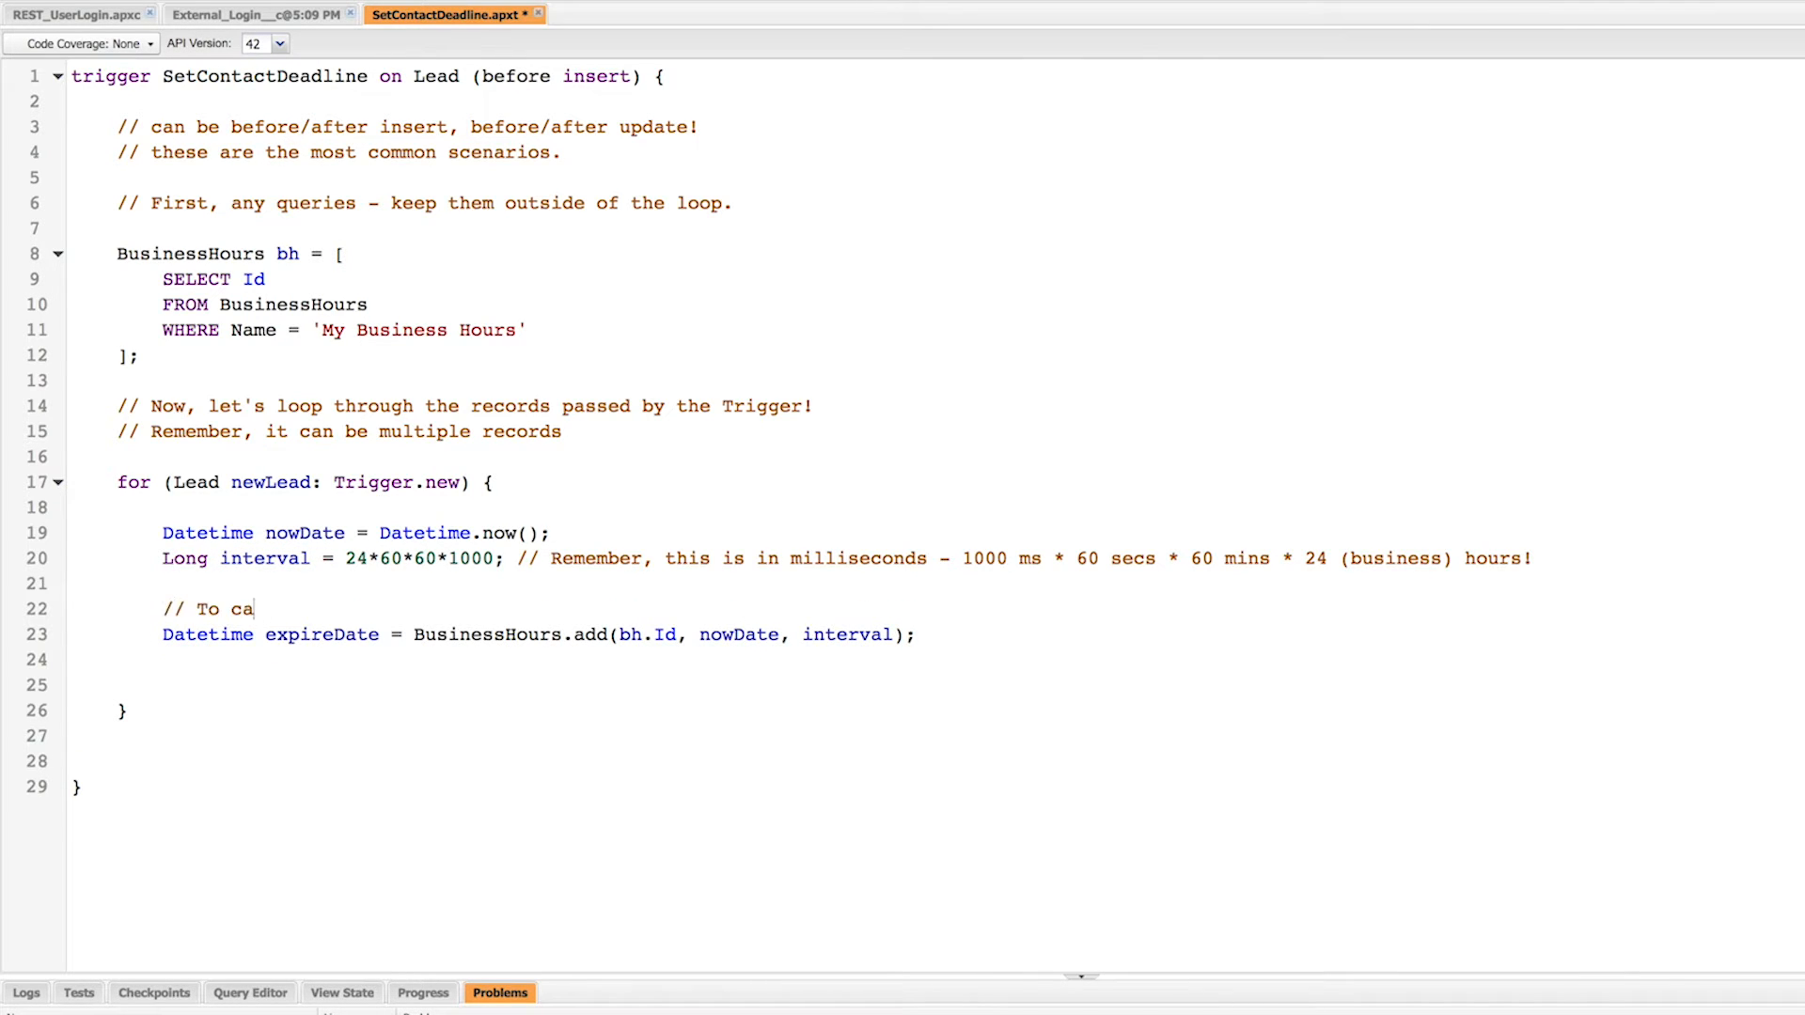
type("lculate the \"deadline,\"")
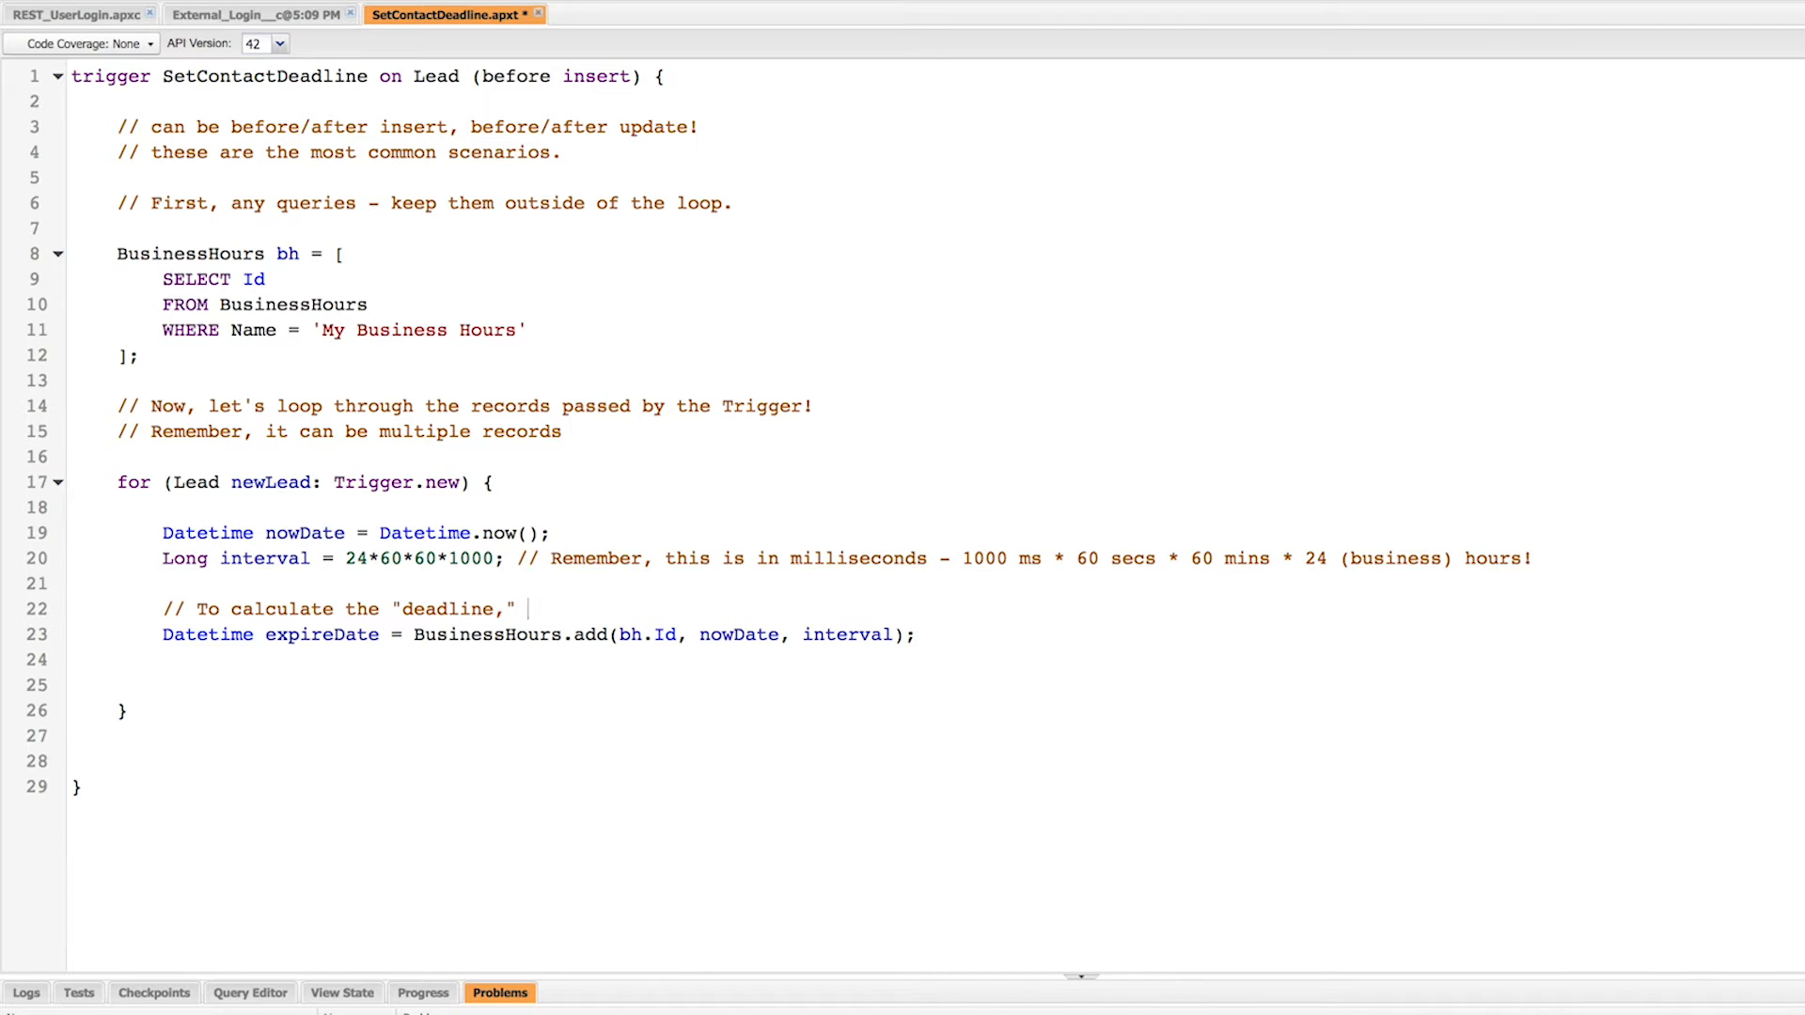
type("we will add that interval to bu")
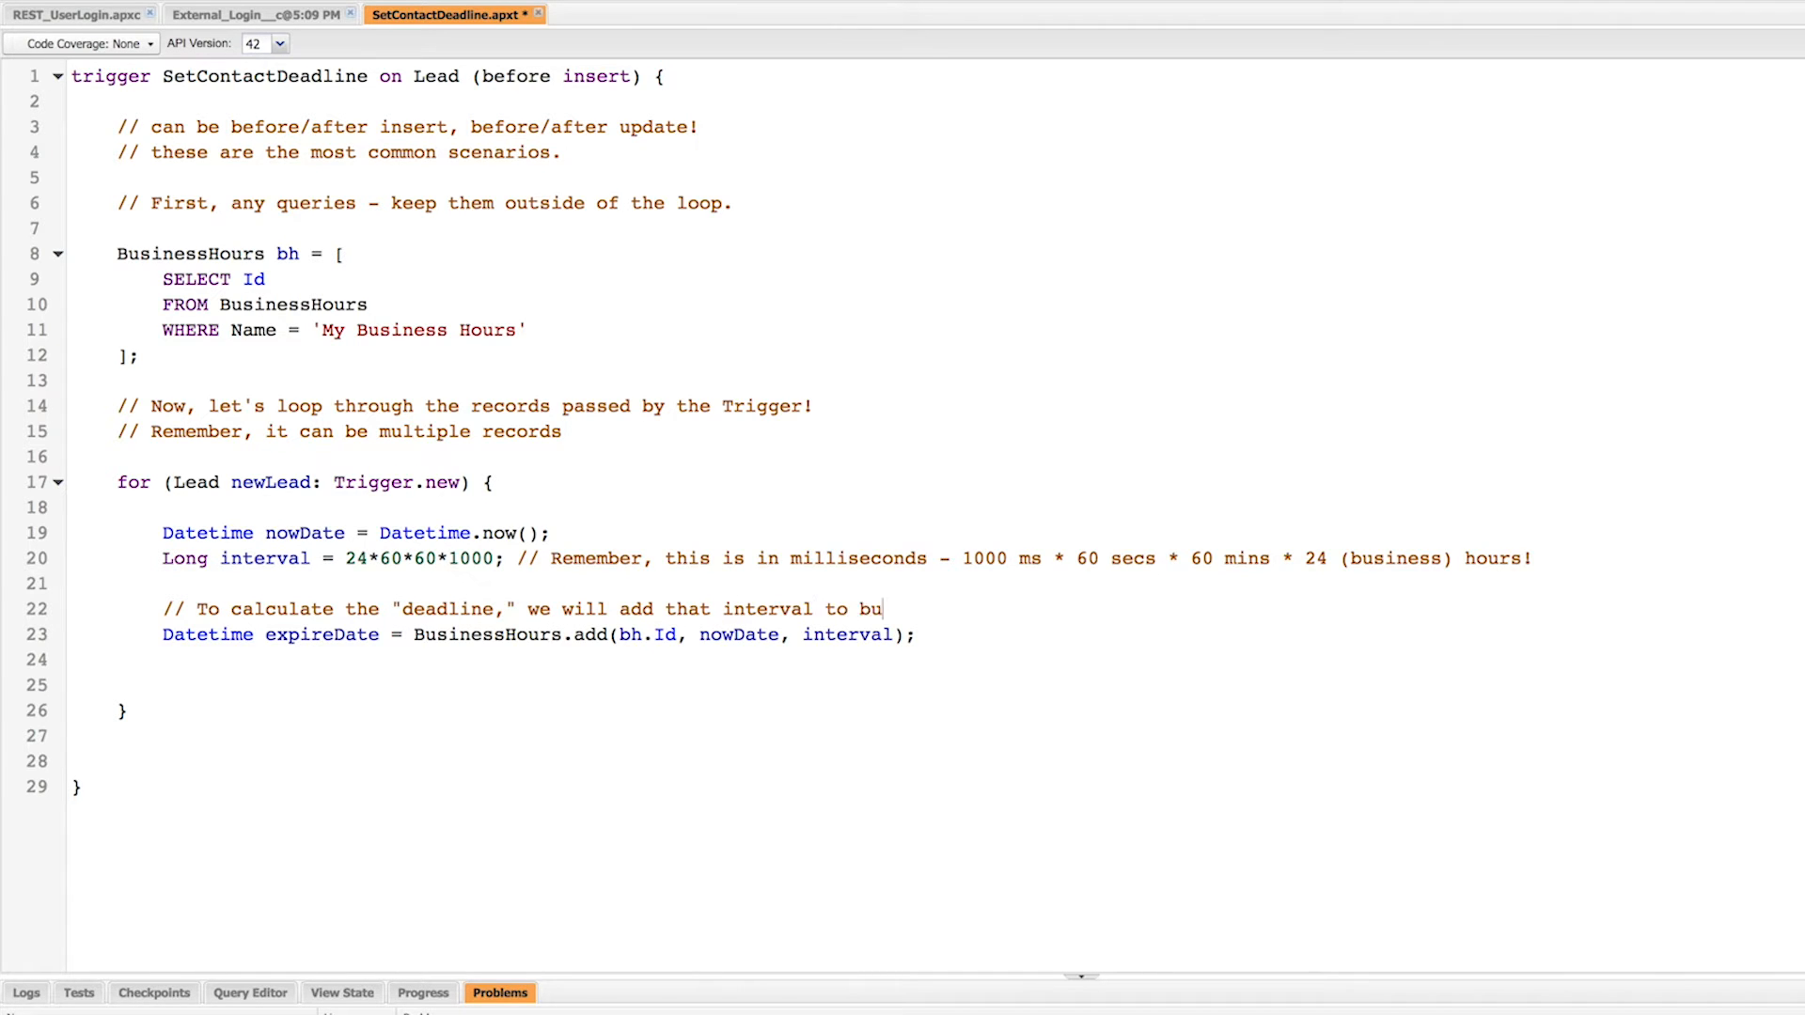
type("using BusinessHours.add")
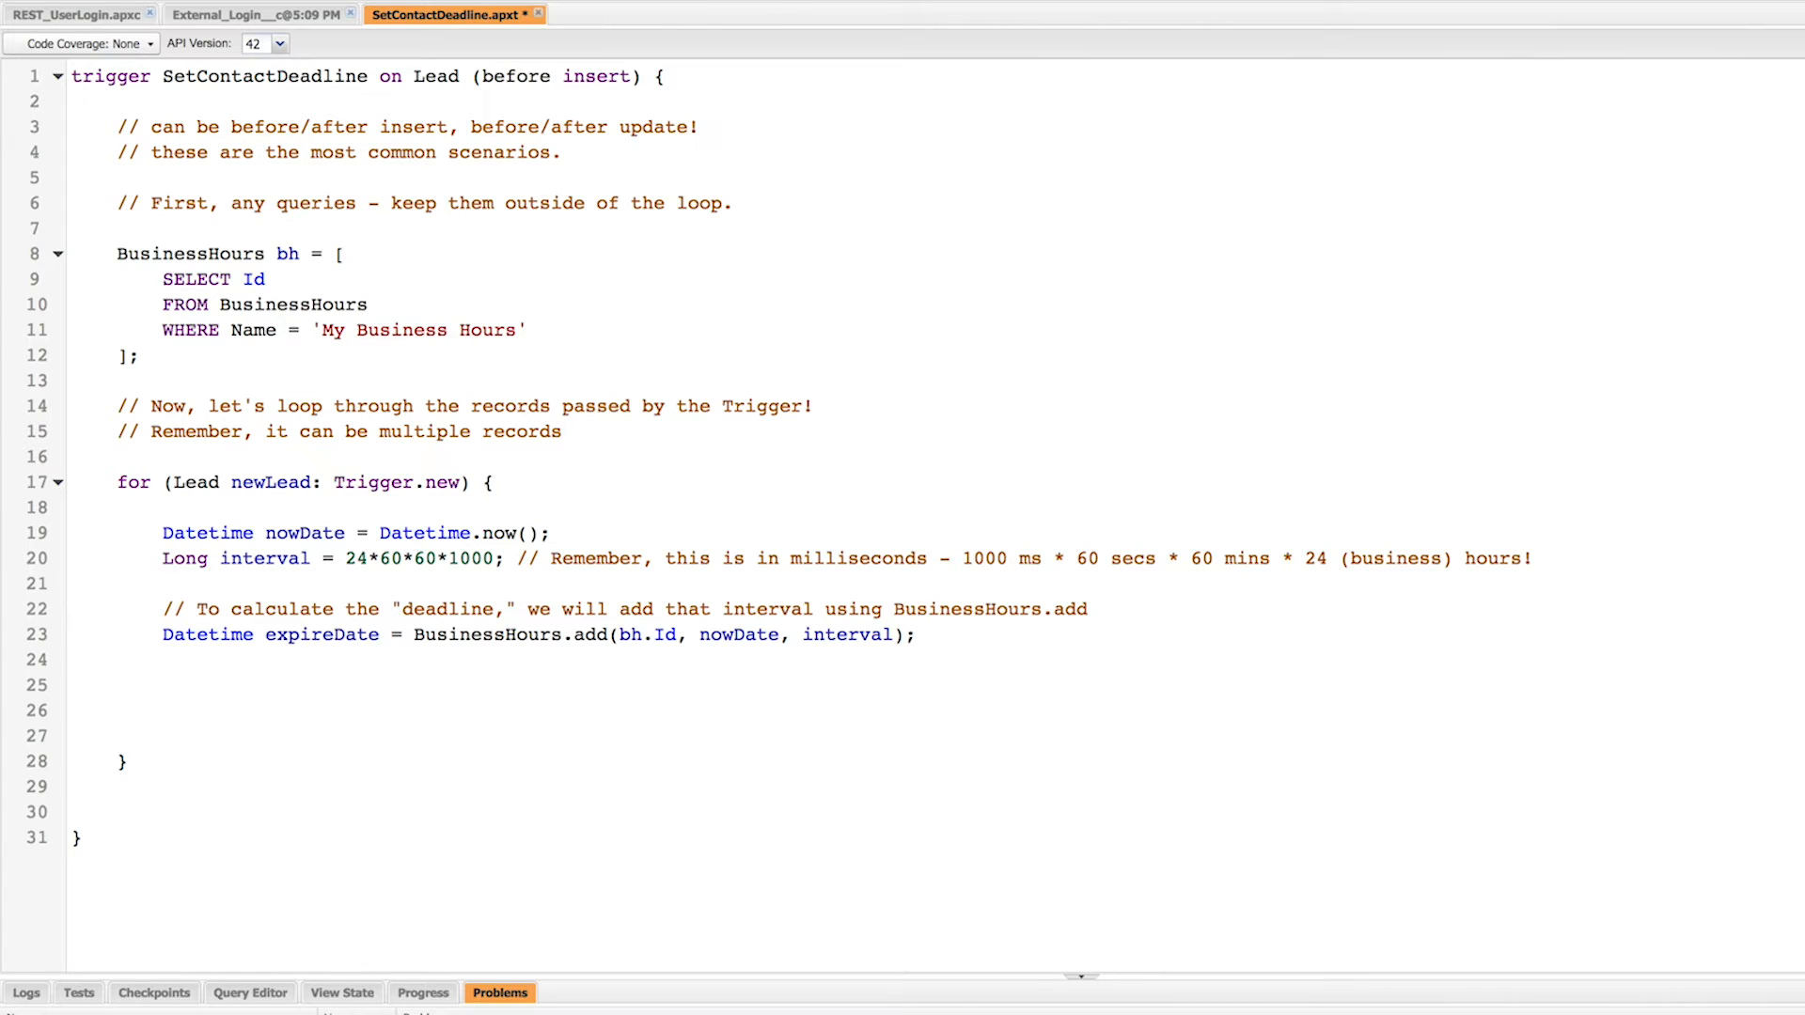
type("newLead.Prompt_Contact_By__c")
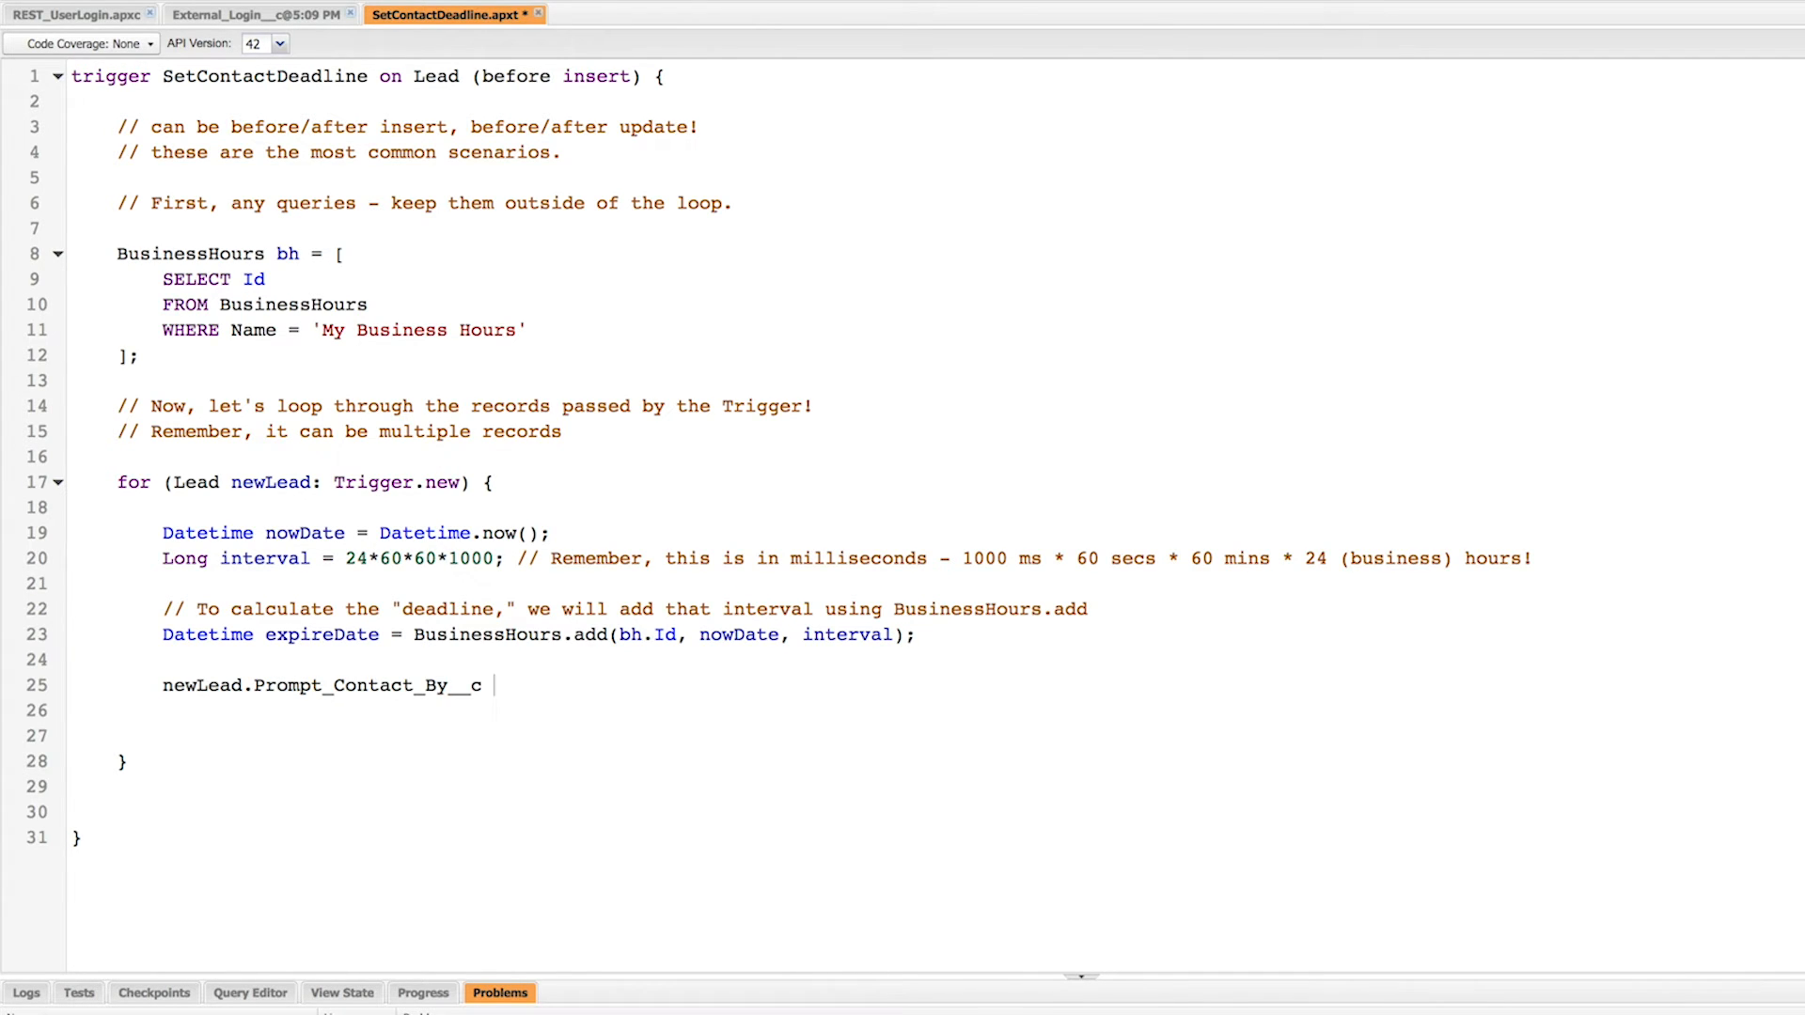
Assign expireDate to newLead.Prompt_Contact_By__c, commenting on setting the field and needing no DML.
type("= expire")
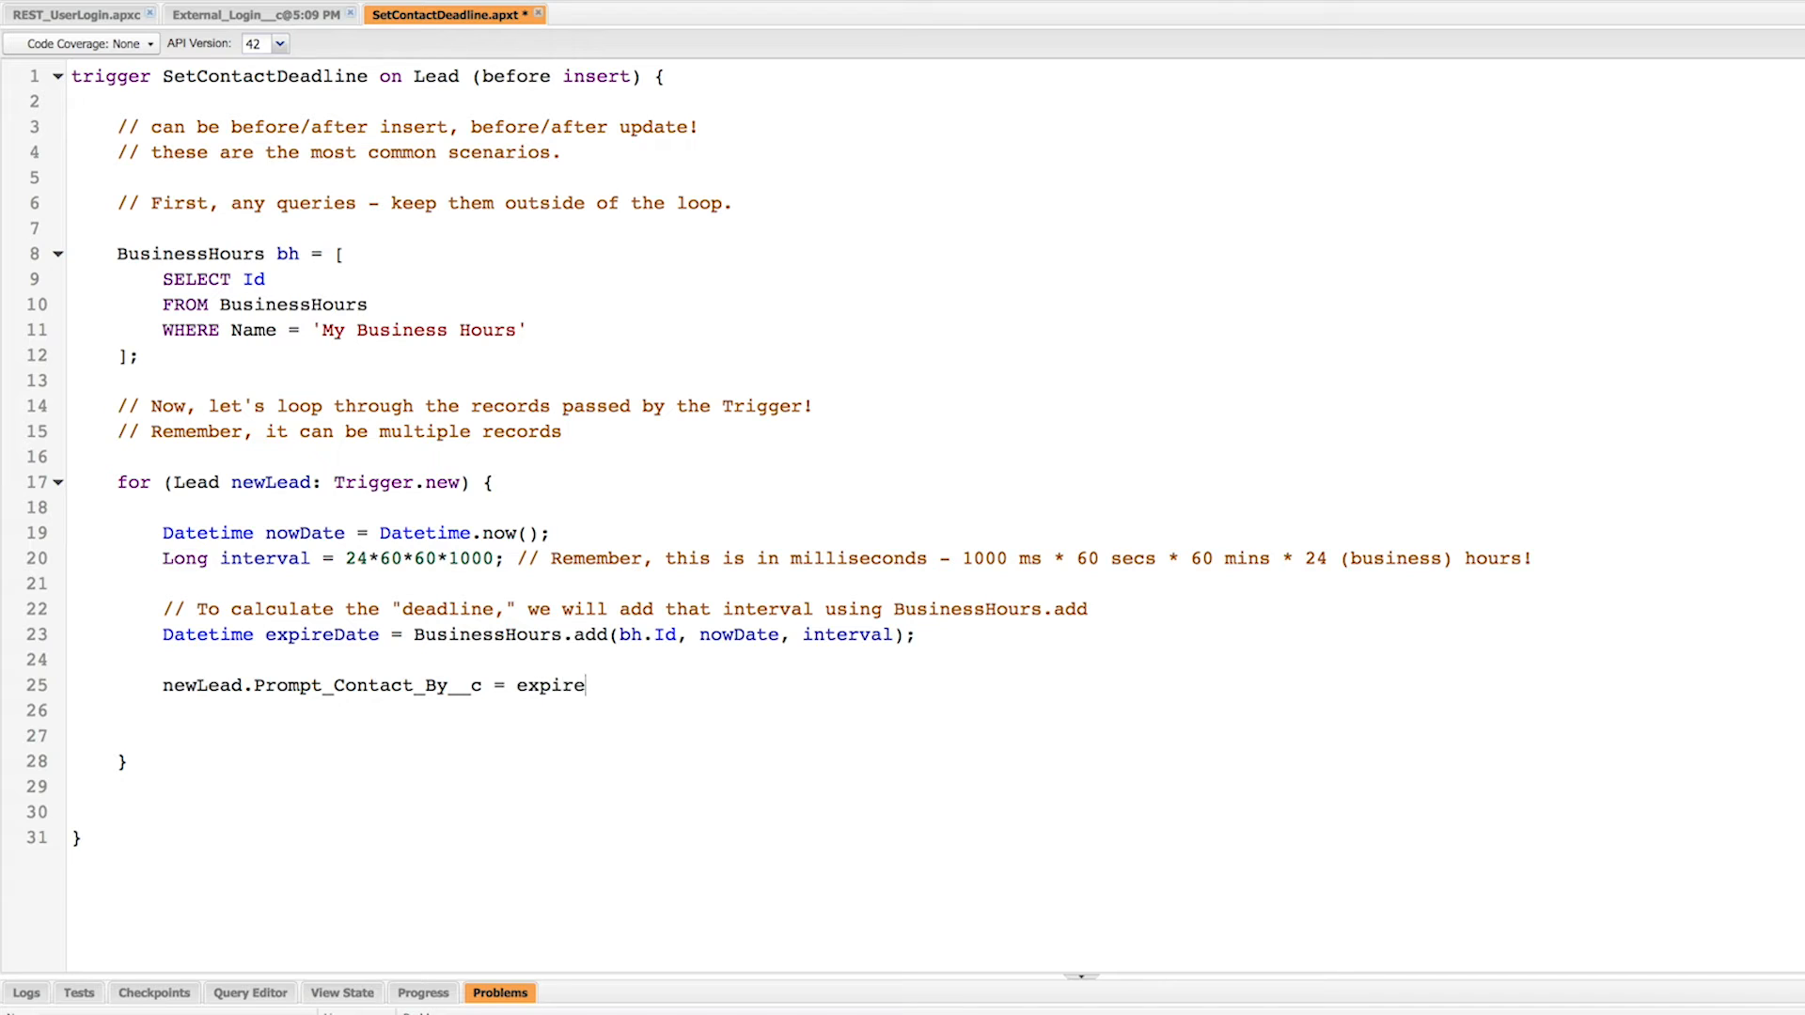
type("Date;")
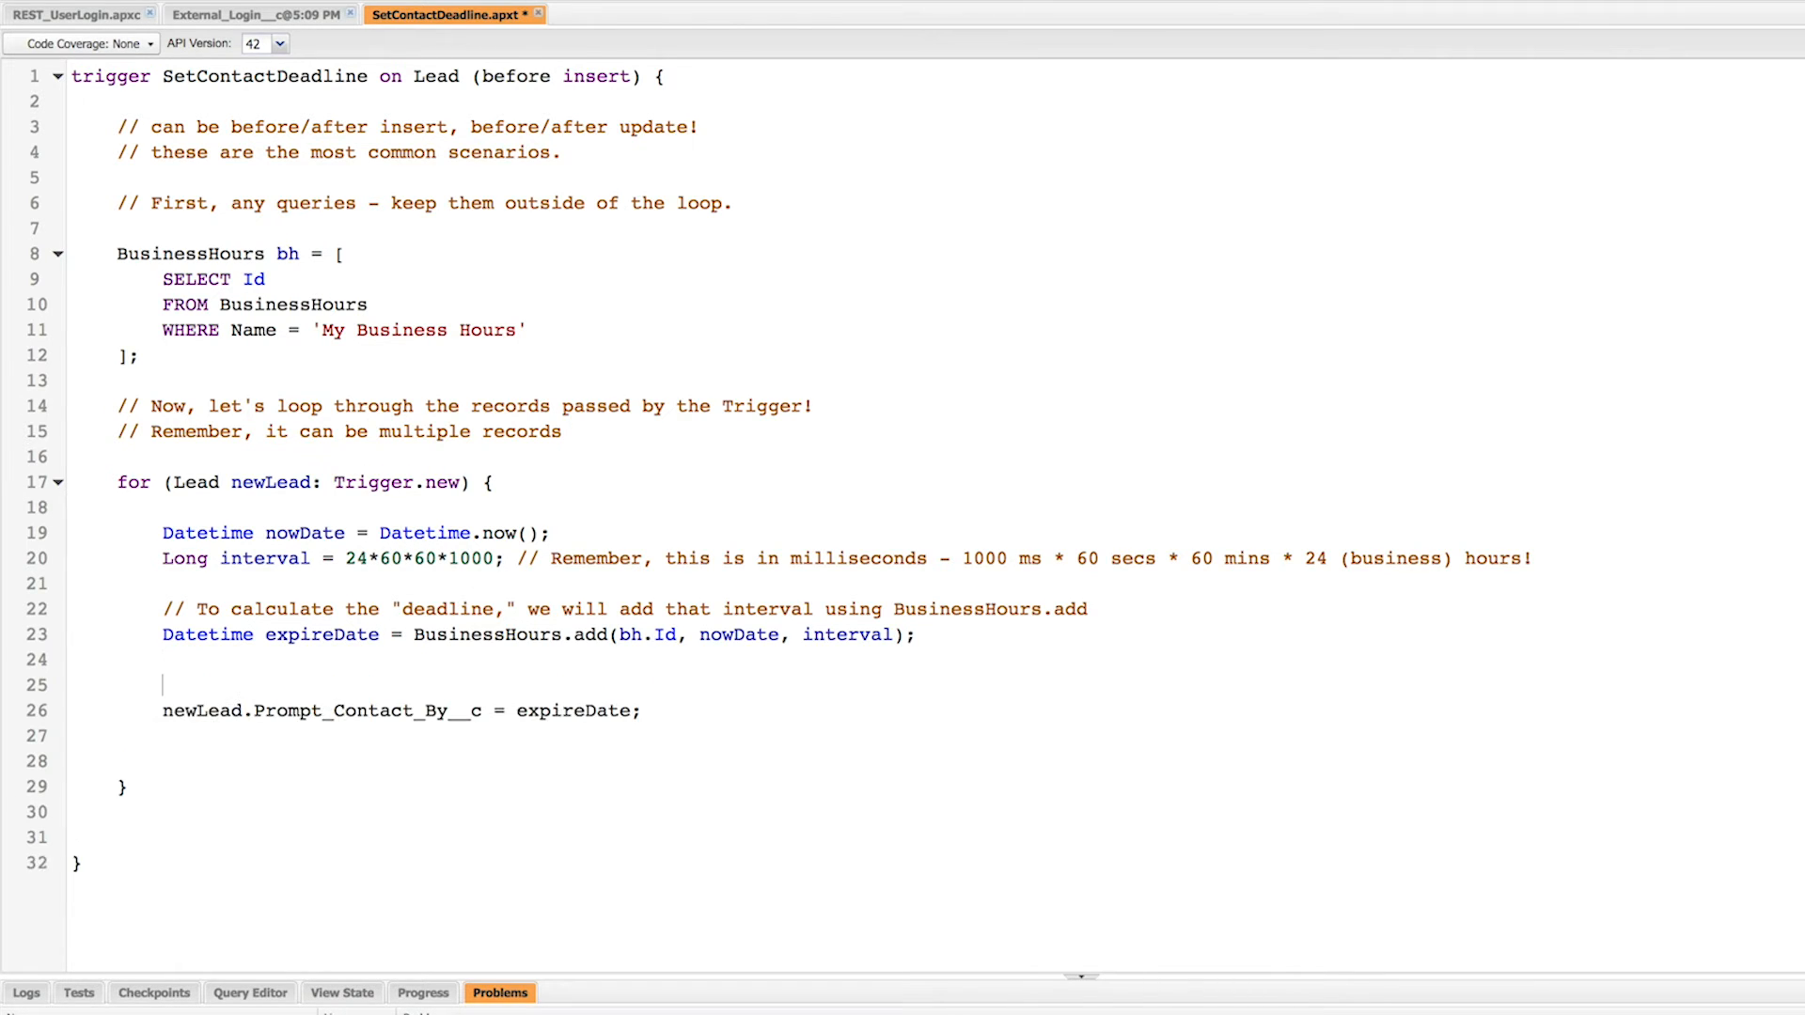
type("// Last, let's set the field value.")
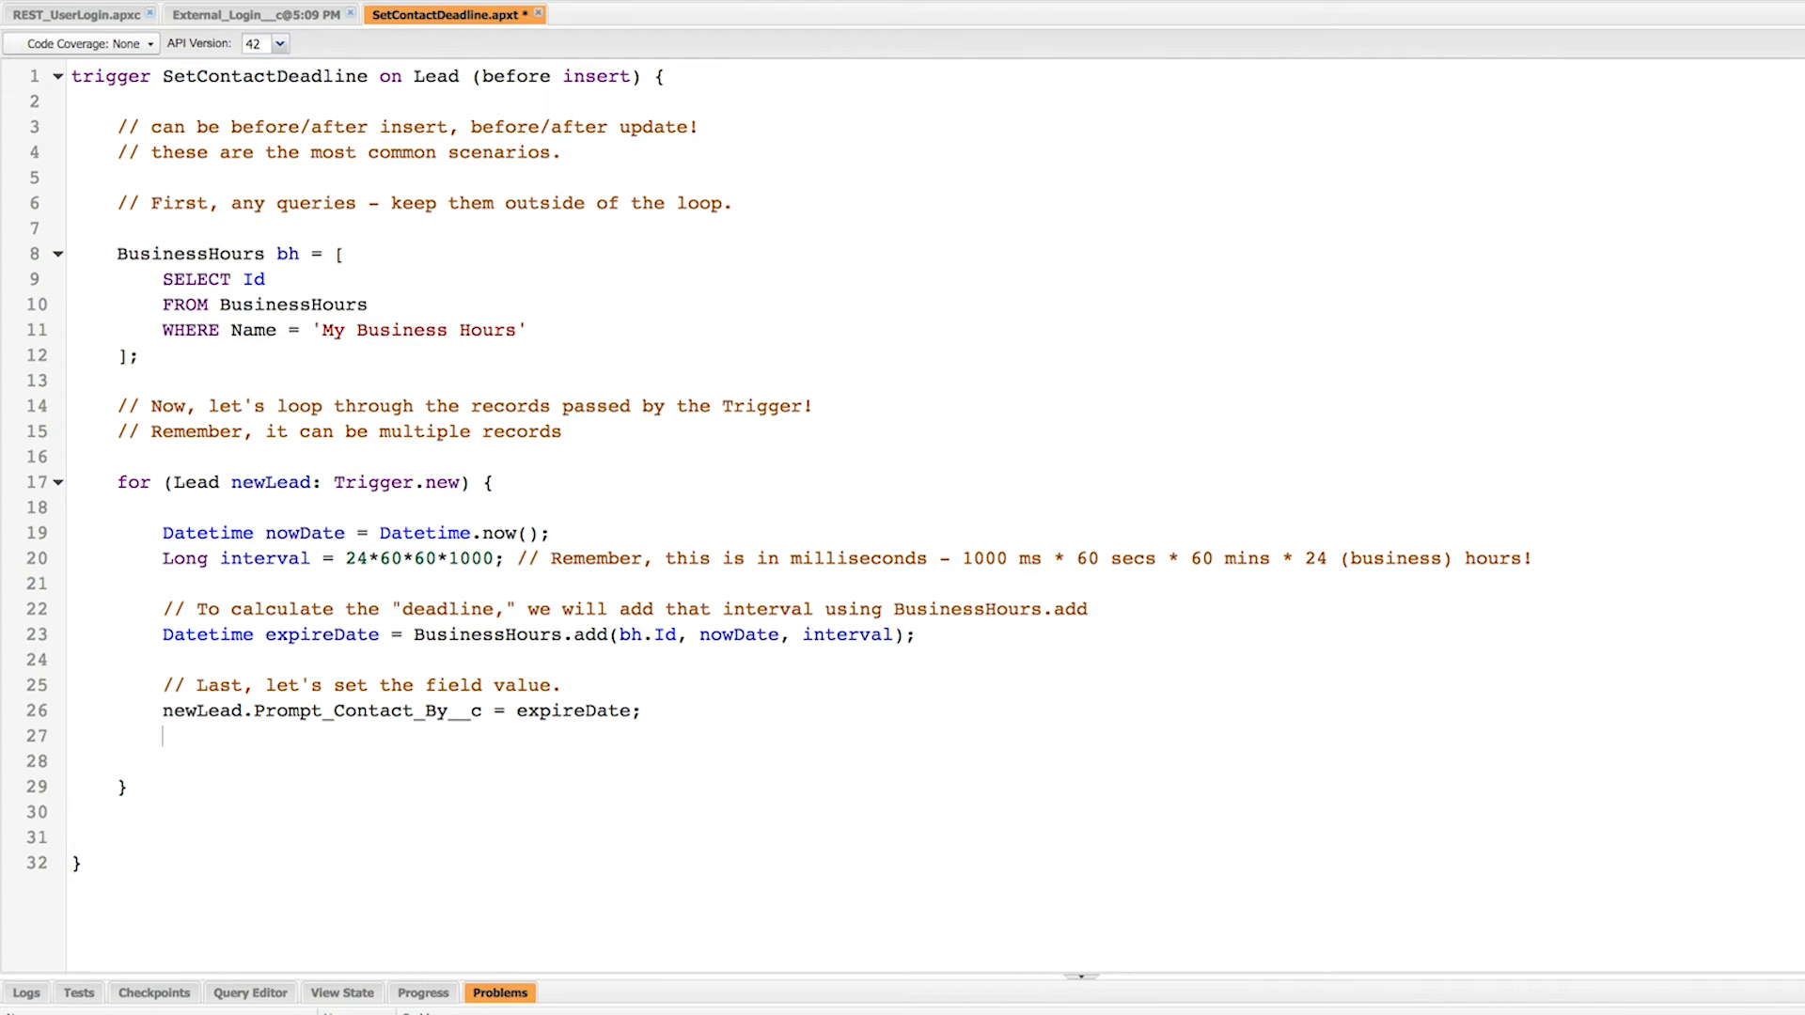
type("// That's all!")
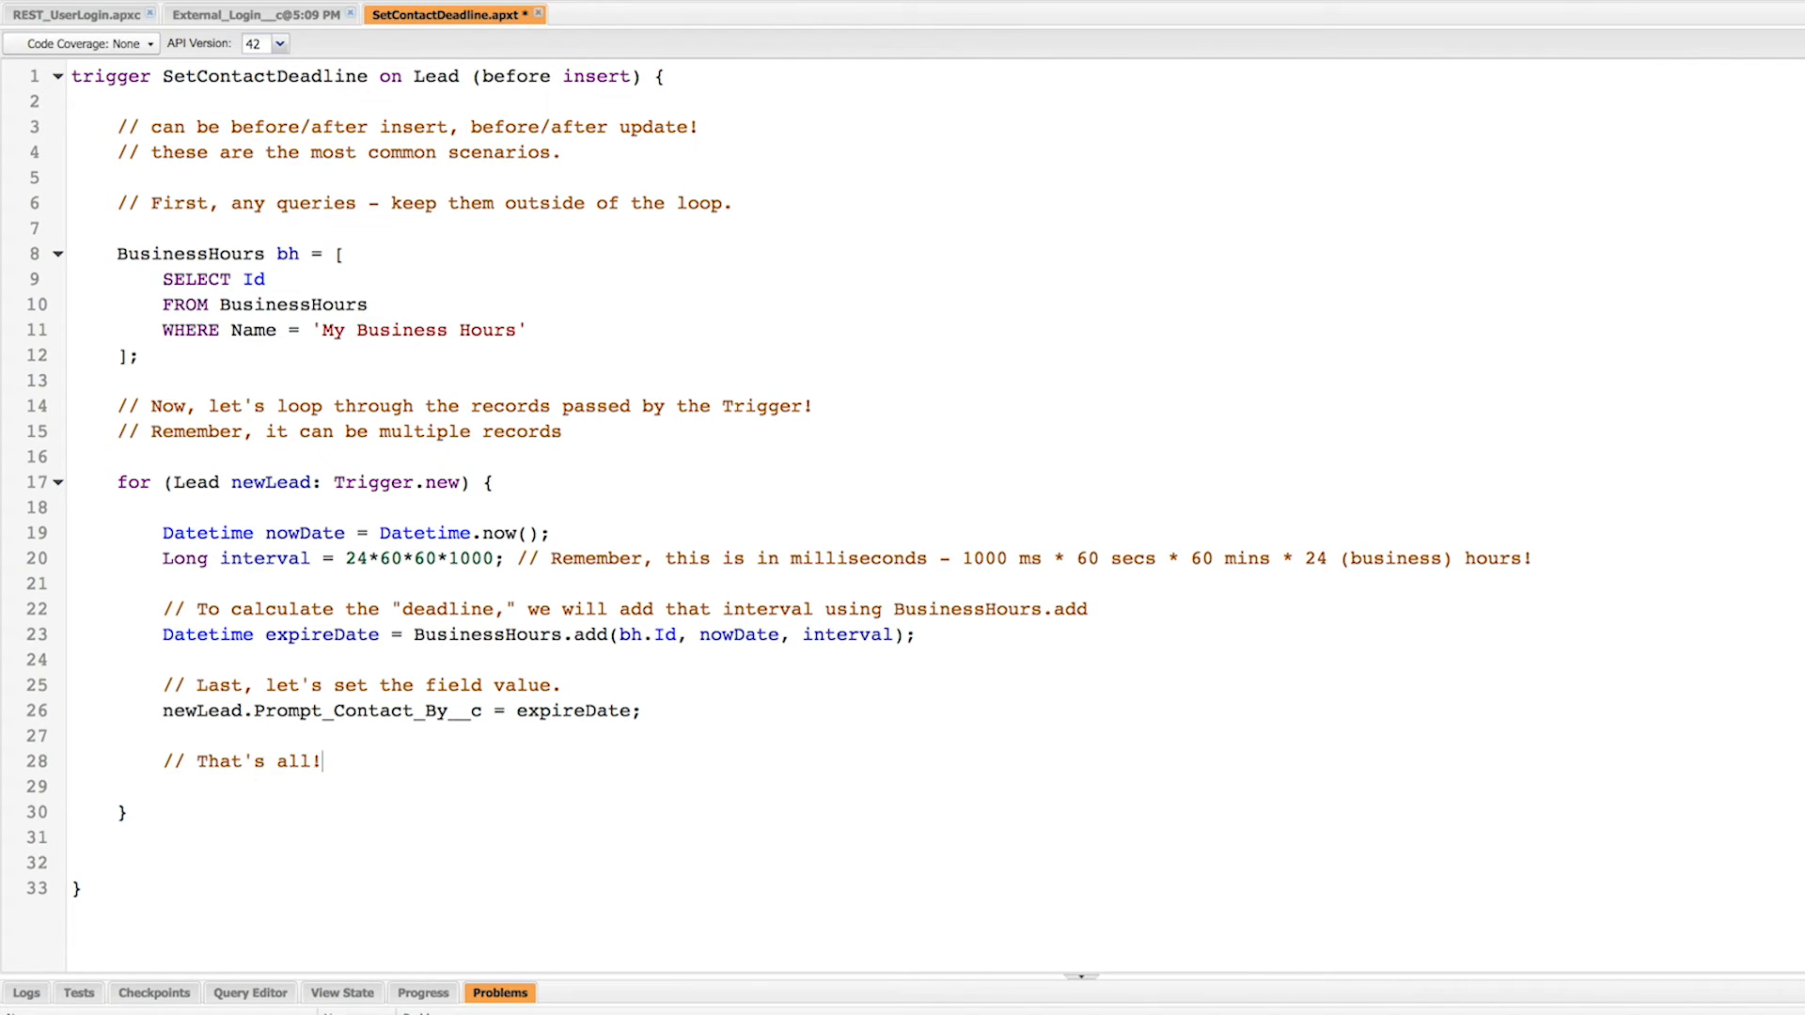
type("Remember, since it is already running \"before inser\"")
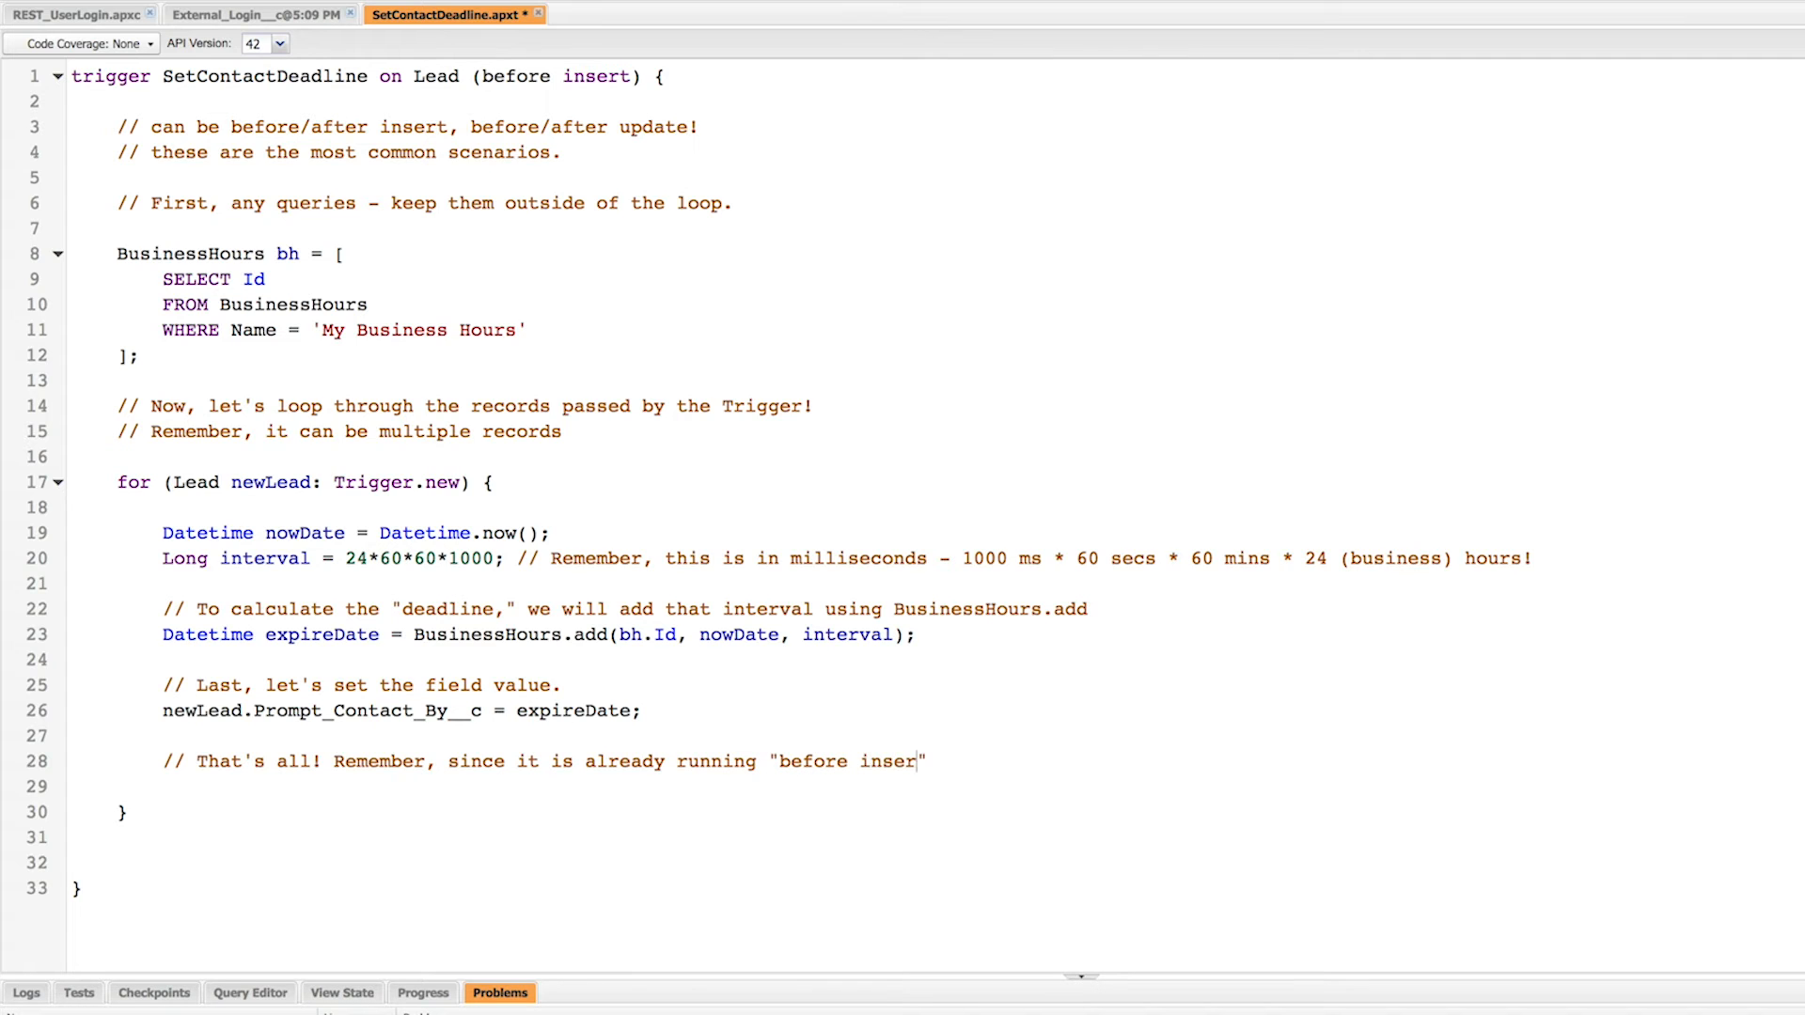
type(",\" we don't need to do any DML")
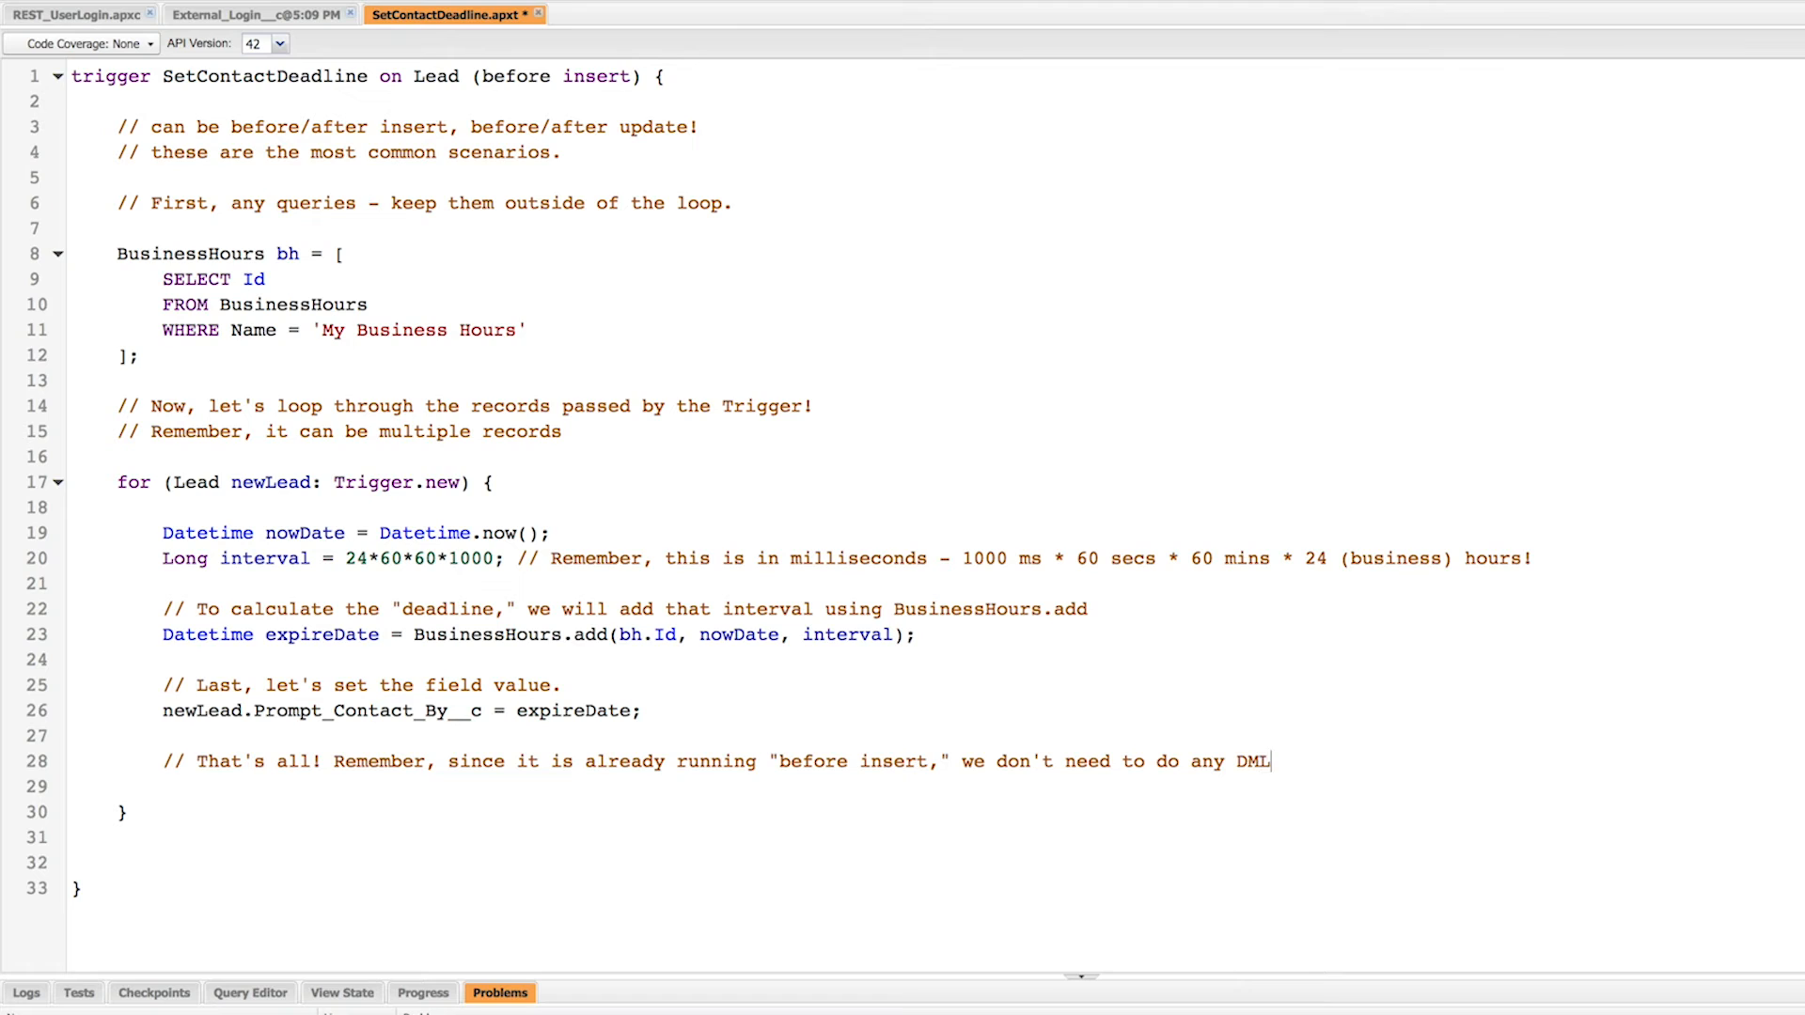
type("operations!")
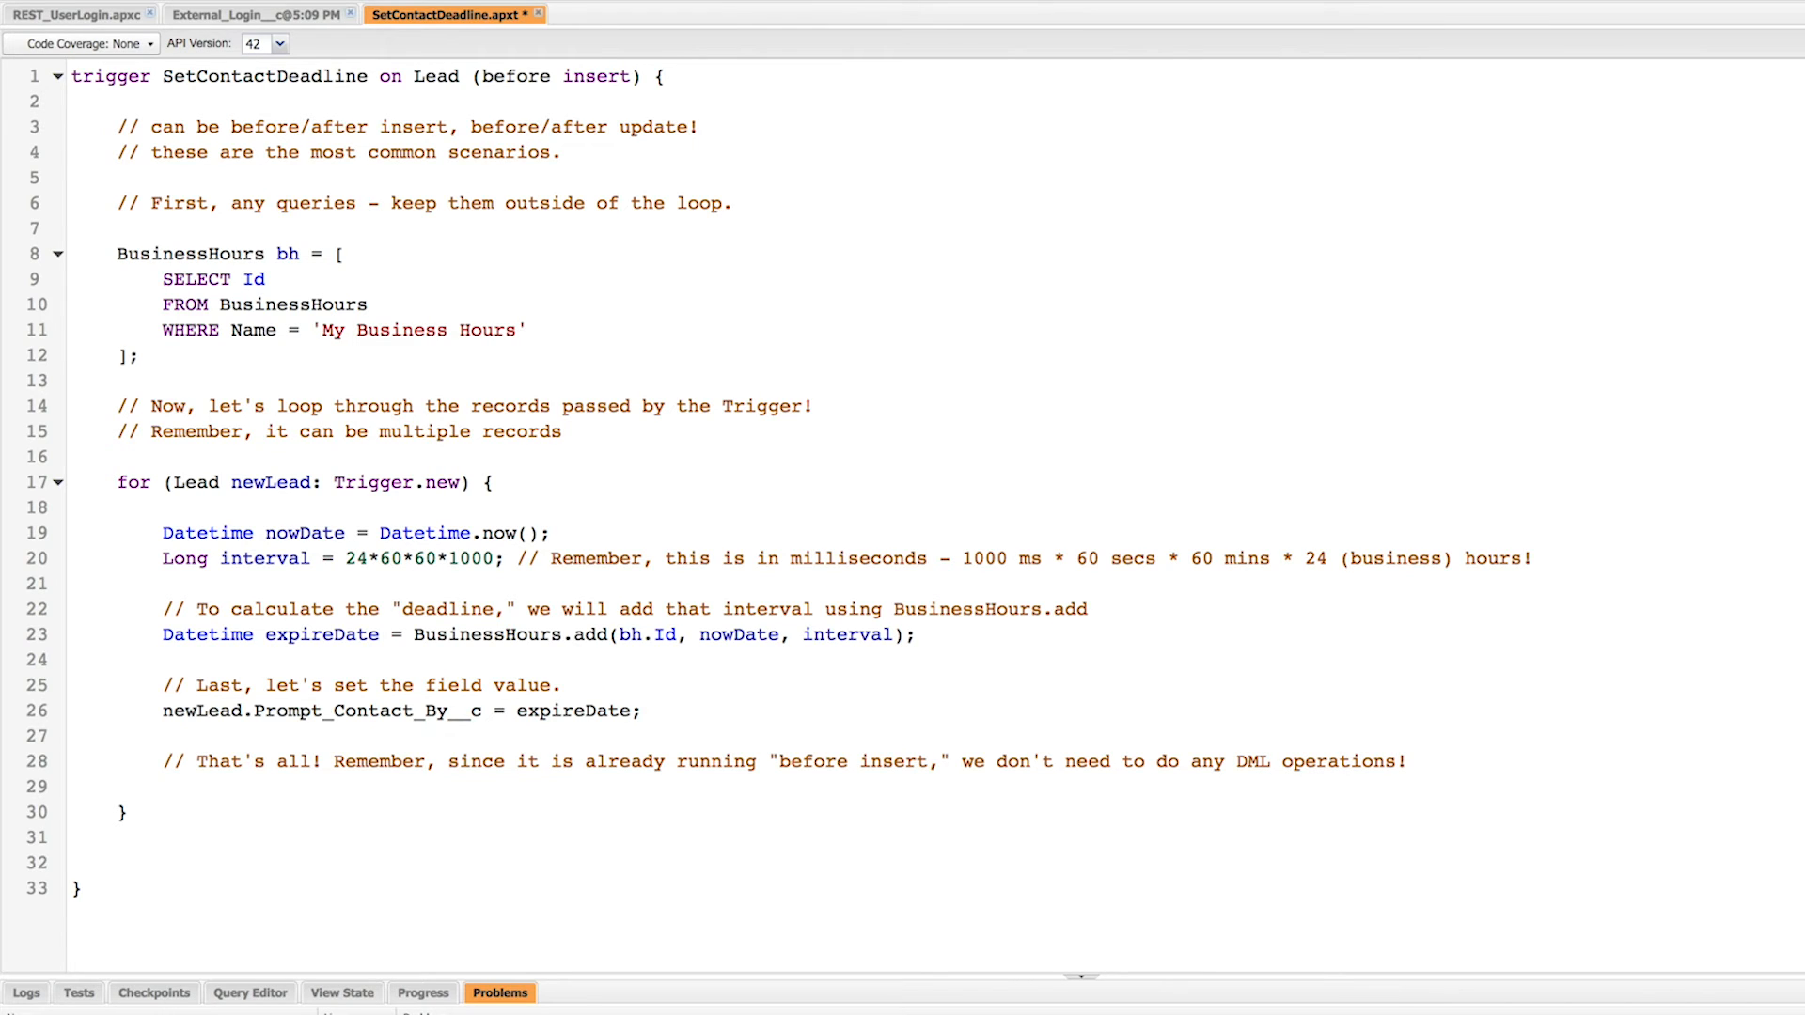